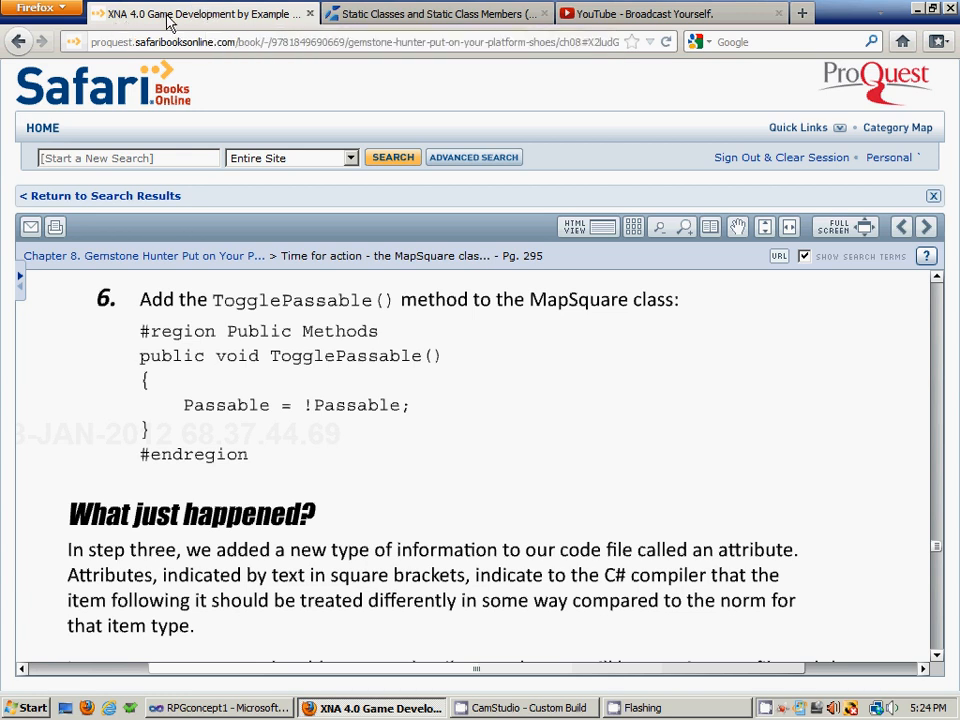
pyautogui.moveTo(200, 14)
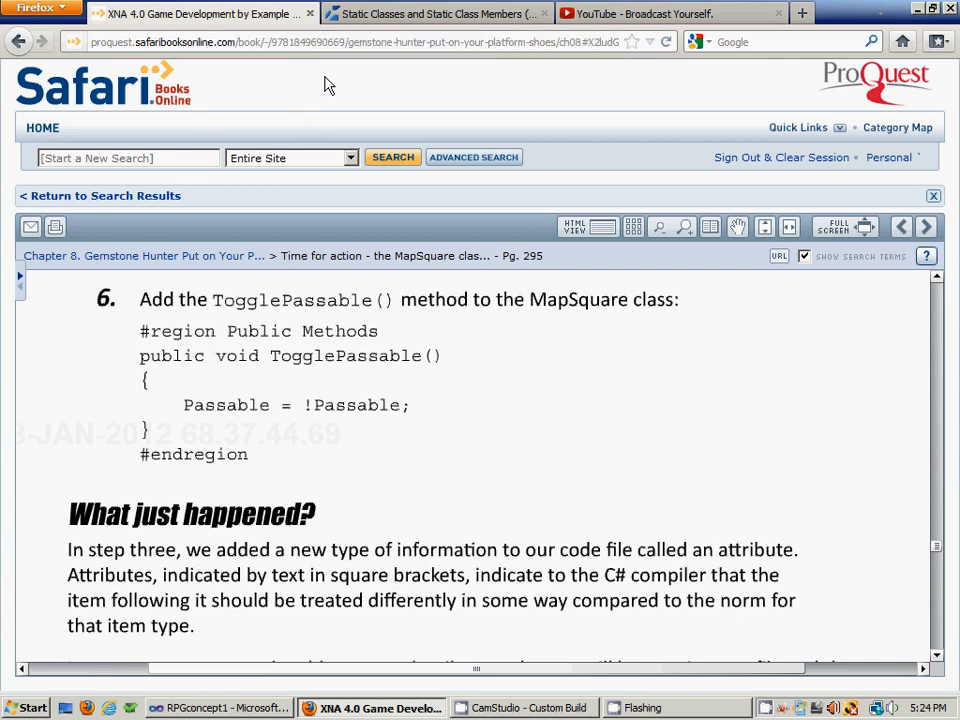
pyautogui.moveTo(925, 10)
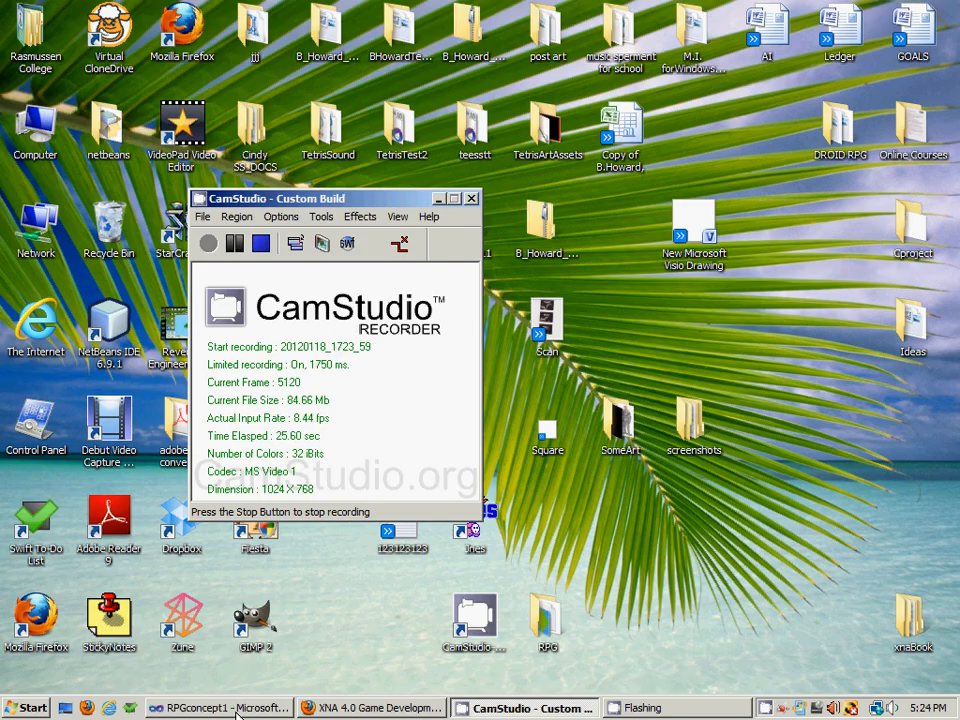
# Bring Visual Studio back to the front with MapCellContent.cs in the TileEngine project
pyautogui.click(218, 708)
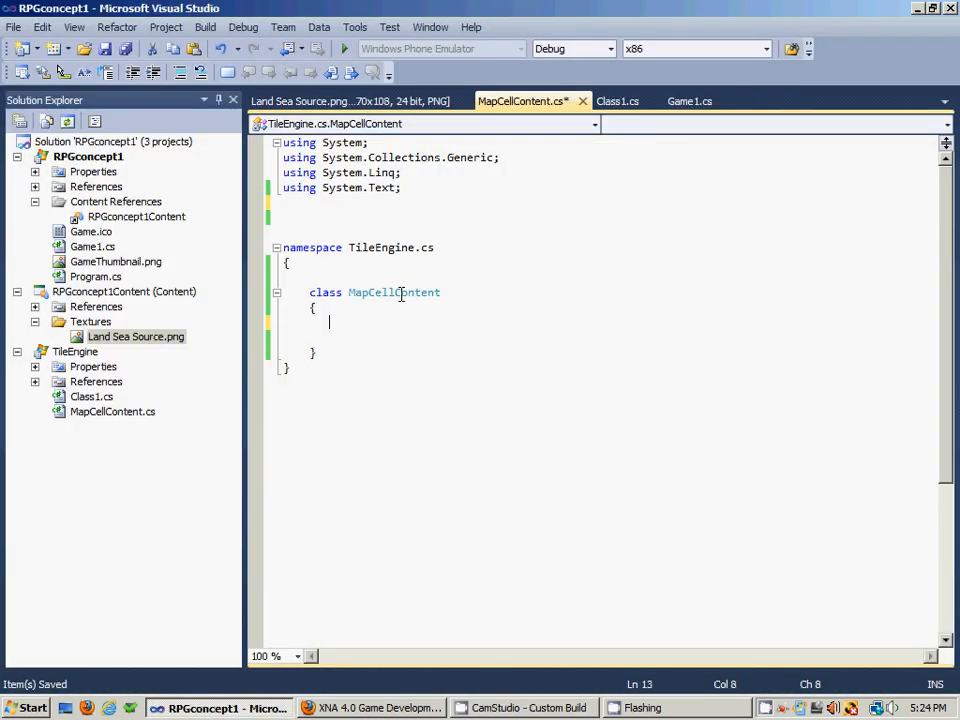
pyautogui.moveTo(225, 8)
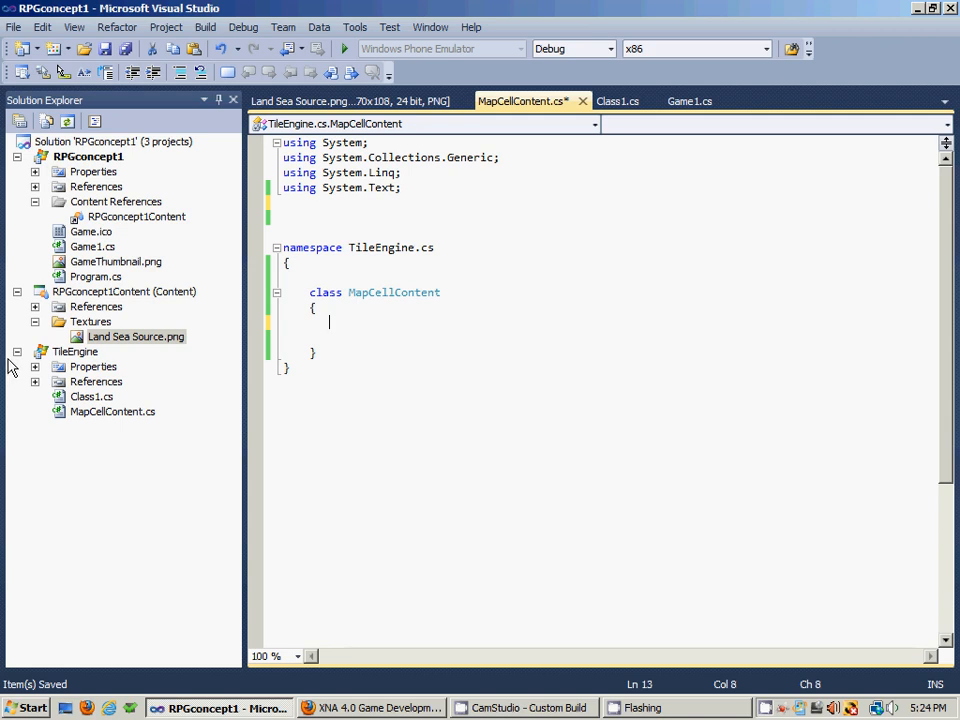
pyautogui.moveTo(98, 422)
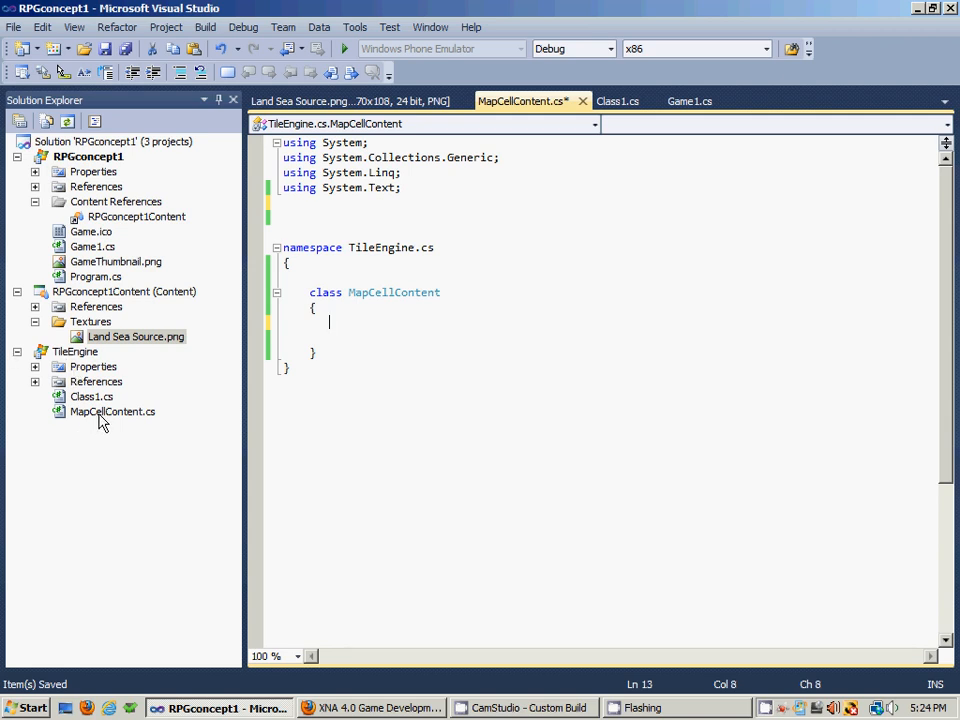
pyautogui.moveTo(481, 276)
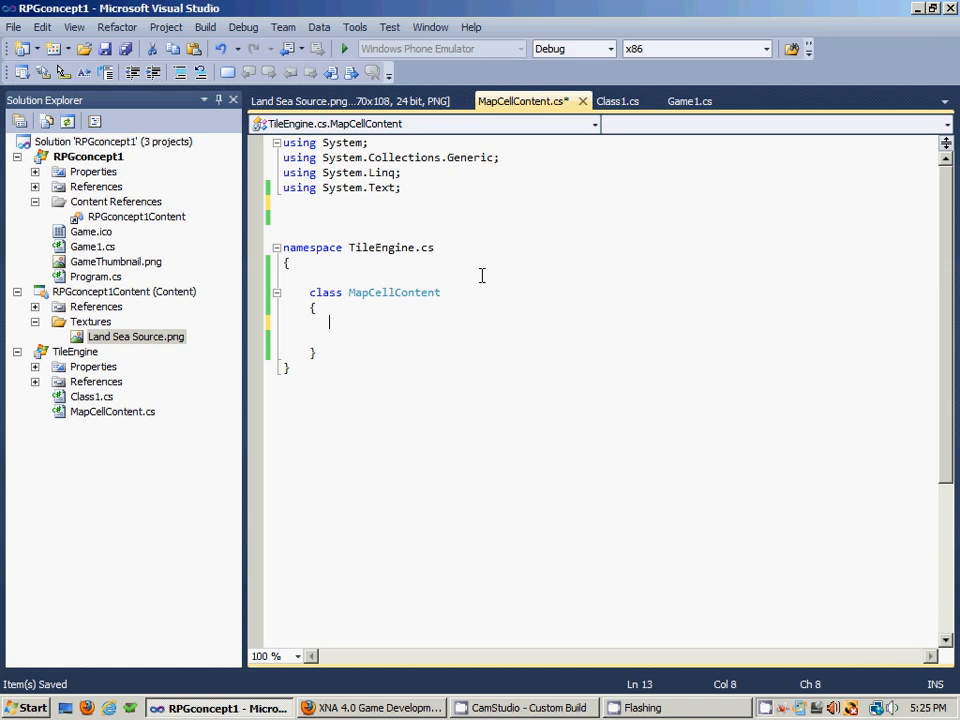
pyautogui.moveTo(493, 299)
pyautogui.write('using M')
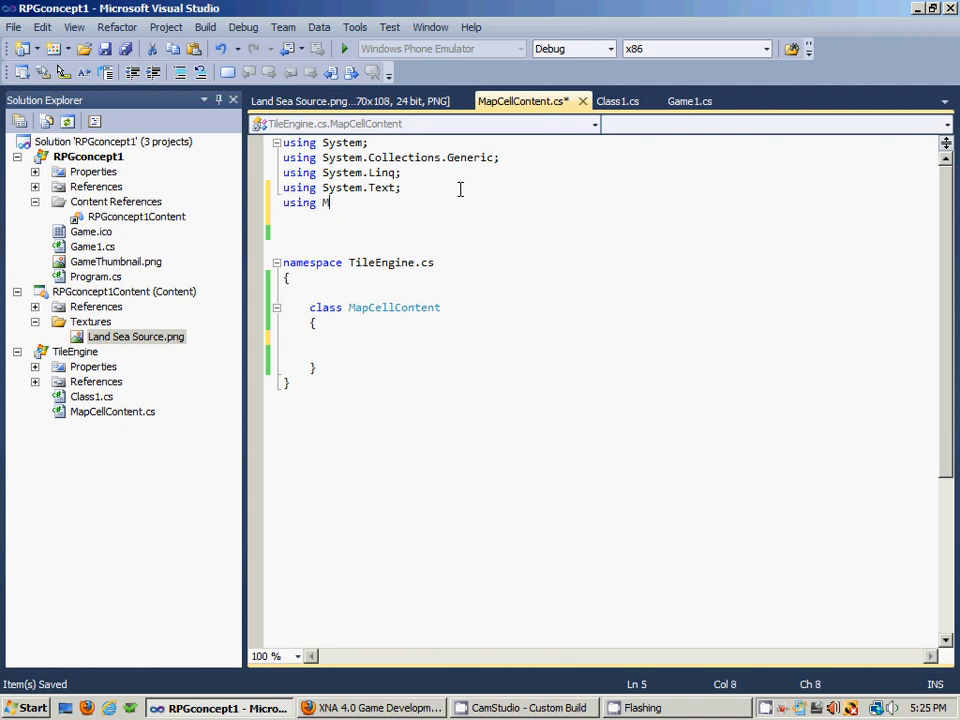
# Add using directives for Microsoft.Xna.Framework and Microsoft.Xna.Framework.Graphics
pyautogui.write('icrosoft.')
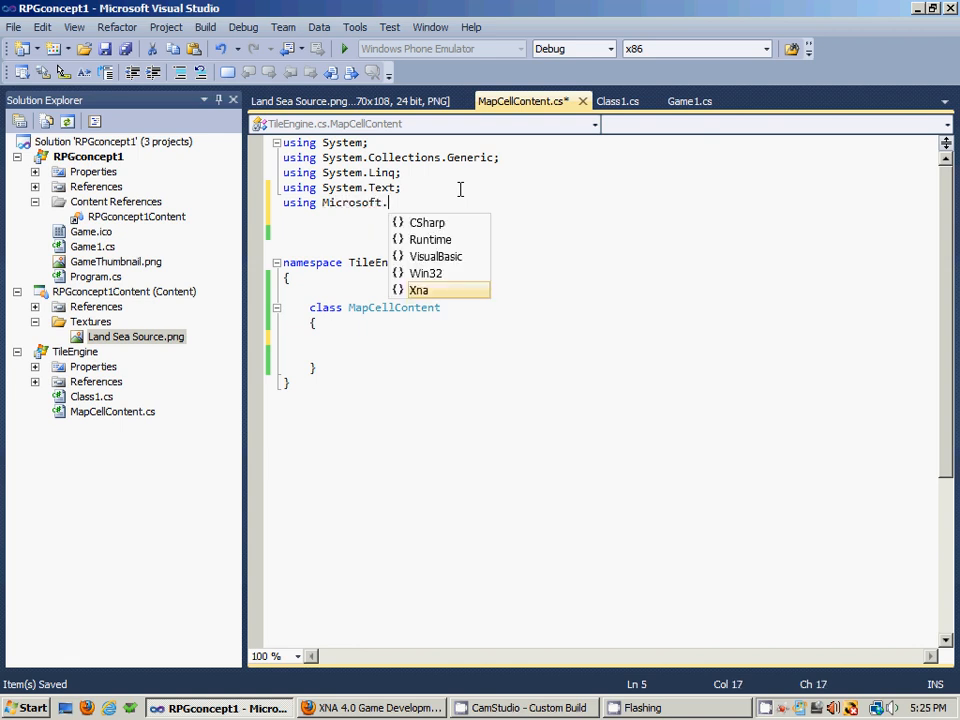
pyautogui.write('Xna.F')
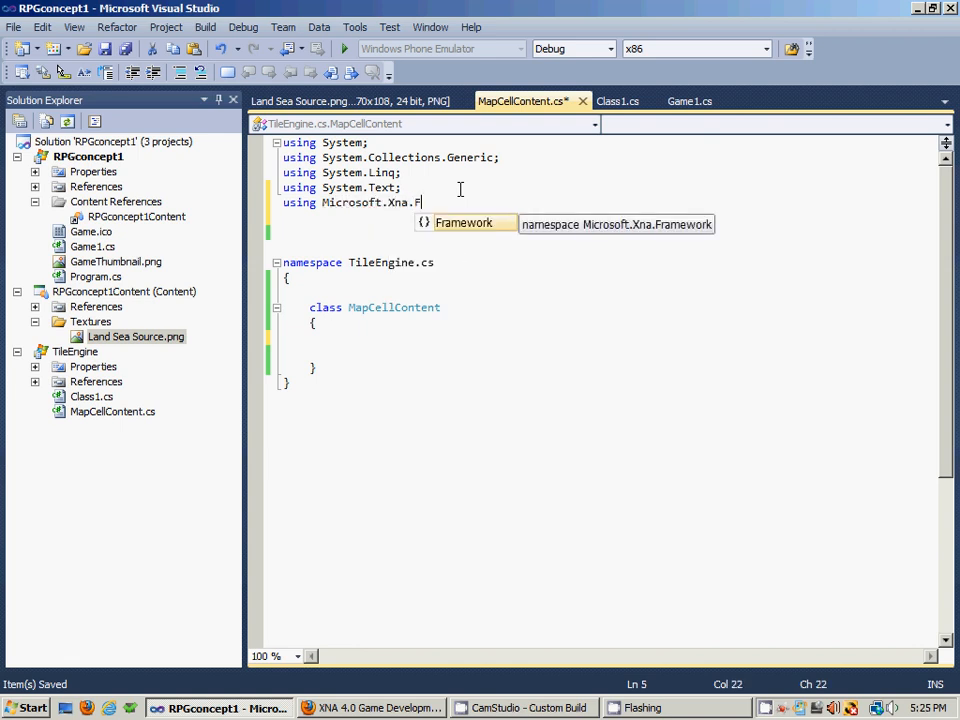
pyautogui.write('ramework;')
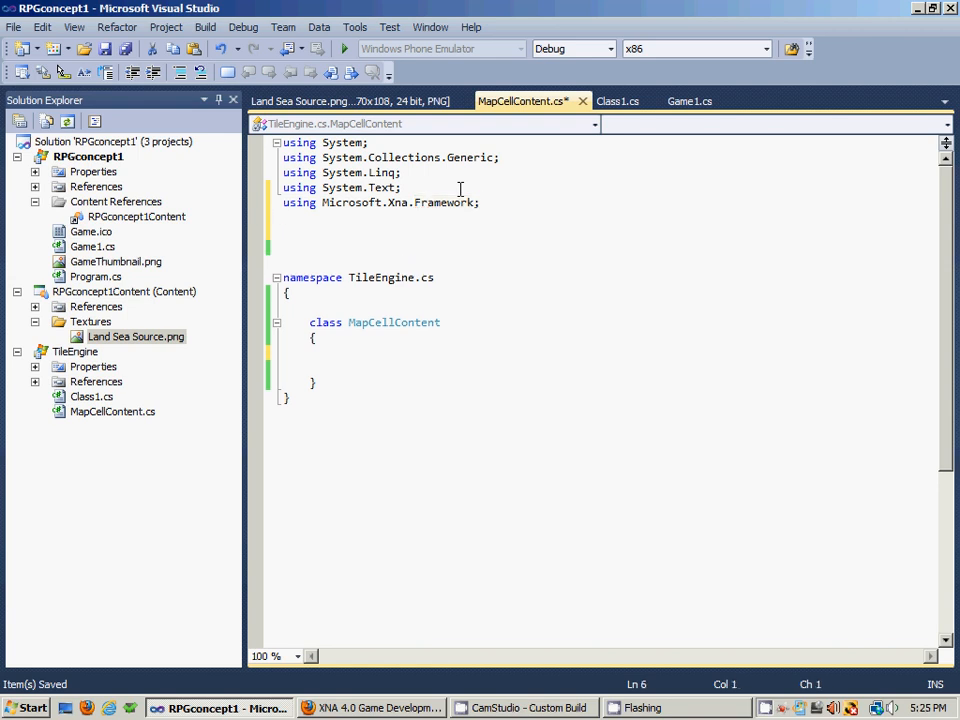
pyautogui.write('using Microsoft.Xna.Frmaework.')
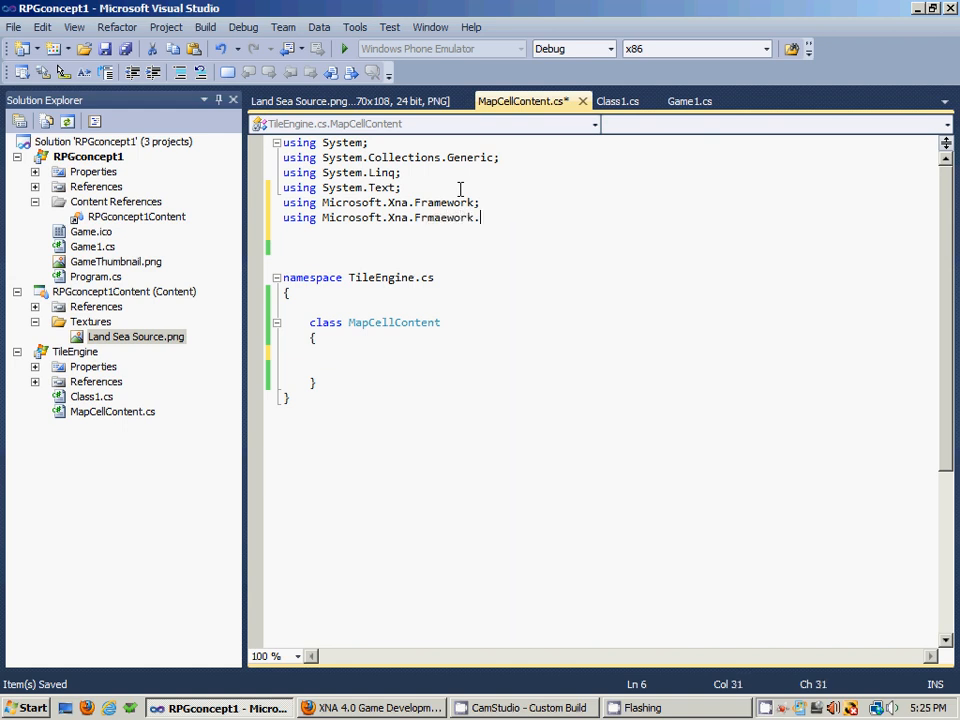
pyautogui.write('Graphics')
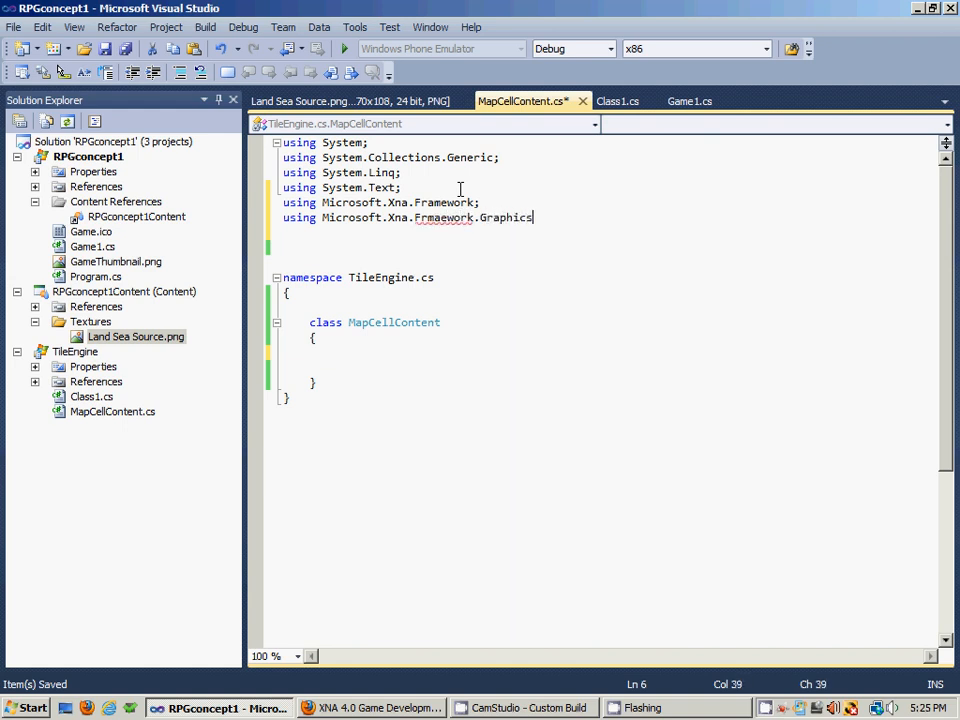
pyautogui.write(';')
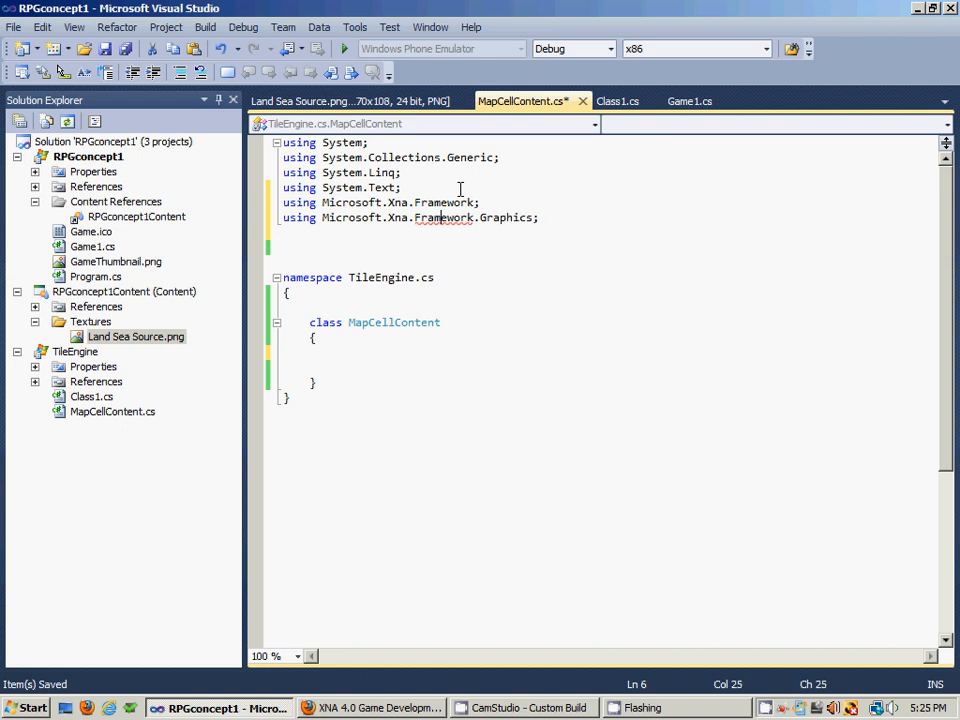
pyautogui.click(487, 277)
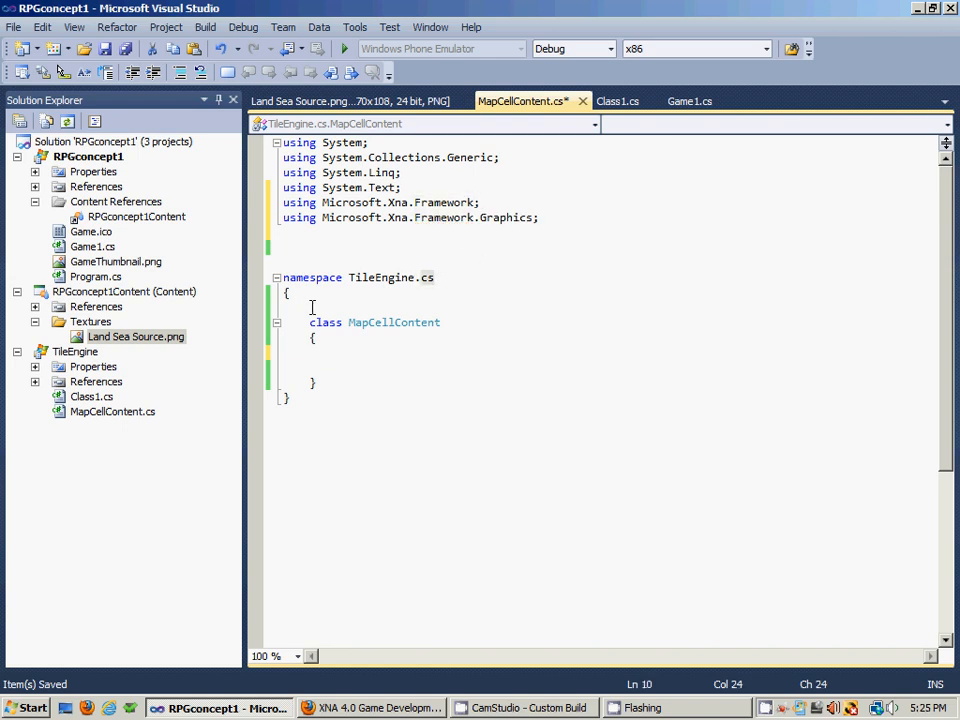
pyautogui.click(420, 290)
pyautogui.write('[')
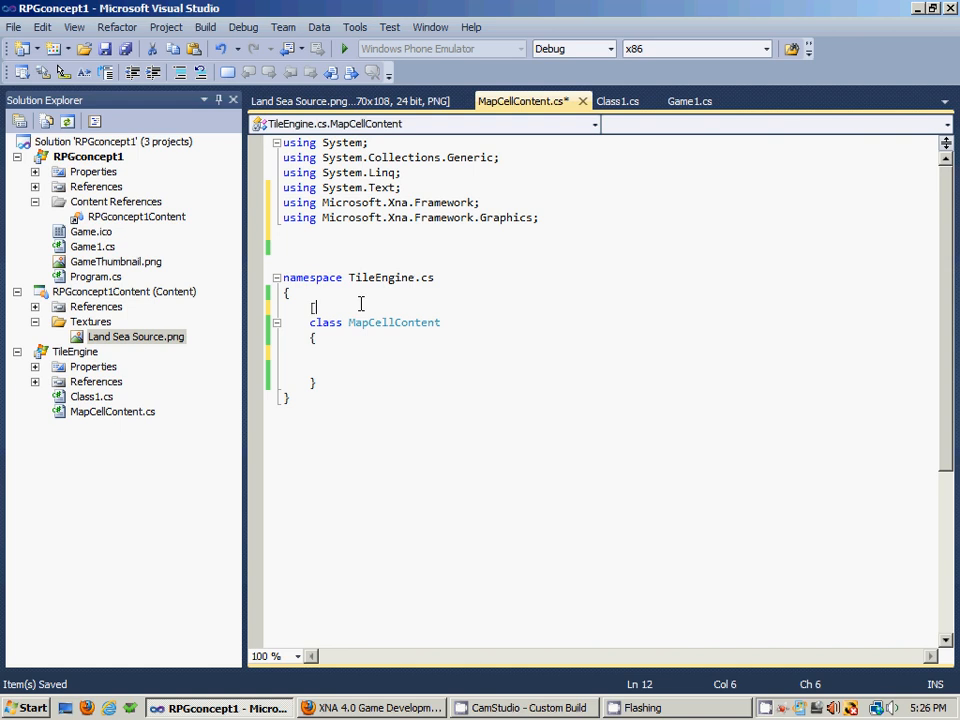
# Put the [Serializable] attribute above MapCellContent, accepting the IntelliSense suggestion
pyautogui.write('ser')
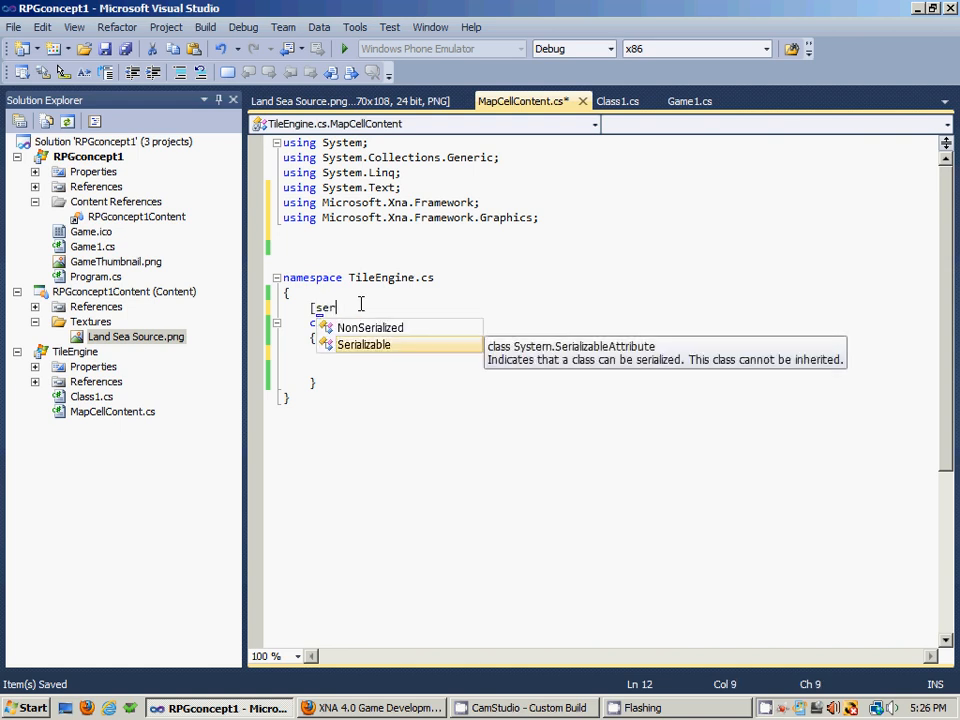
pyautogui.write('ializable]')
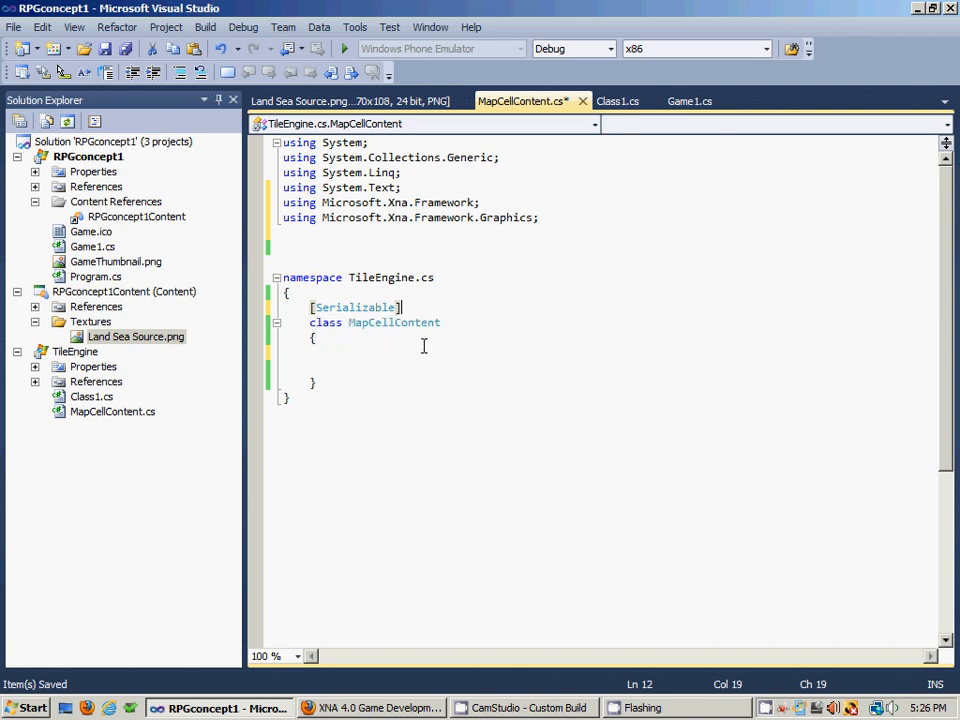
pyautogui.moveTo(431, 338)
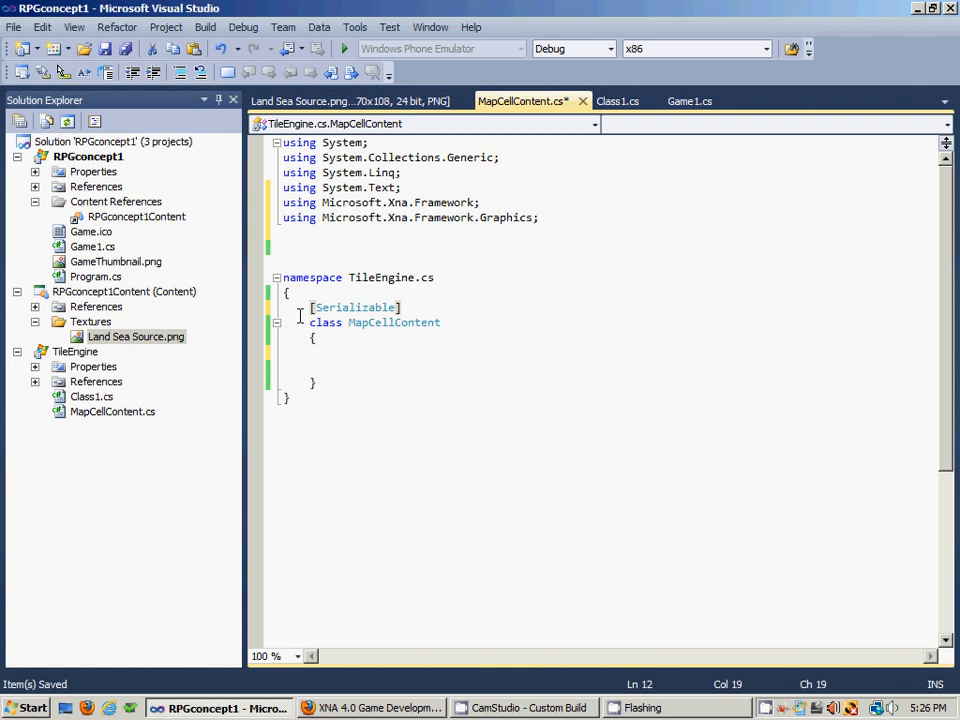
pyautogui.moveTo(417, 346)
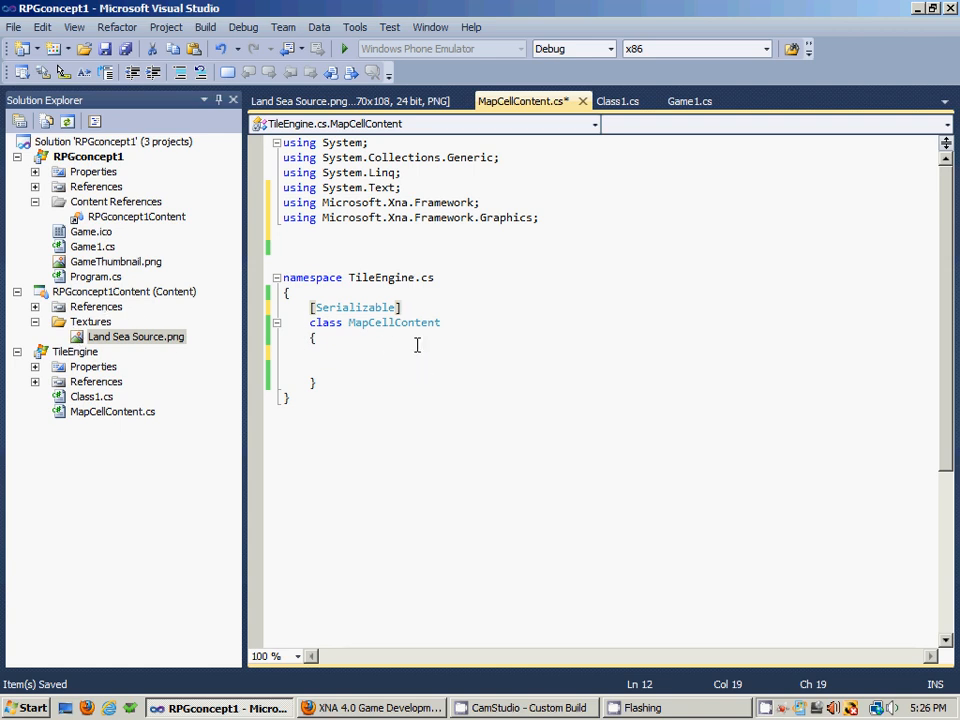
pyautogui.moveTo(317, 355)
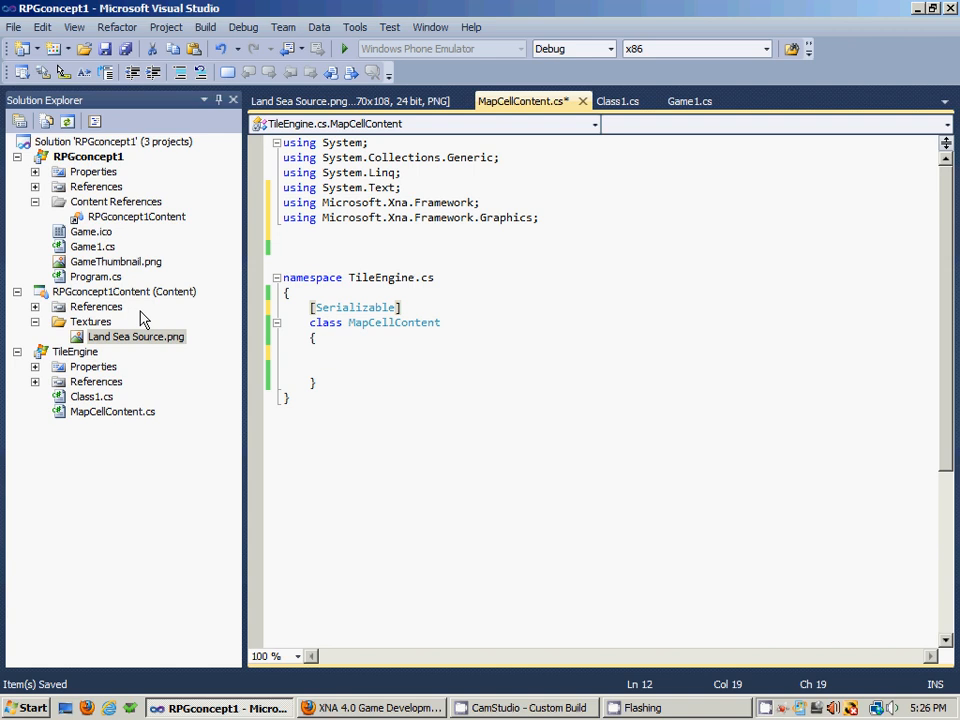
pyautogui.moveTo(22, 231)
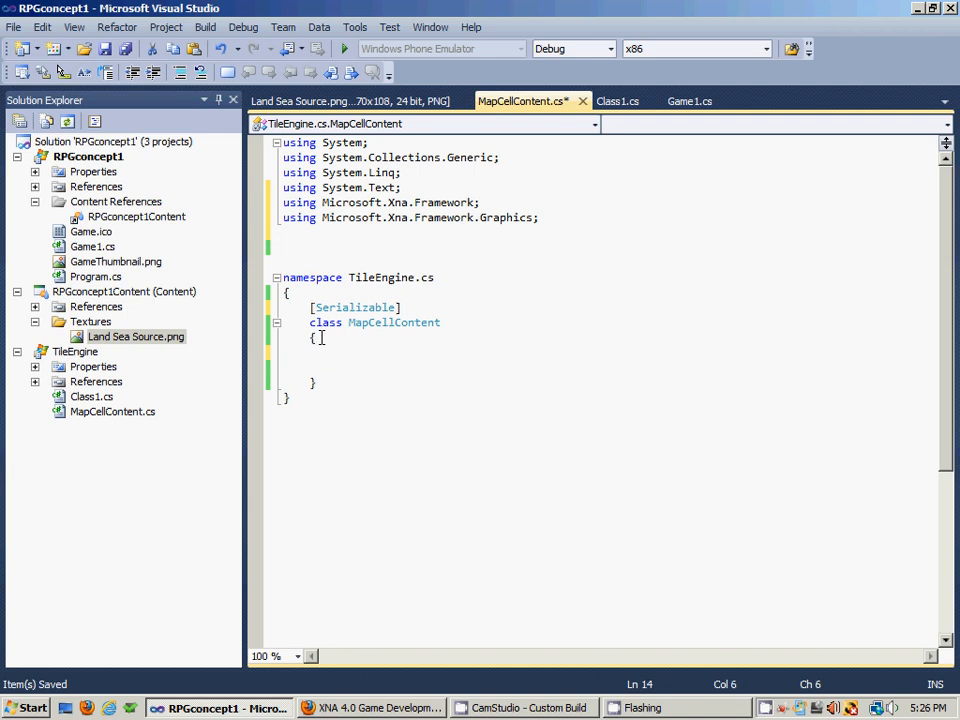
# Add the public modifier before class MapCellContent
pyautogui.write('p')
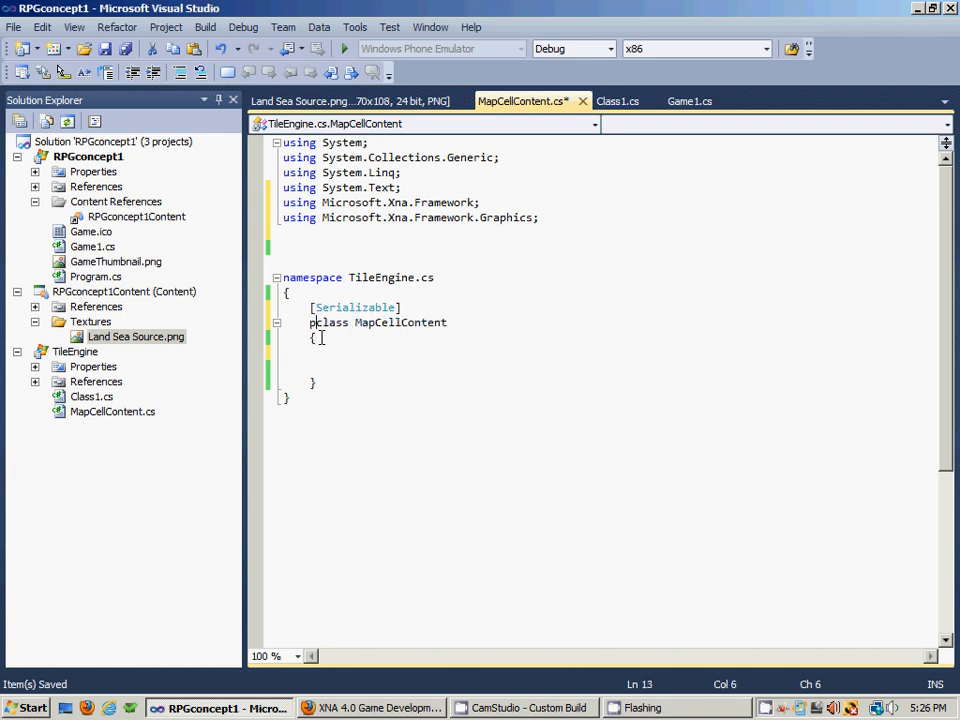
pyautogui.write('public')
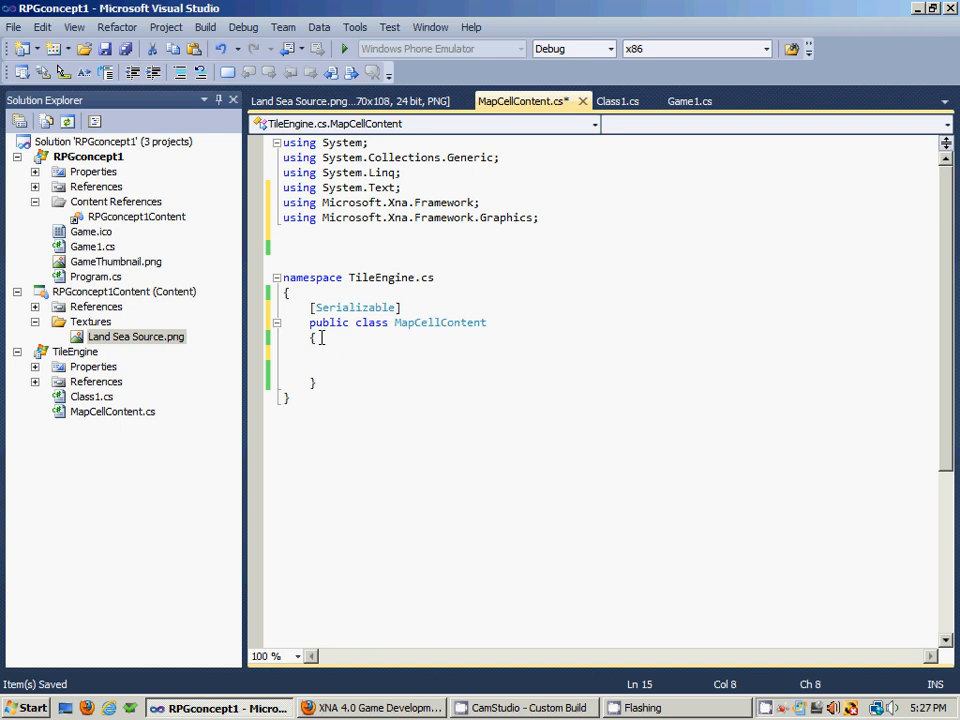
pyautogui.moveTo(343, 358)
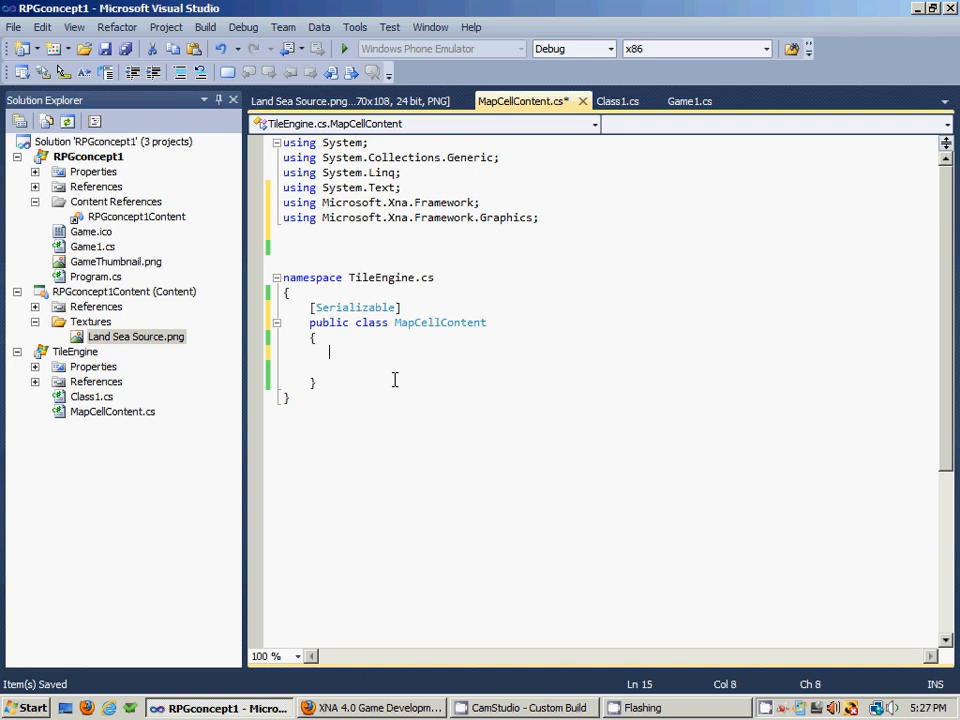
# Add a '#region Data Members' with its #endregion, then fold it to check
pyautogui.write('#')
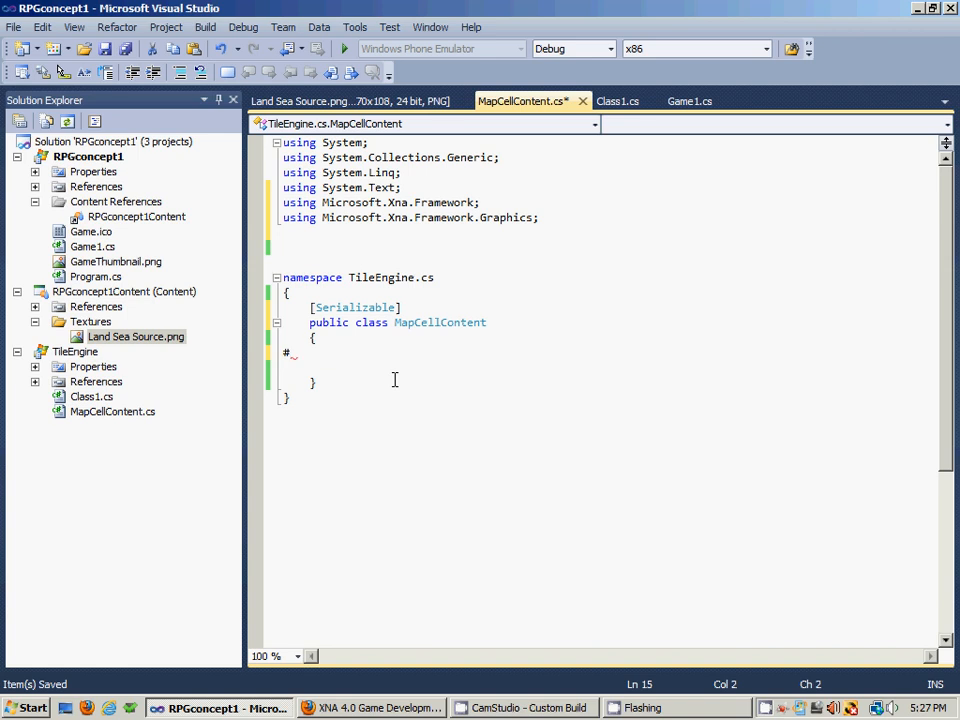
pyautogui.write('region')
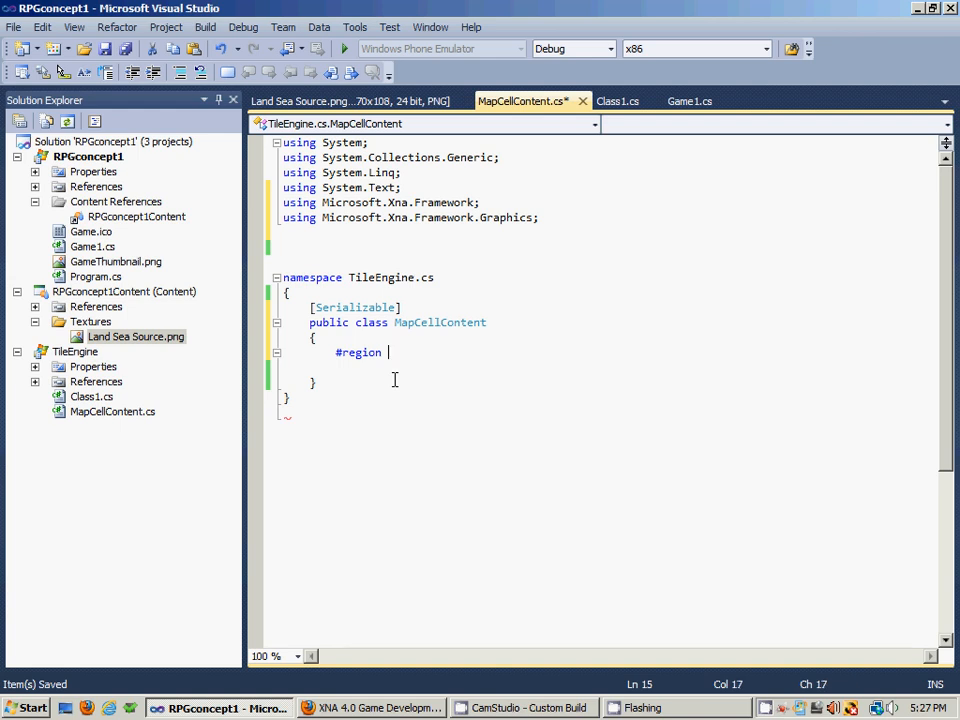
pyautogui.write('Dat')
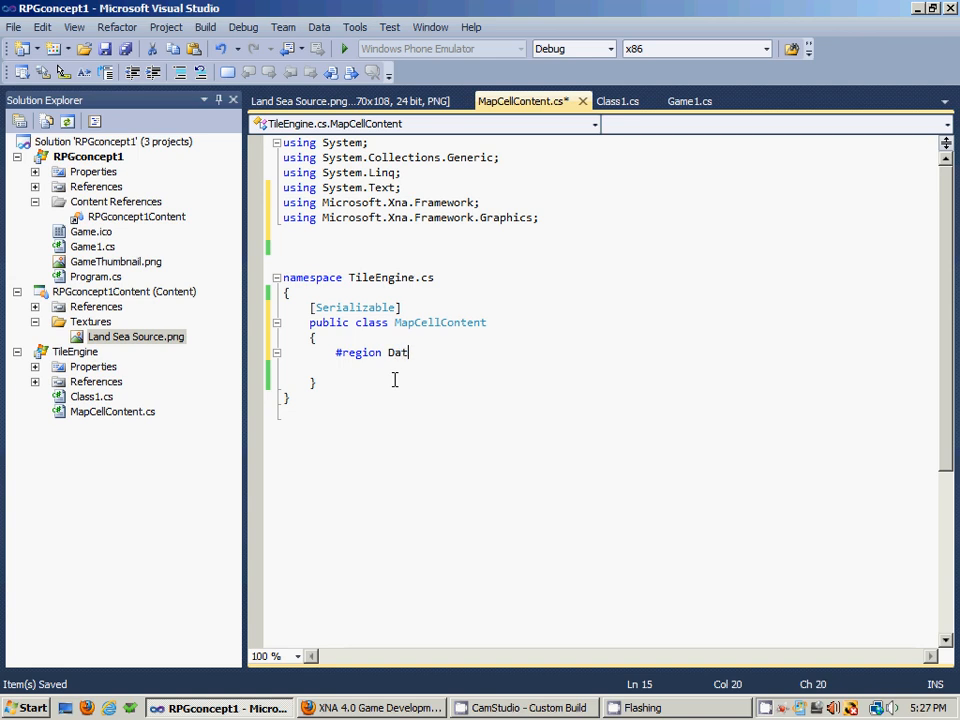
pyautogui.write('a Members')
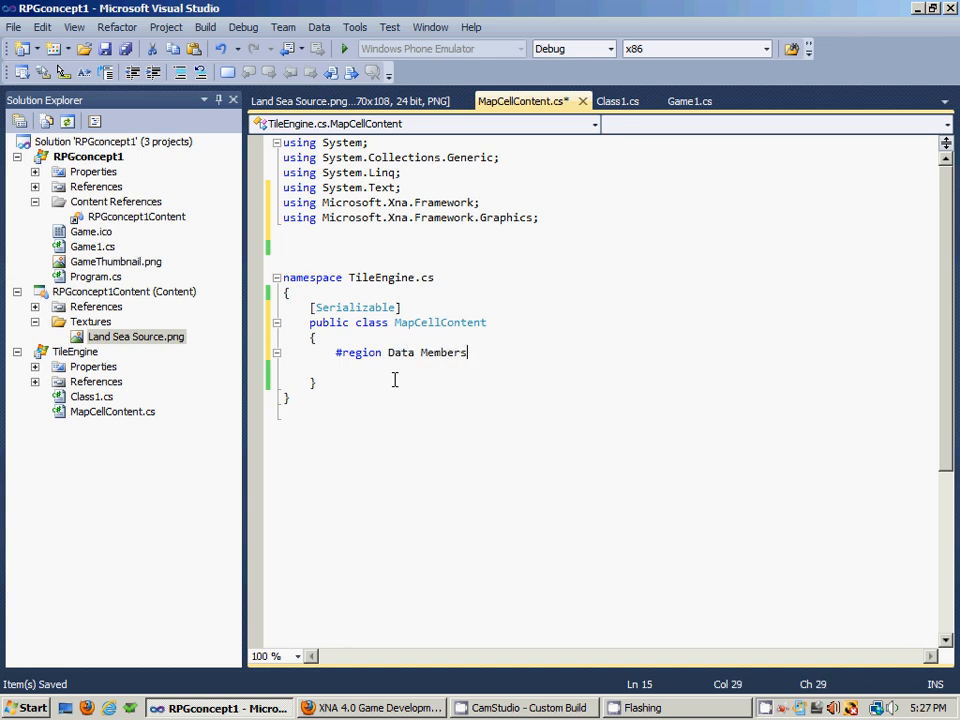
pyautogui.press('enter')
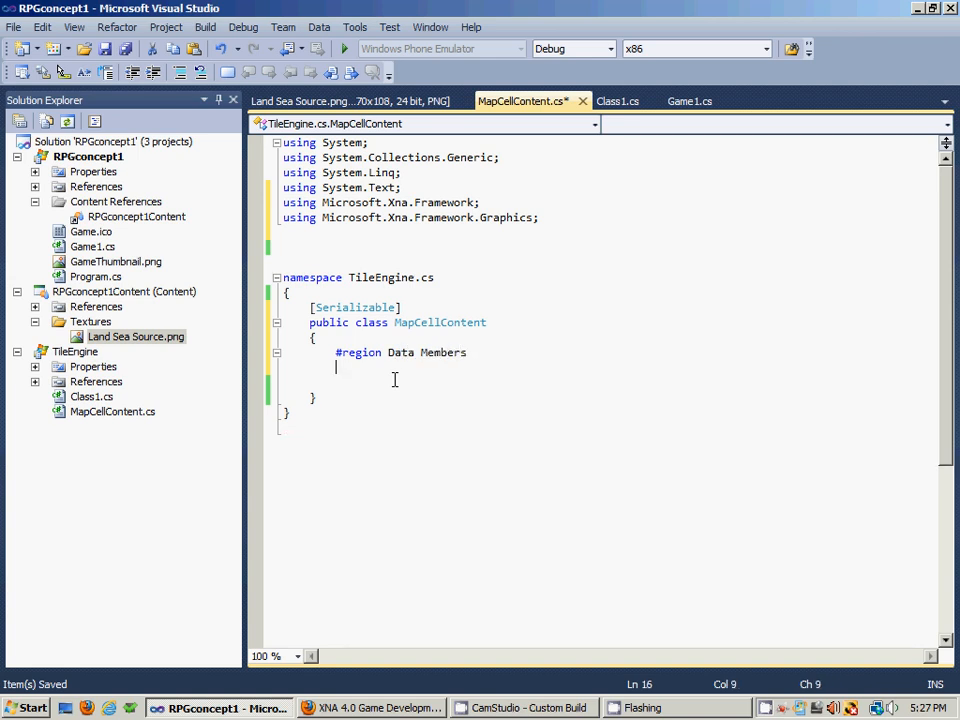
pyautogui.write('#')
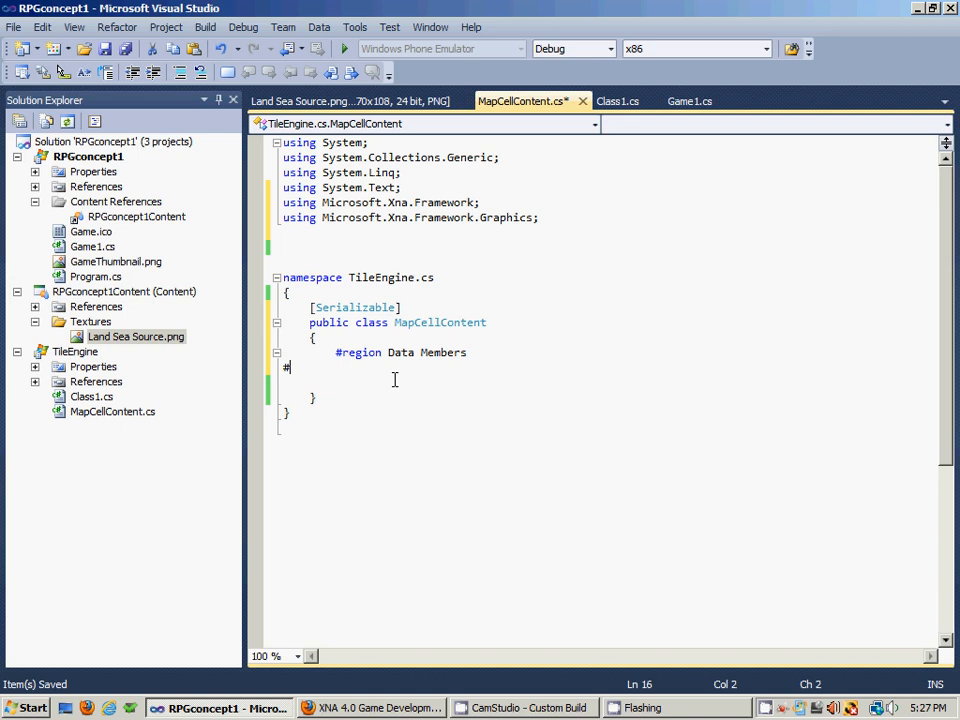
pyautogui.write('endregion')
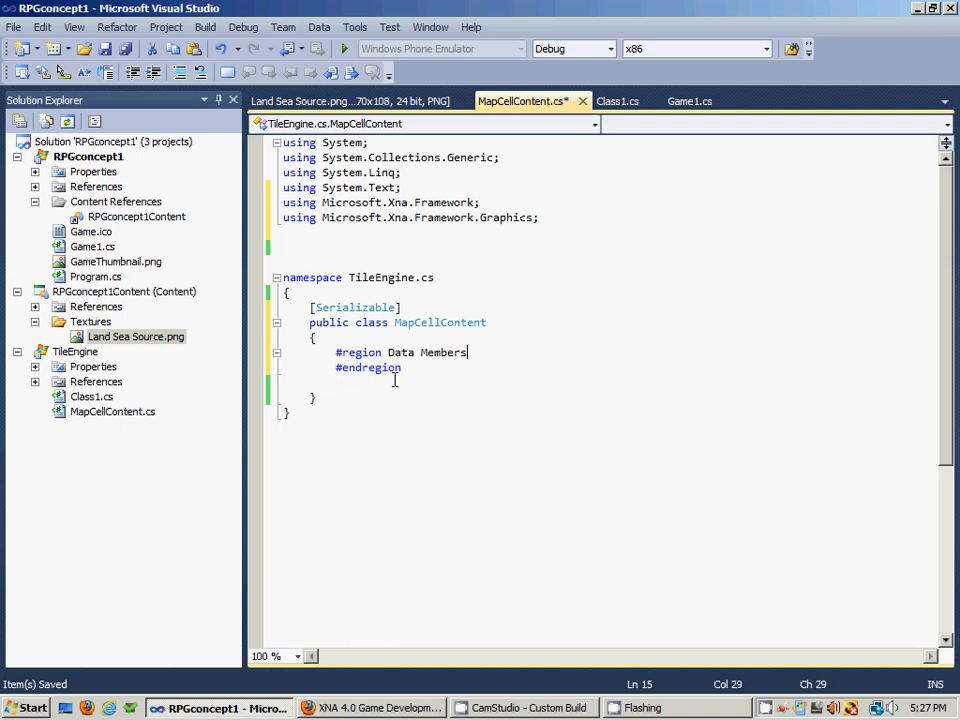
pyautogui.click(277, 353)
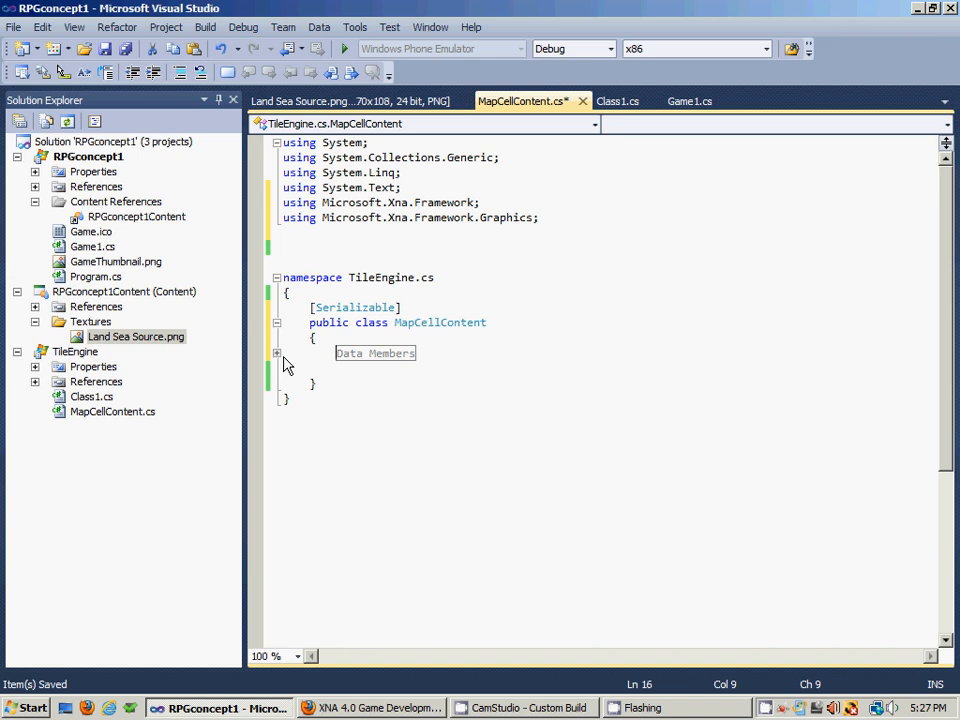
pyautogui.moveTo(375, 353)
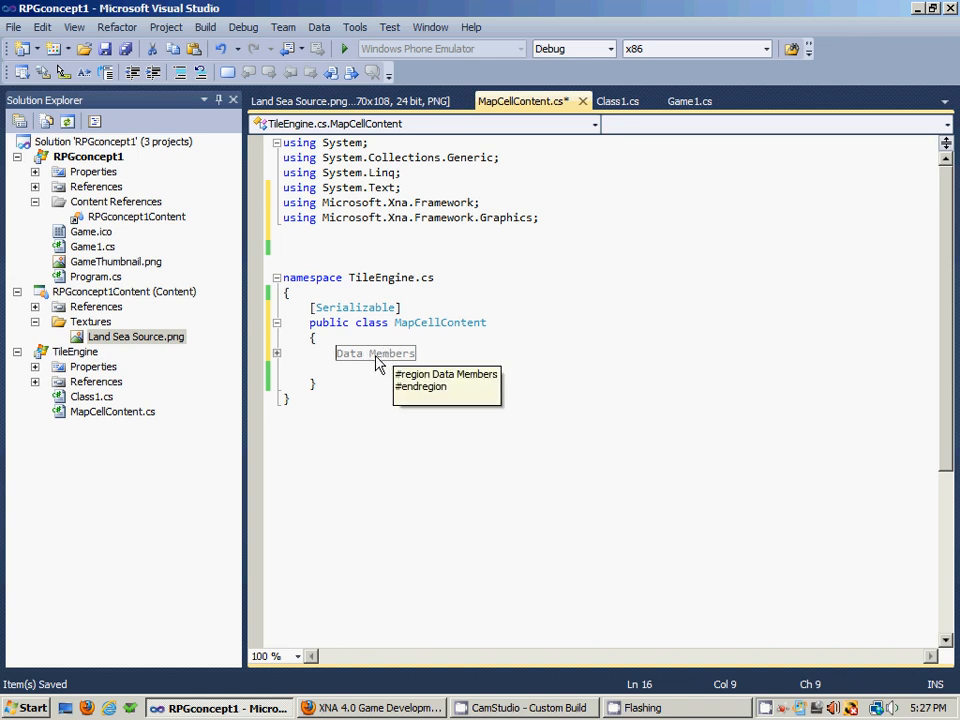
pyautogui.moveTo(350, 365)
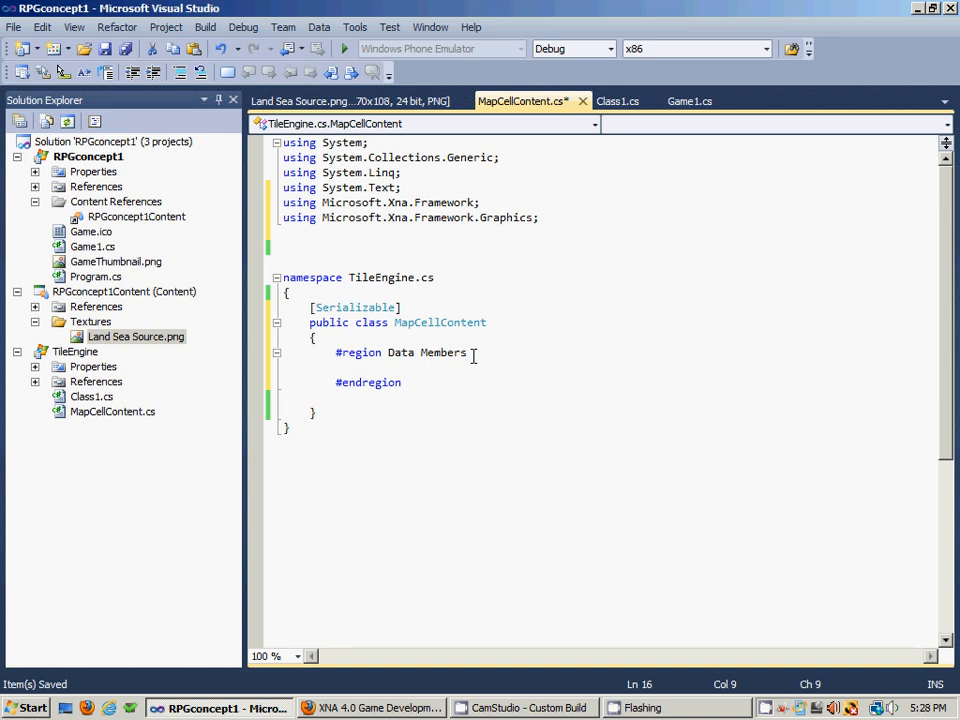
# Declare the field public int[] tileLayers = new int[2]
pyautogui.write('Publickk')
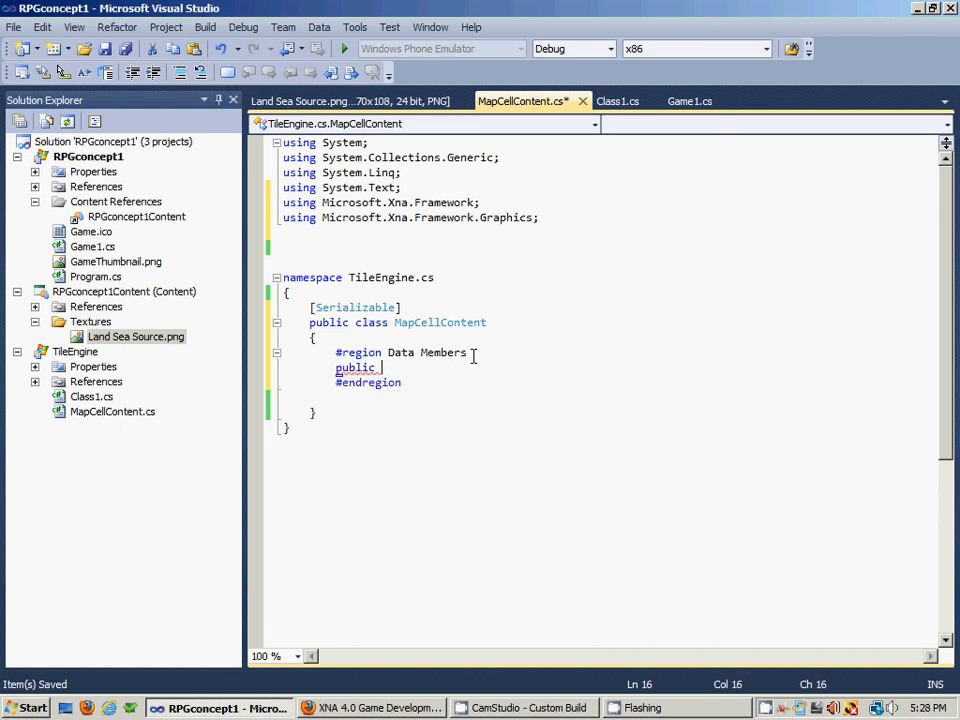
pyautogui.write('int')
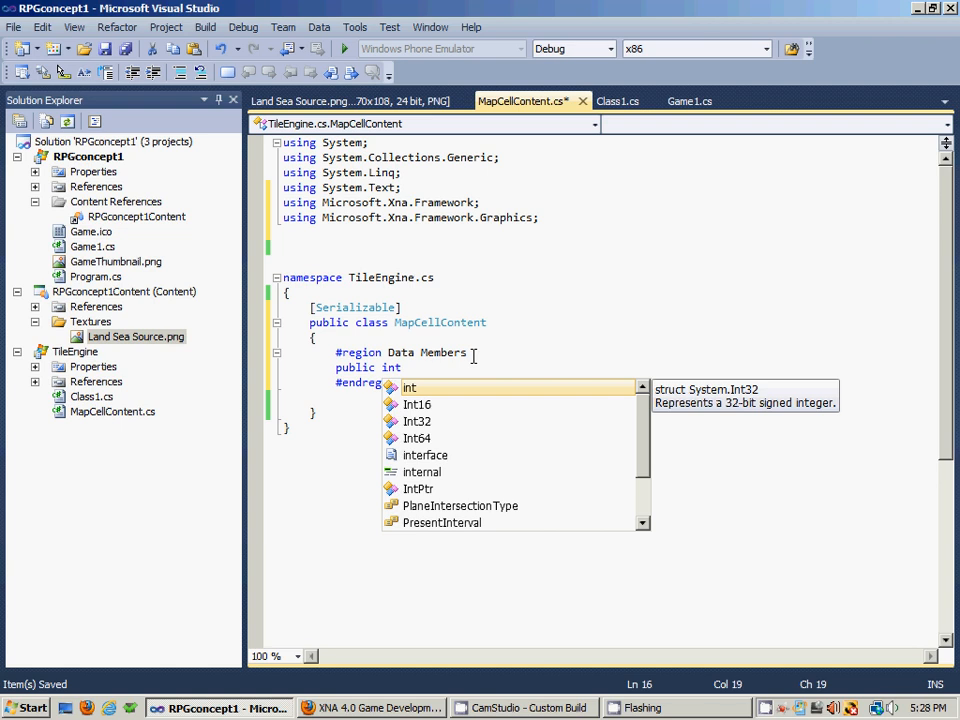
pyautogui.write('[]')
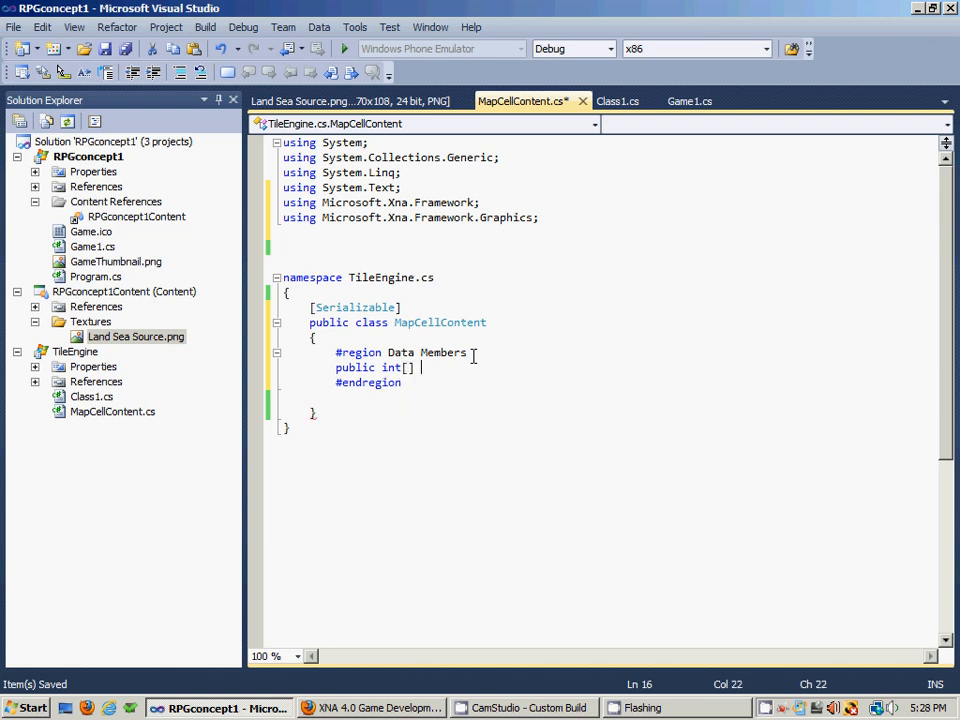
pyautogui.write('tileLayers =')
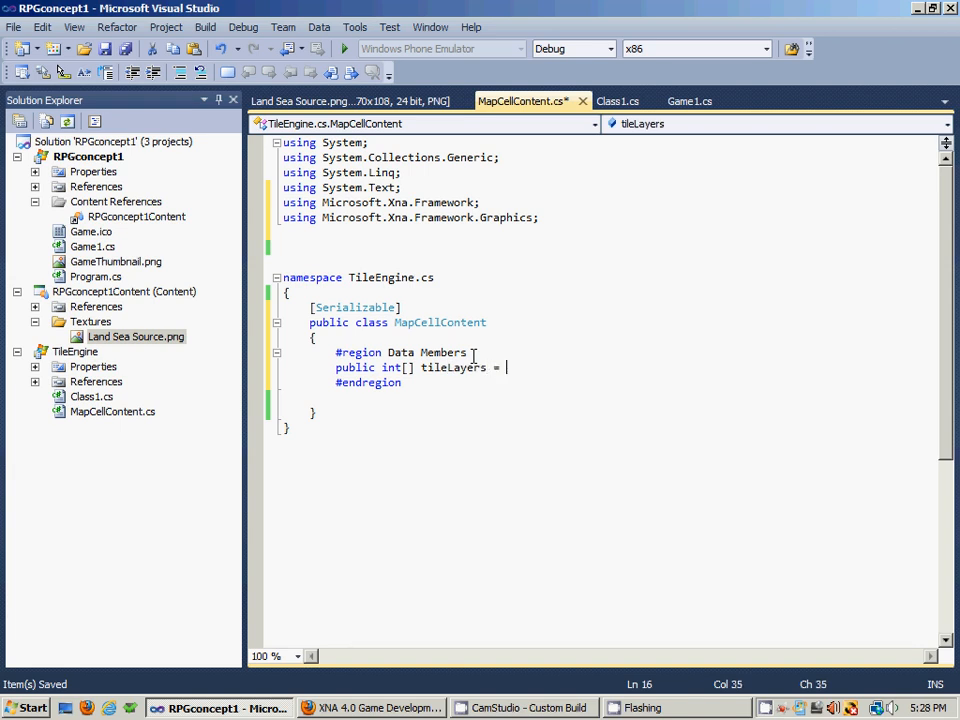
pyautogui.write('new int')
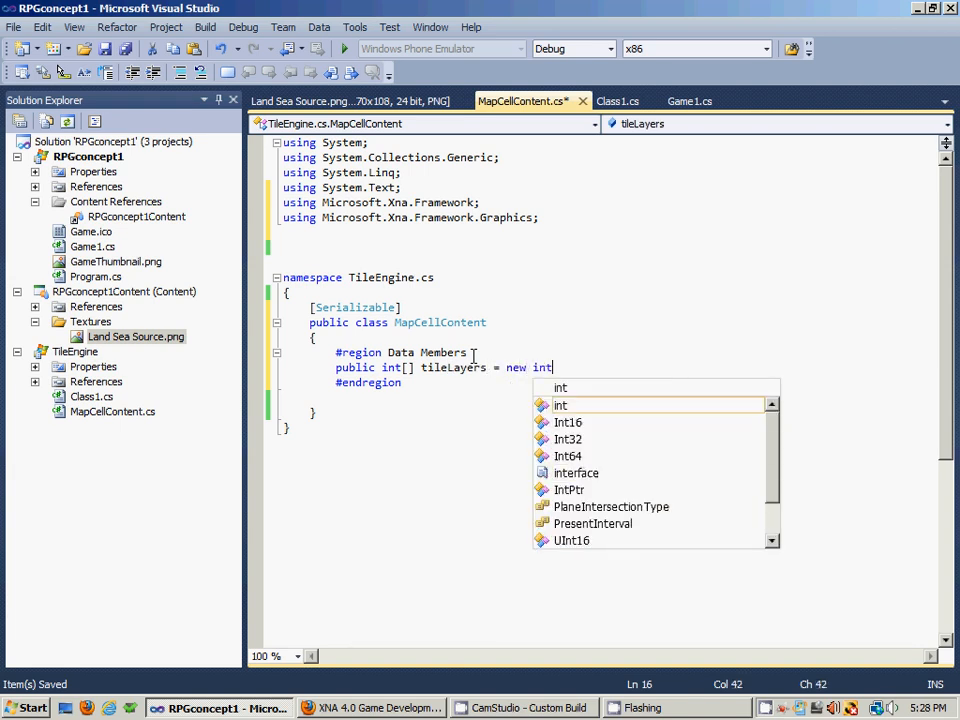
pyautogui.write('[2];')
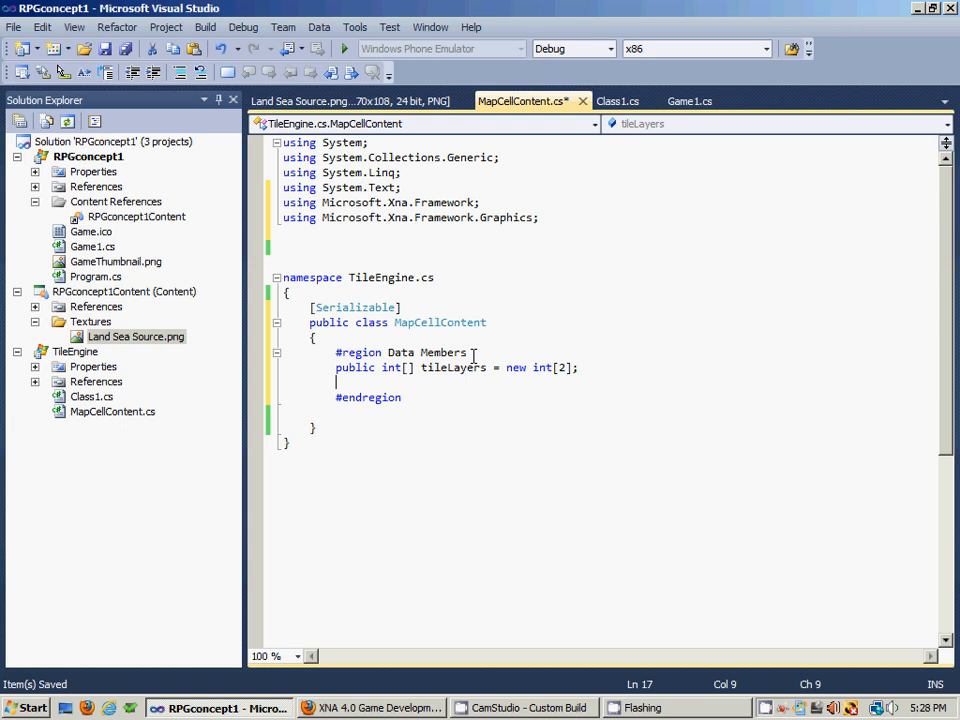
# Declare public string teleportIndex initialised to an empty string
pyautogui.write('public s')
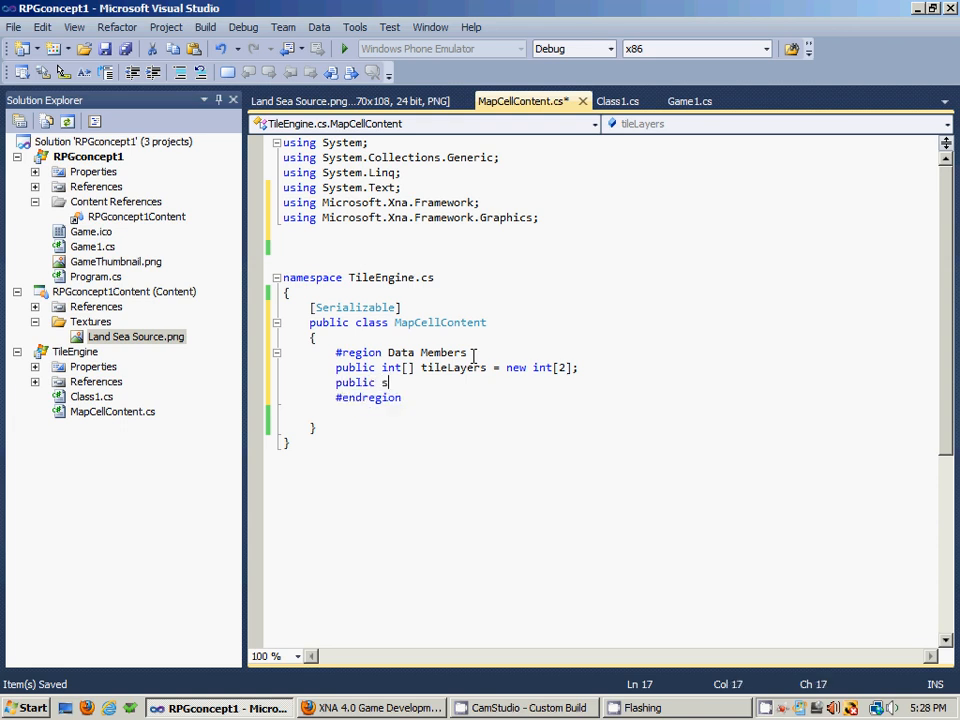
pyautogui.write('tring')
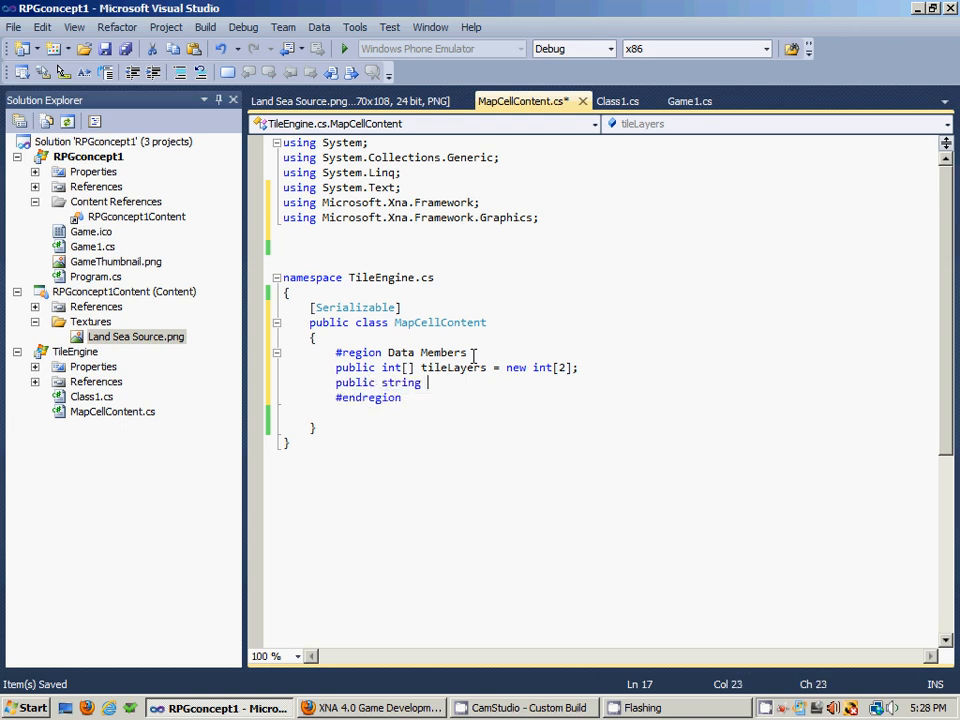
pyautogui.write('teleport')
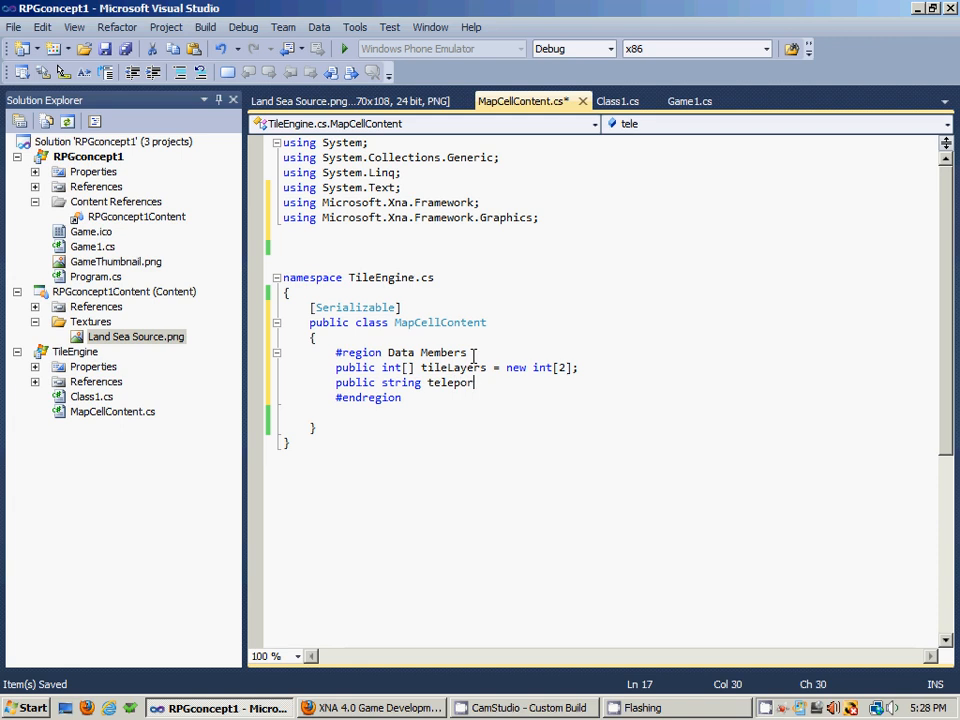
pyautogui.write('tIndex')
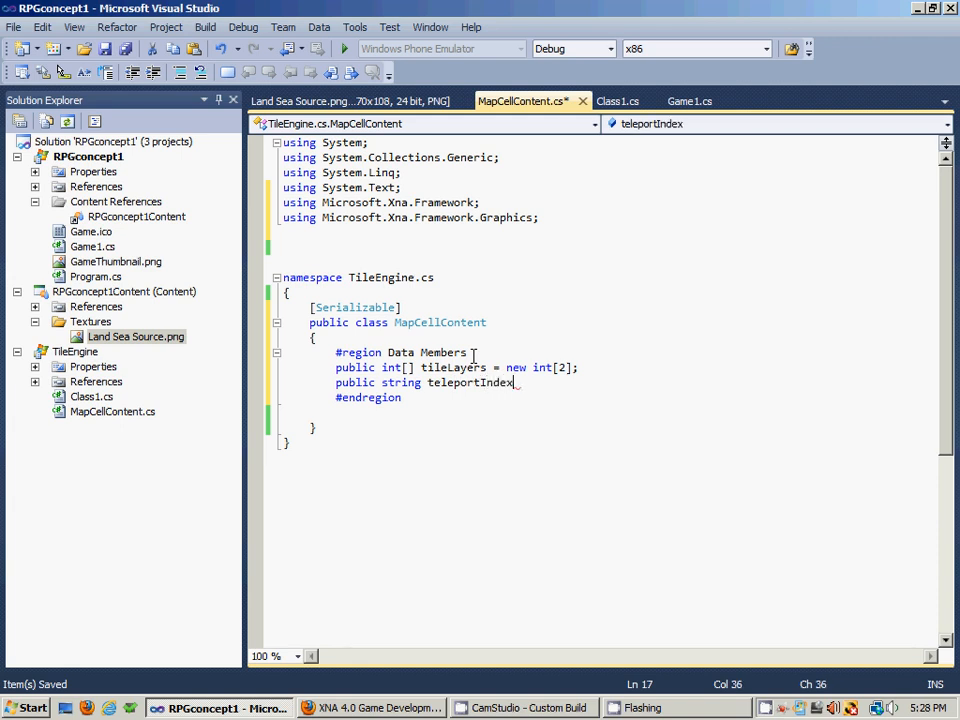
pyautogui.write('= ""')
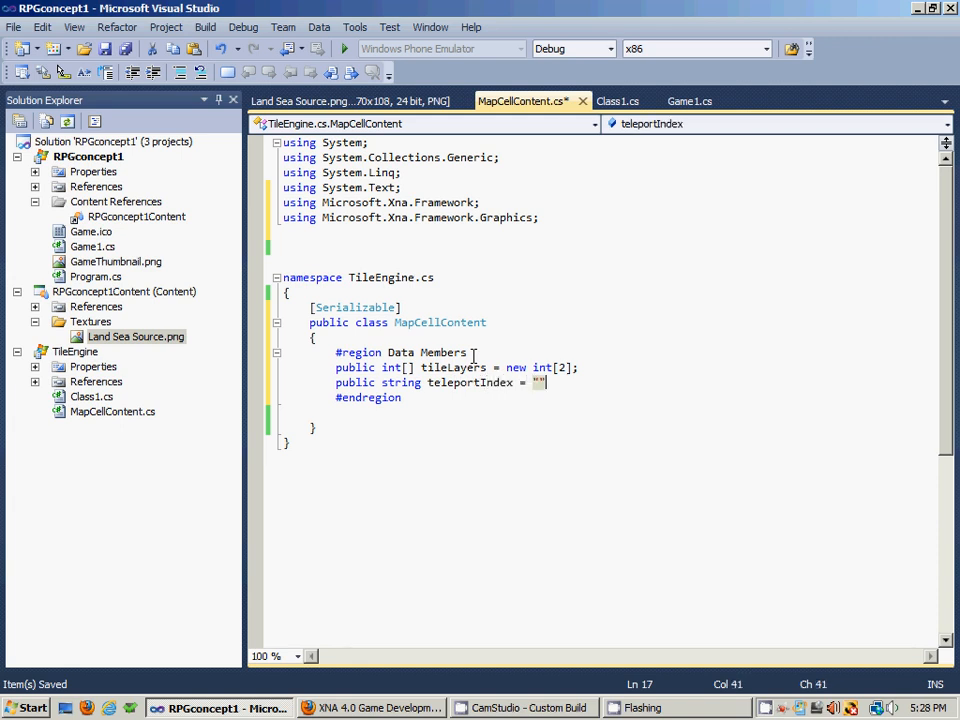
pyautogui.write('"')
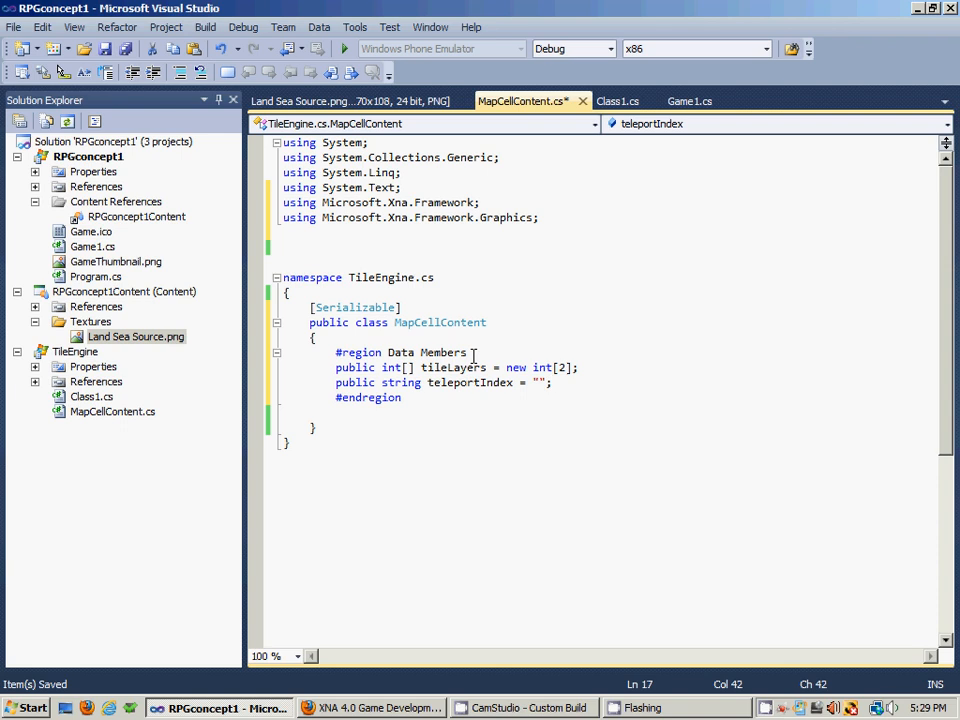
# Declare public bool isPassable = true, fixing a typo in the type name
pyautogui.write('public Boo')
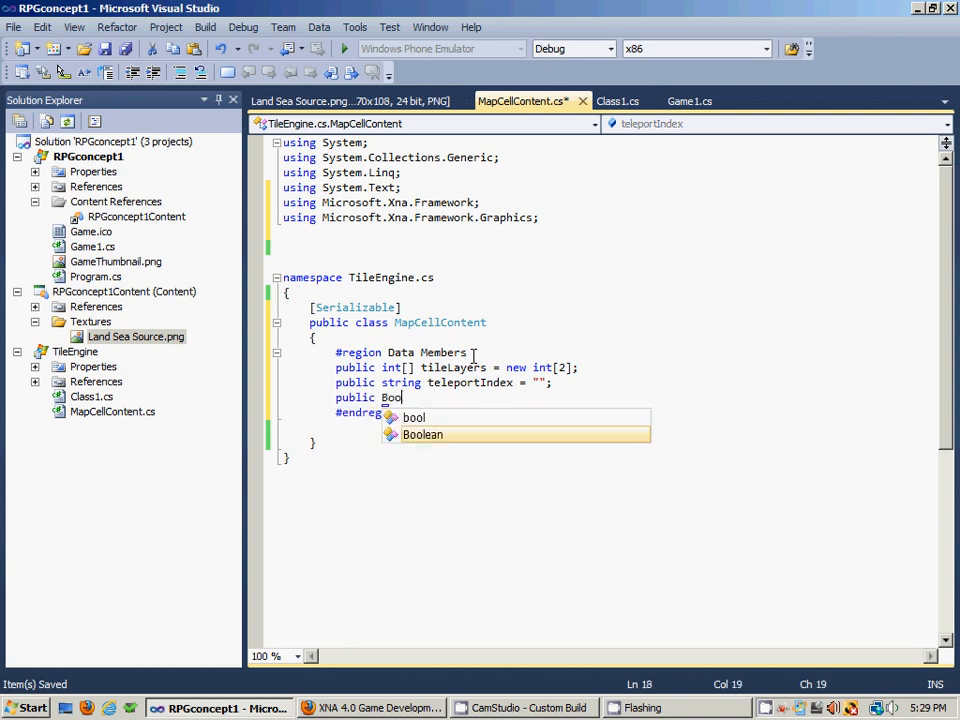
pyautogui.press('backspace')
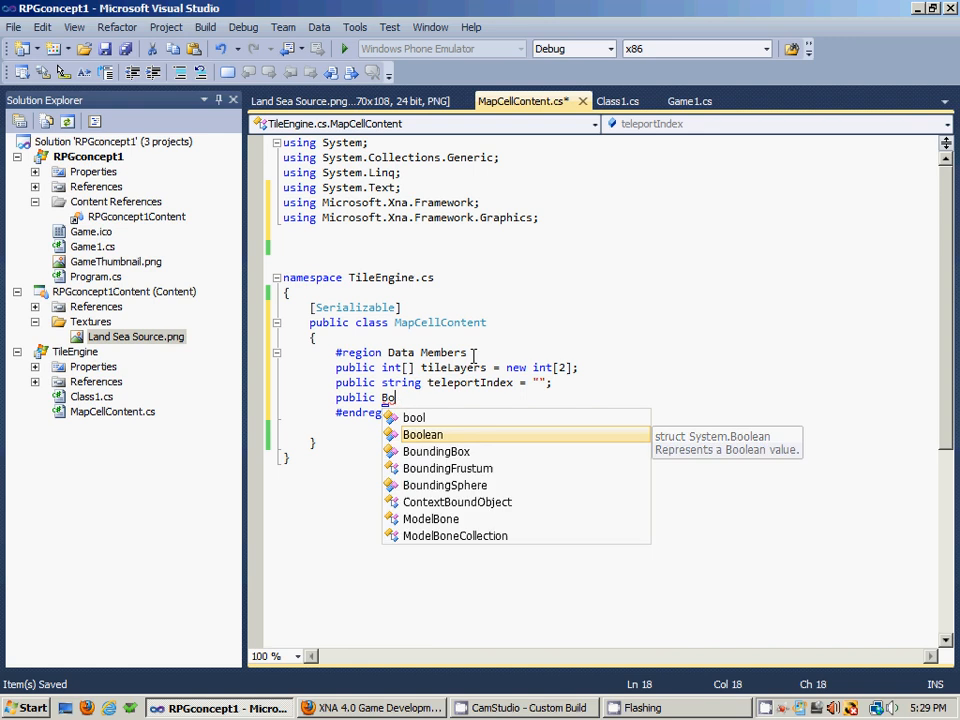
pyautogui.write('ol')
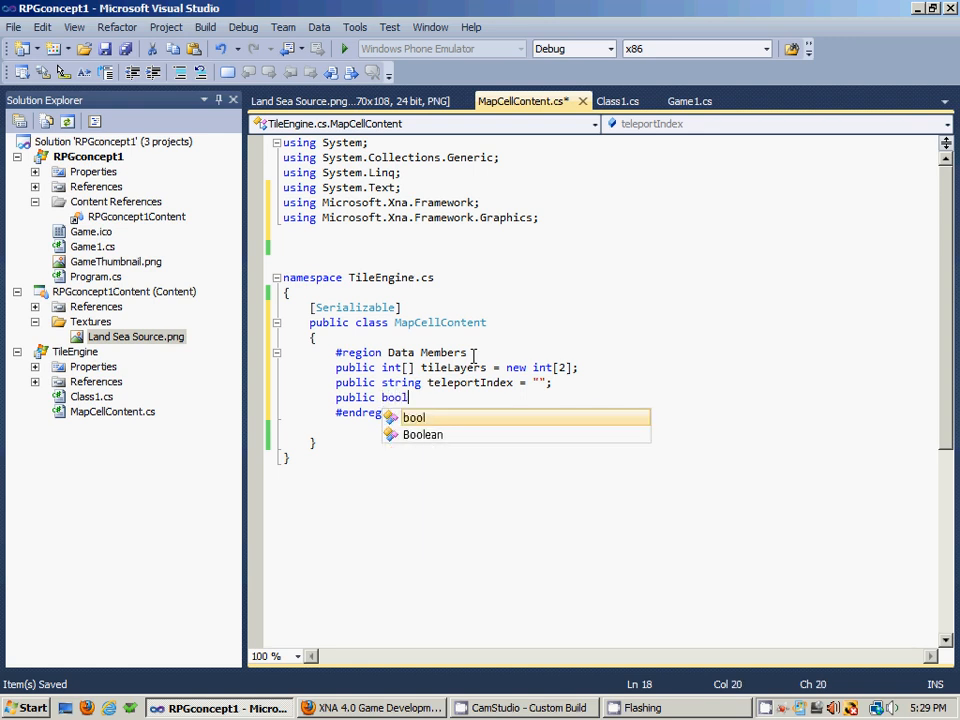
pyautogui.write('is')
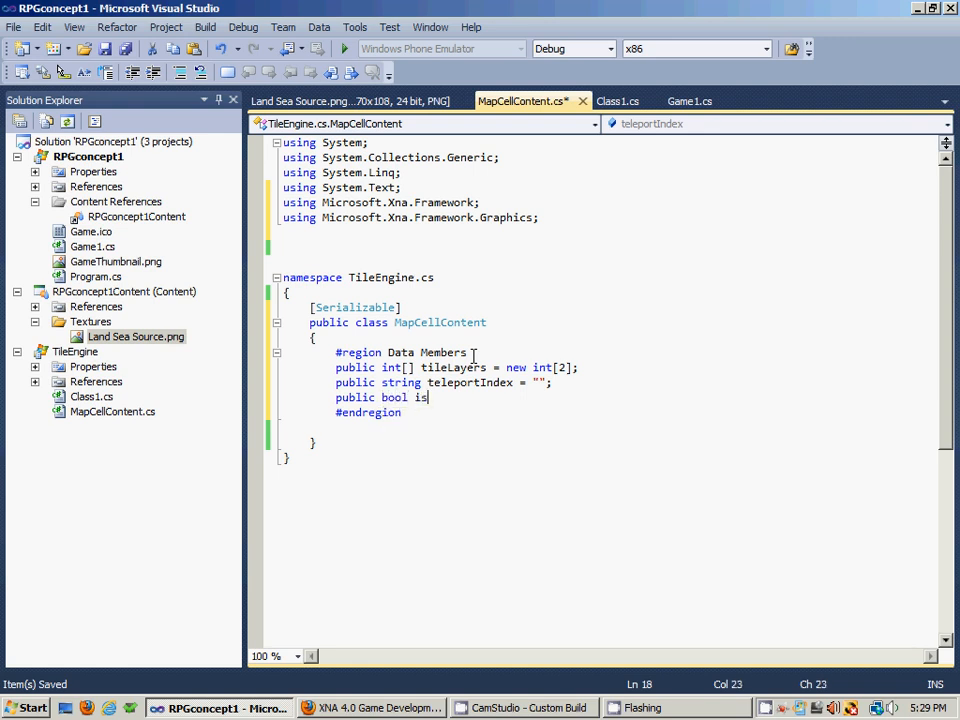
pyautogui.write('Passable =')
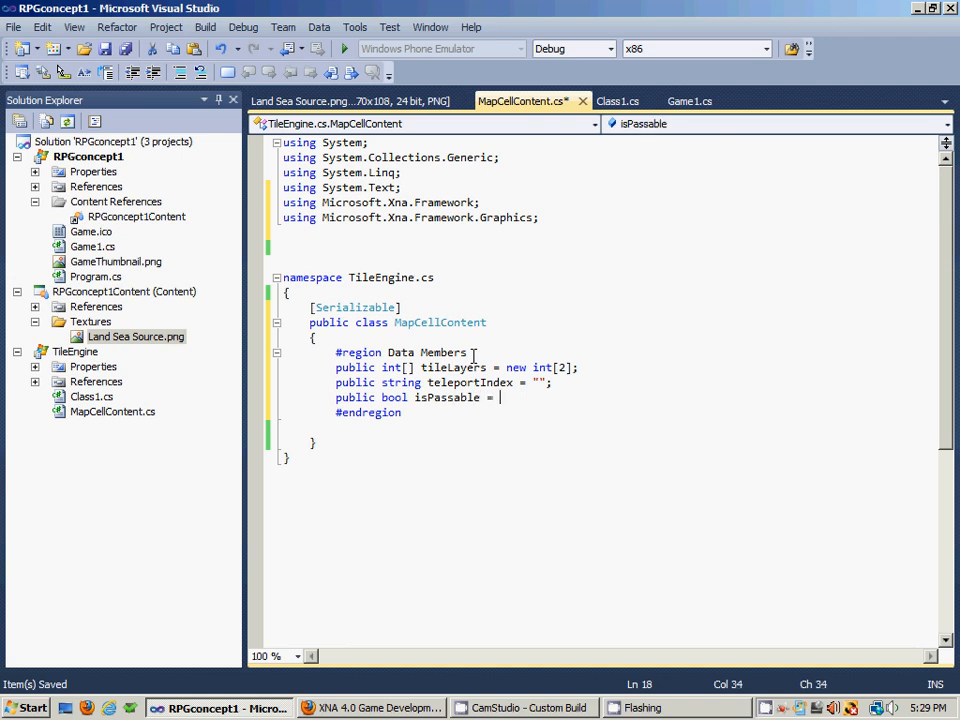
pyautogui.write('true;')
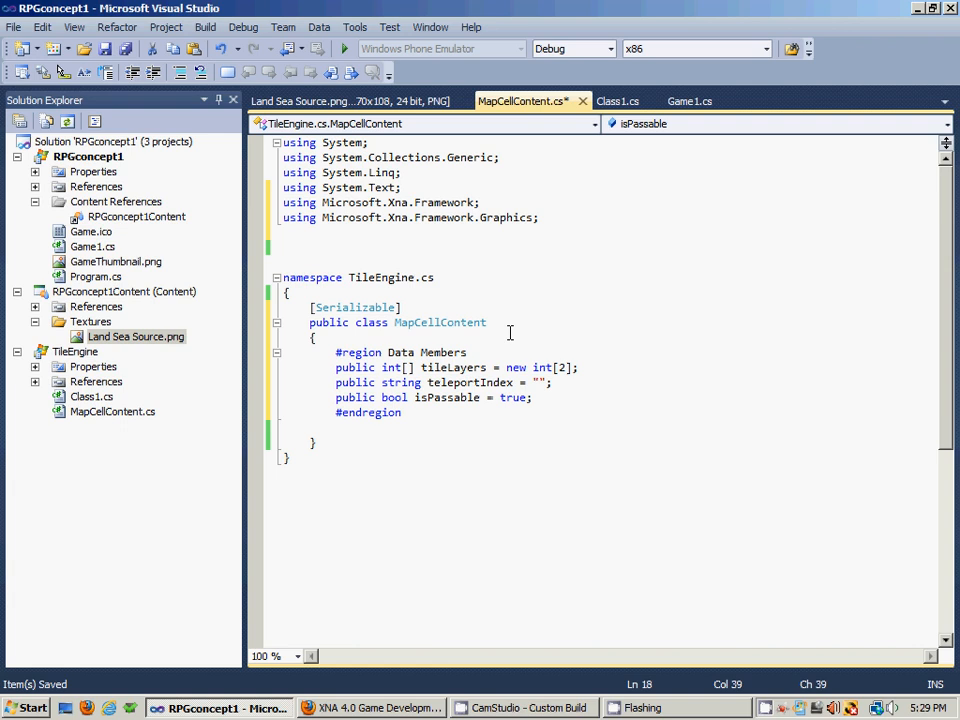
pyautogui.moveTo(543, 367)
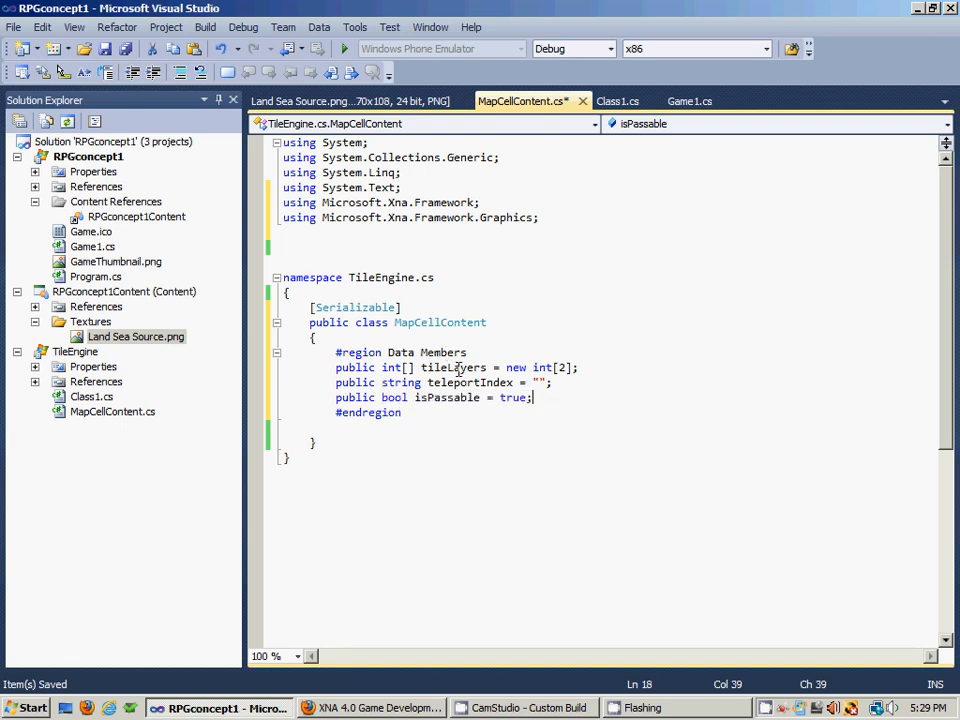
pyautogui.moveTo(480, 382)
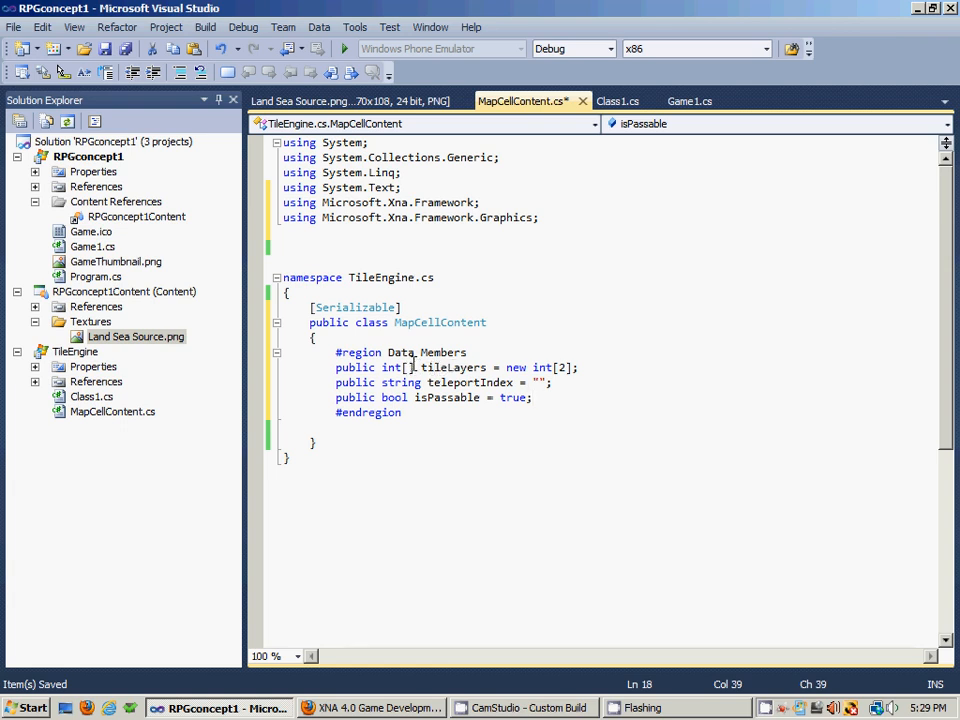
pyautogui.click(407, 367)
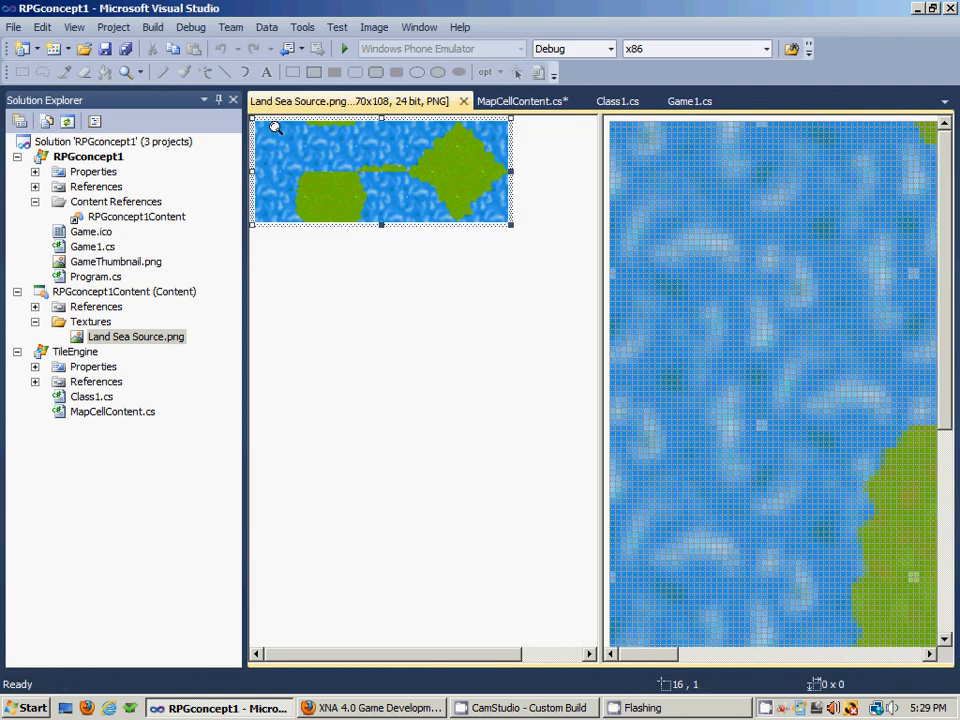
pyautogui.moveTo(271, 138)
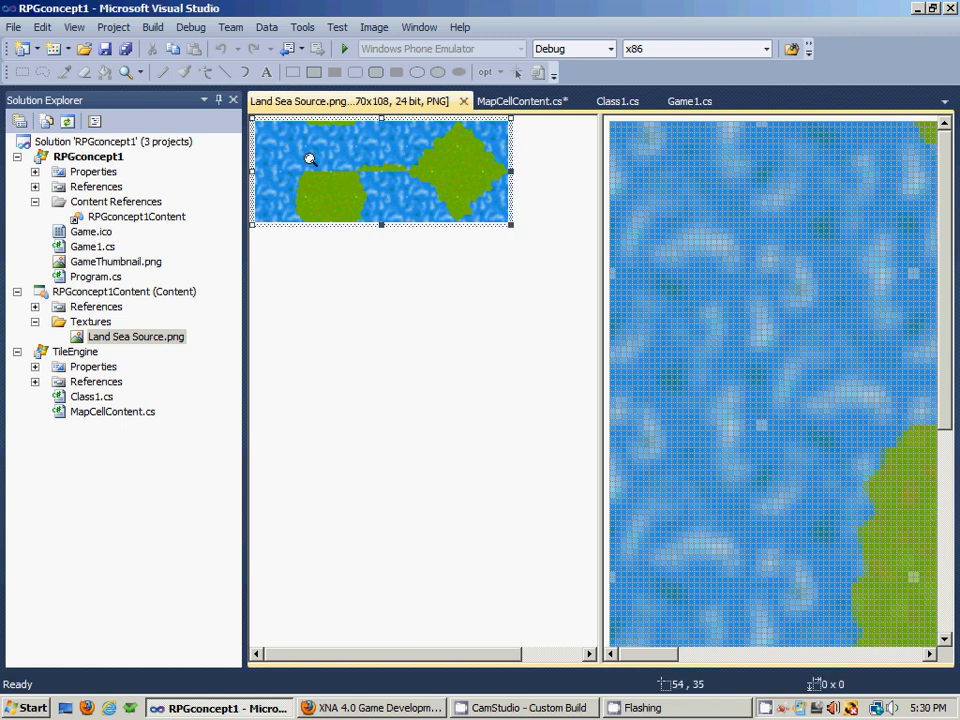
pyautogui.moveTo(325, 180)
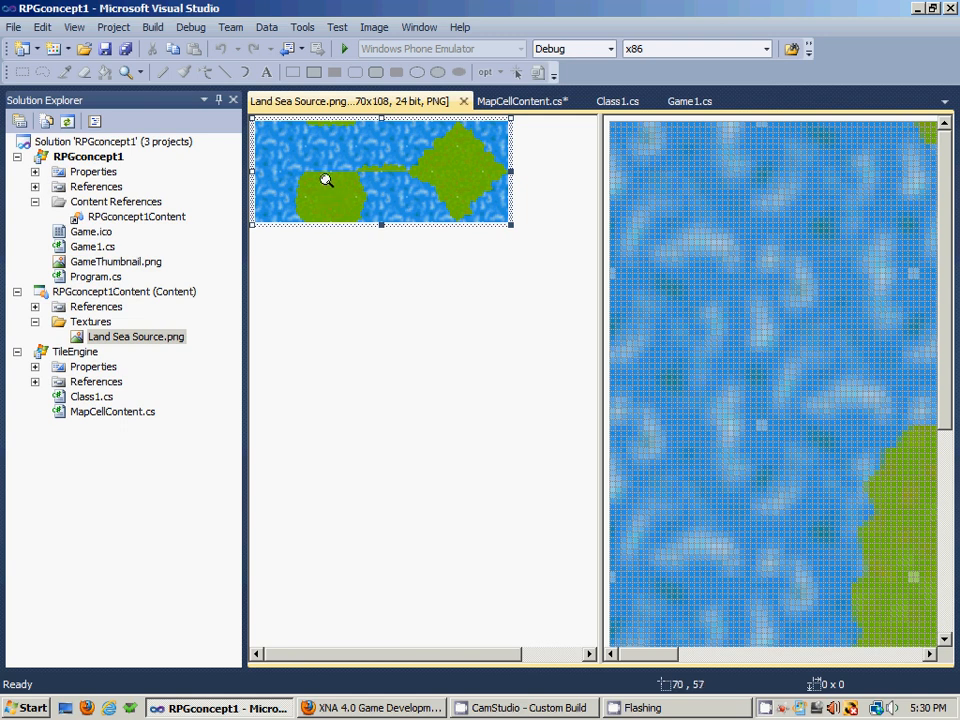
pyautogui.moveTo(330, 163)
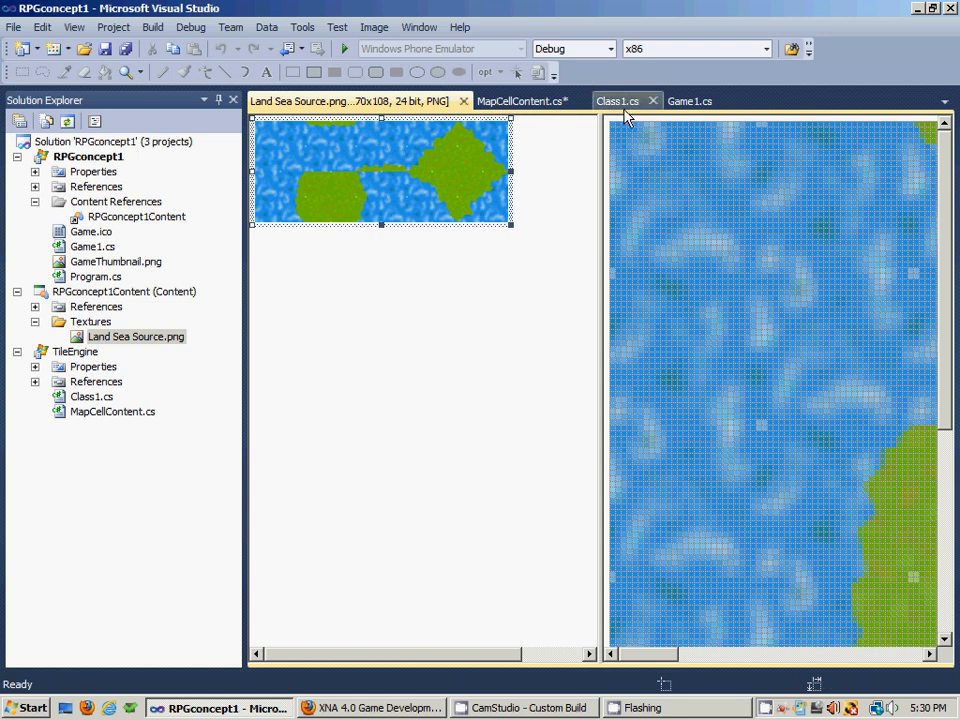
# Review the Land Sea Source.png tileset, then return to MapCellContent.cs
pyautogui.click(522, 101)
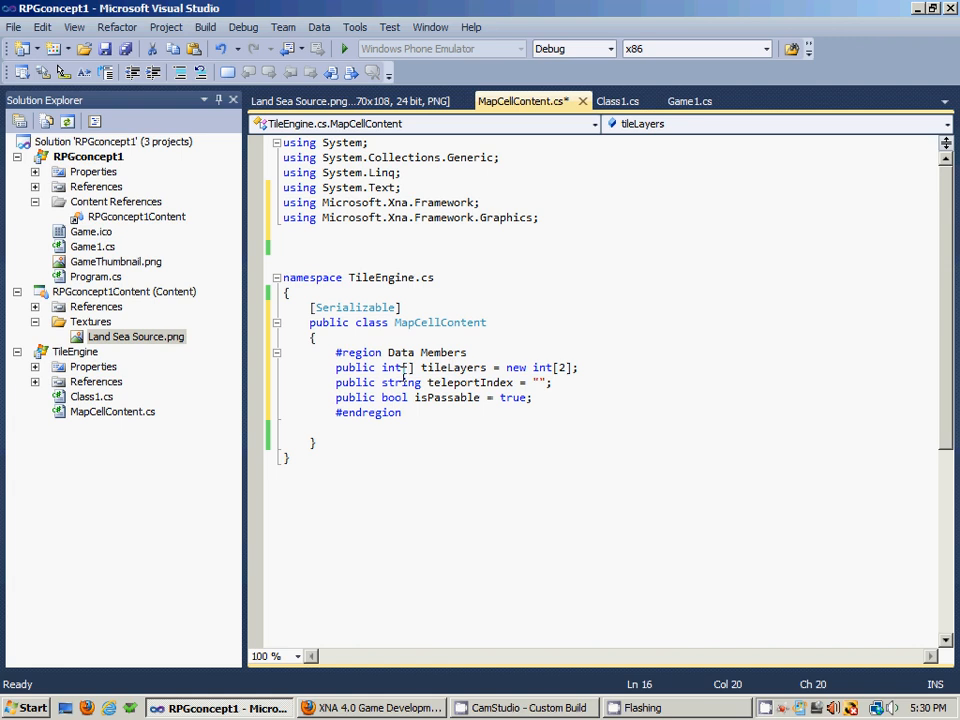
pyautogui.click(350, 100)
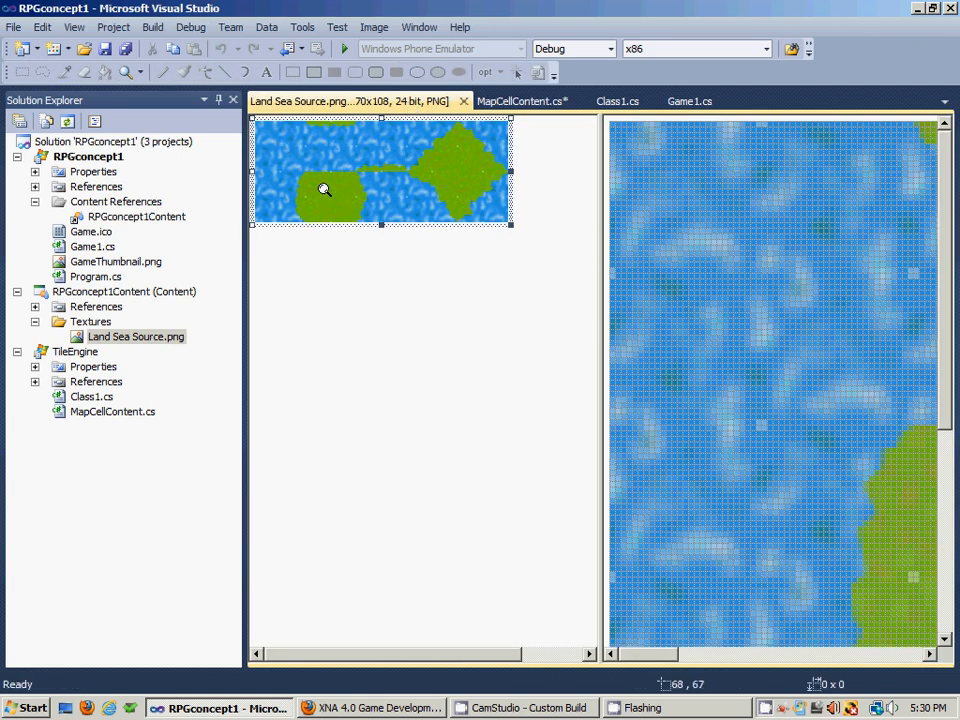
pyautogui.moveTo(333, 200)
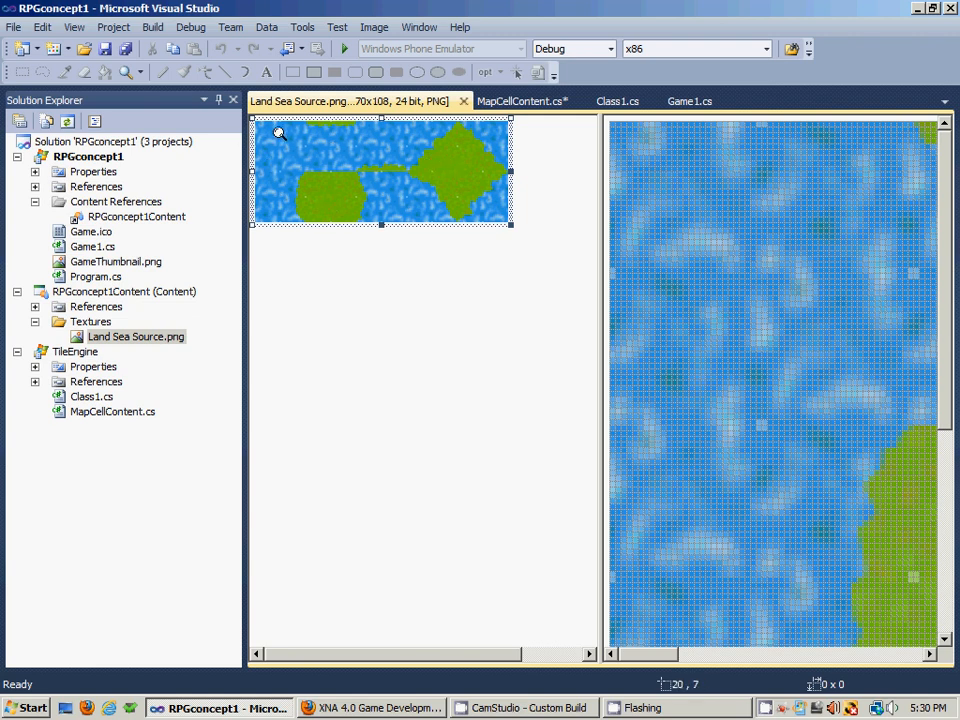
pyautogui.moveTo(464, 162)
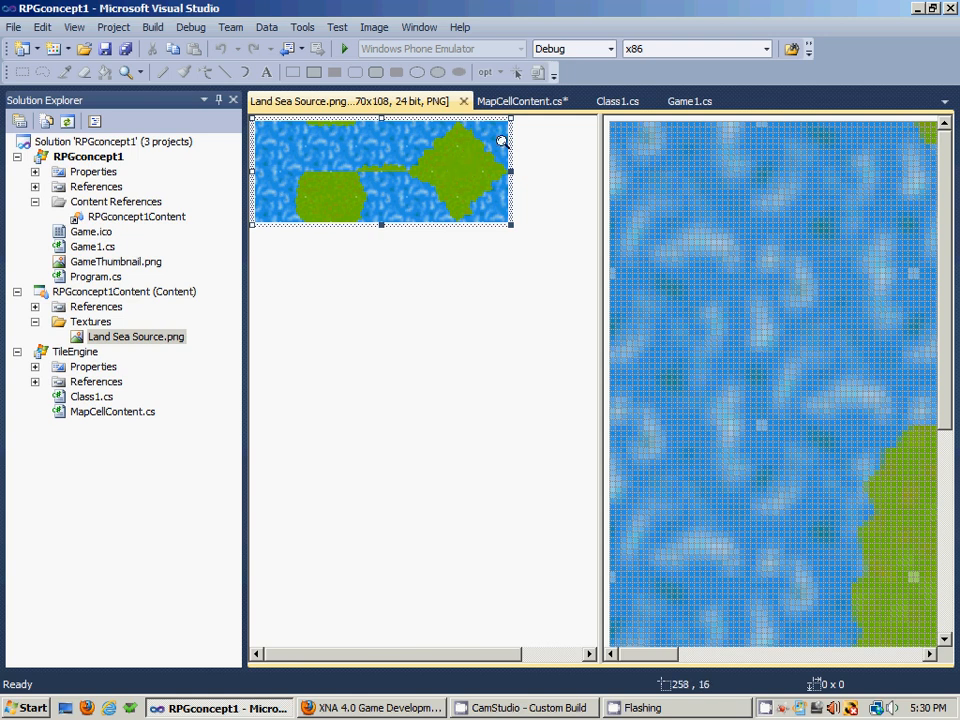
pyautogui.moveTo(508, 140)
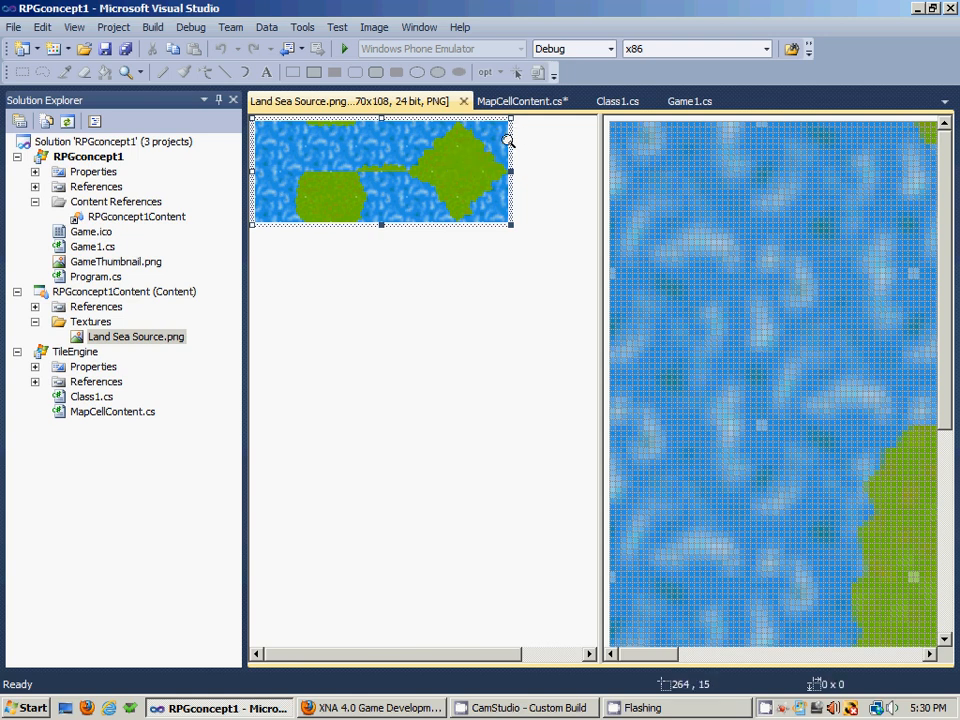
pyautogui.moveTo(512, 167)
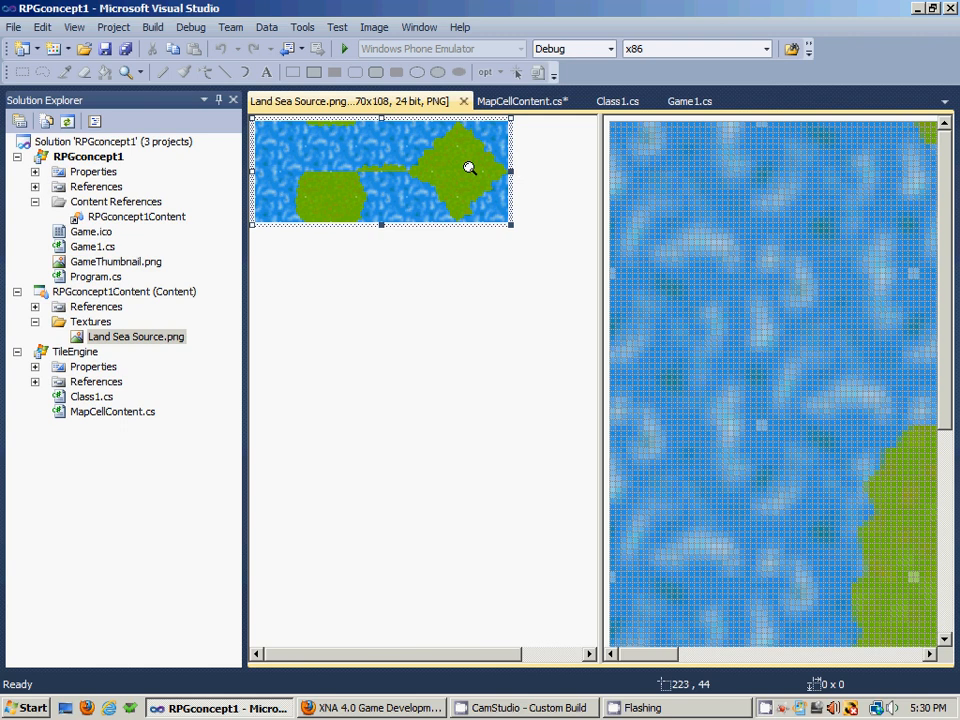
pyautogui.moveTo(466, 155)
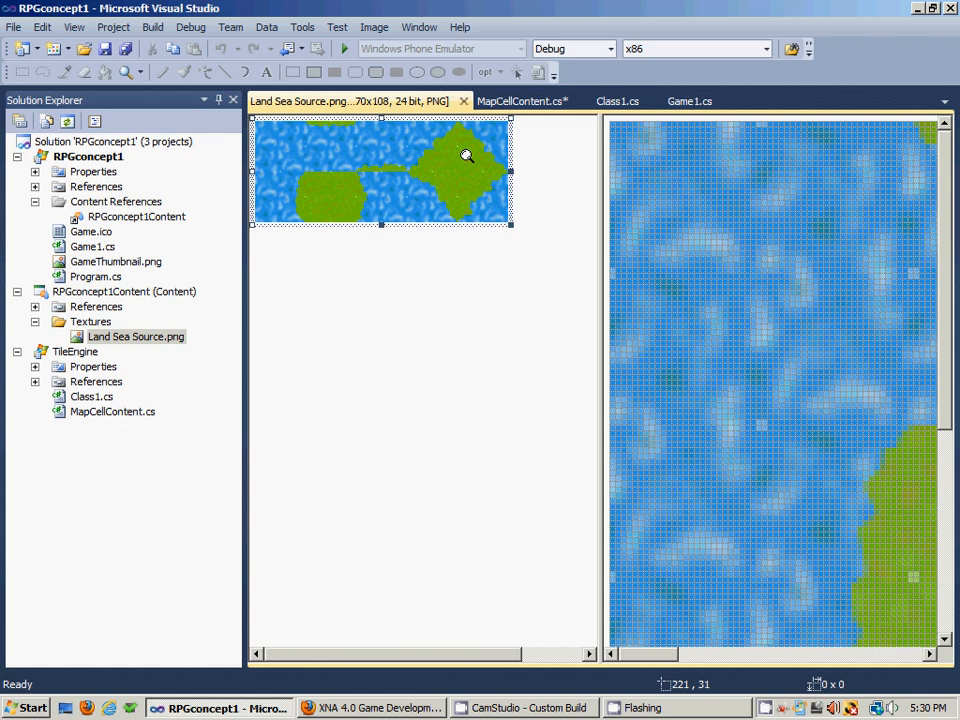
pyautogui.moveTo(445, 172)
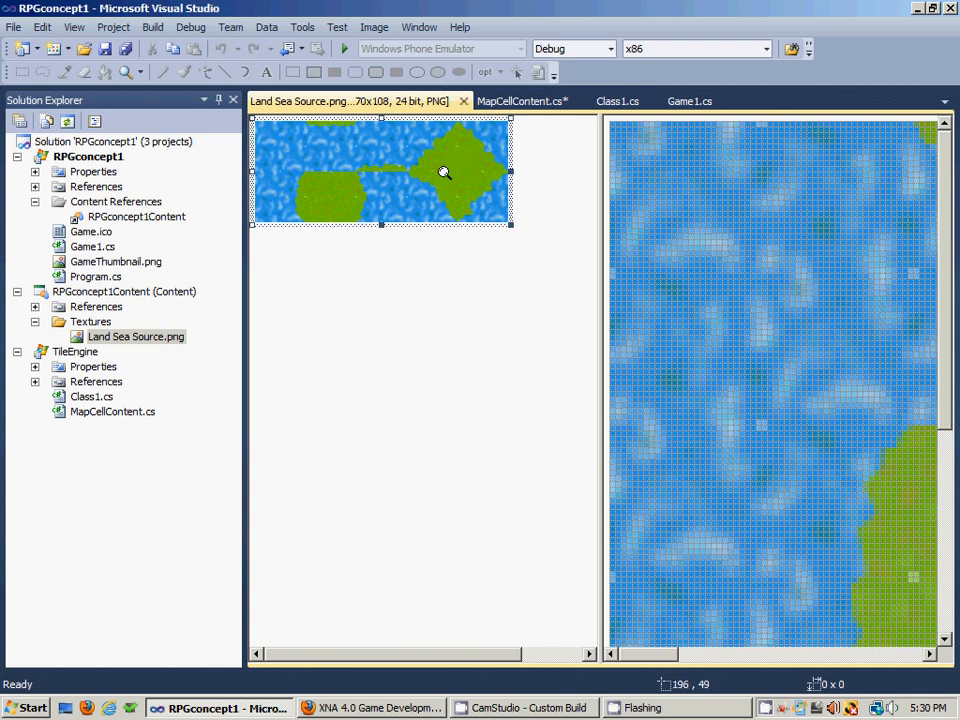
pyautogui.moveTo(456, 176)
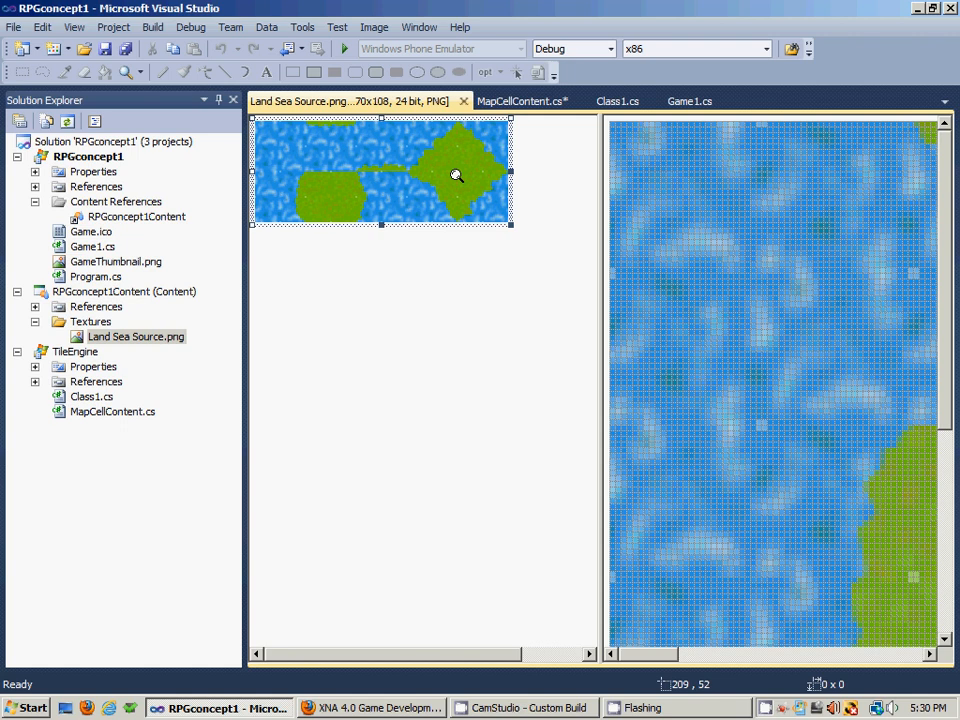
pyautogui.moveTo(417, 170)
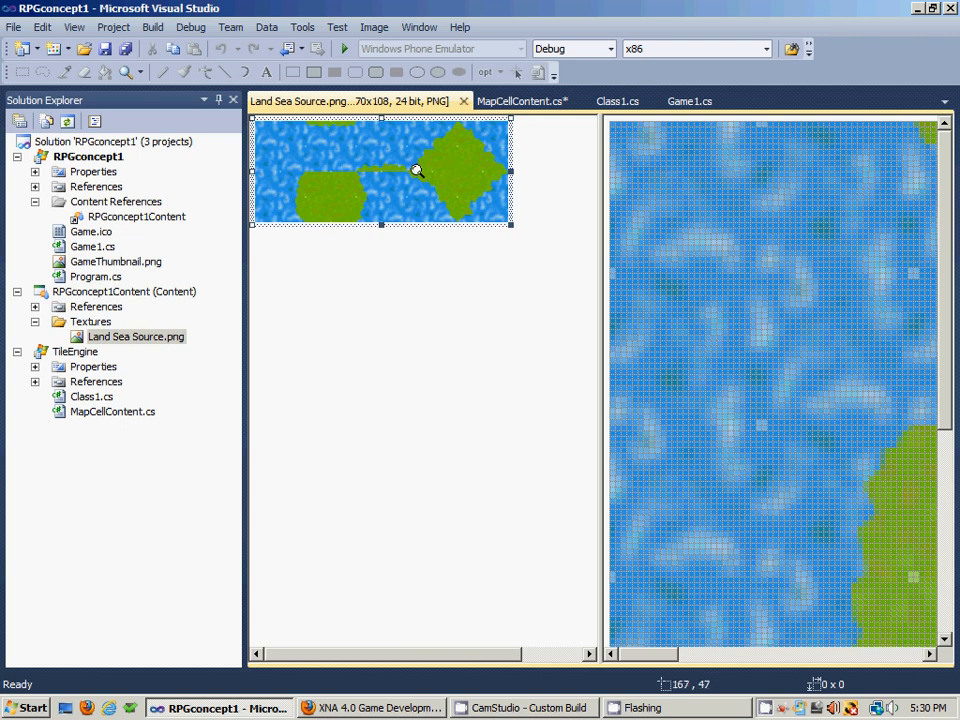
pyautogui.moveTo(464, 170)
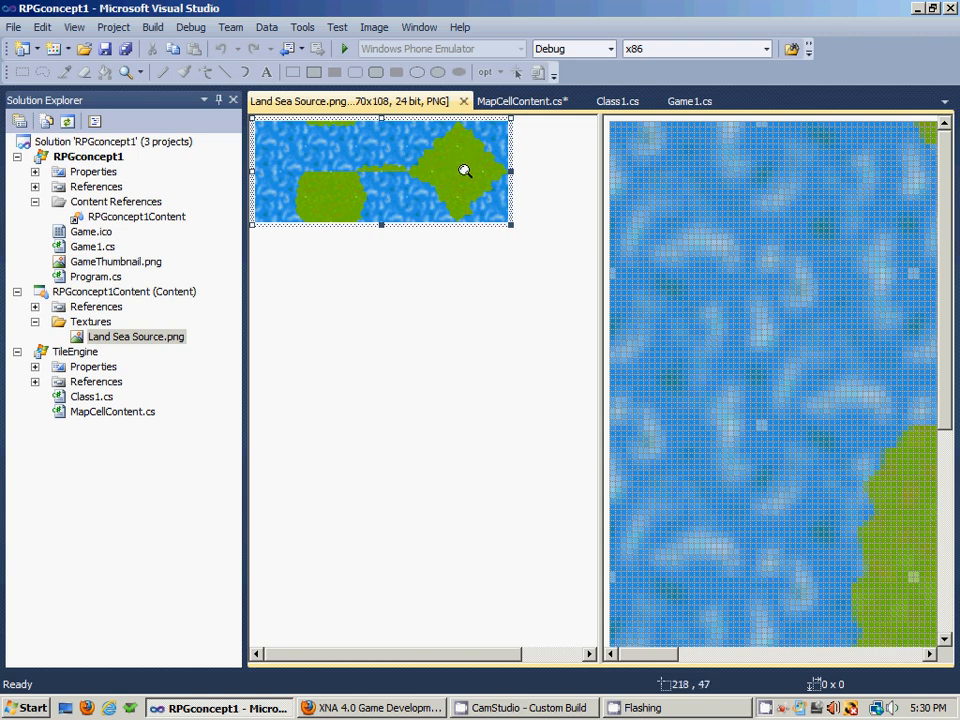
pyautogui.moveTo(260, 125)
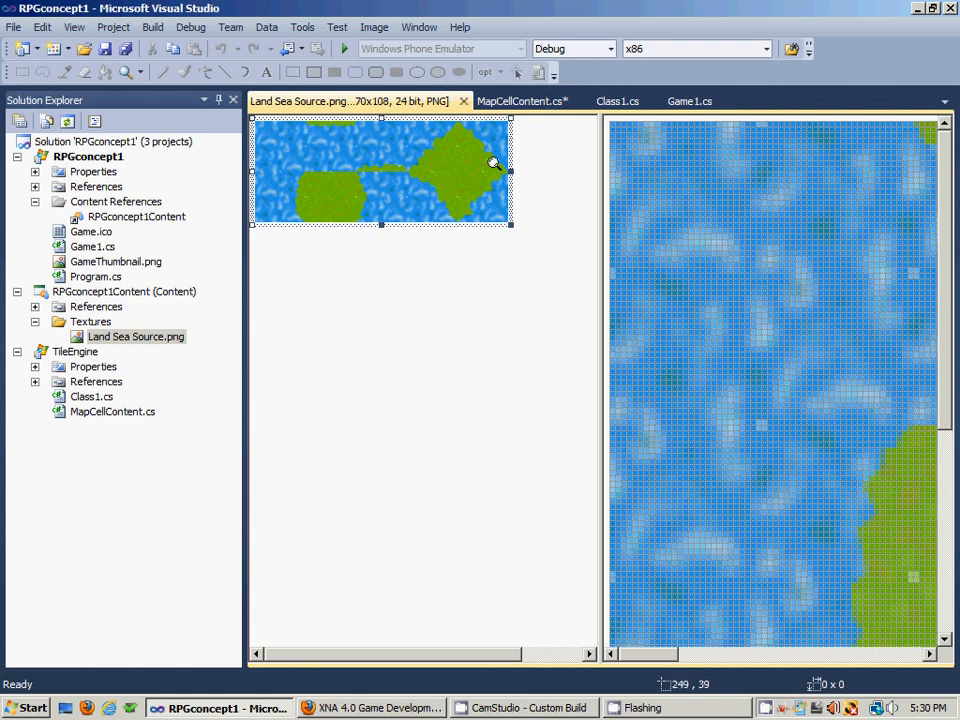
pyautogui.click(521, 100)
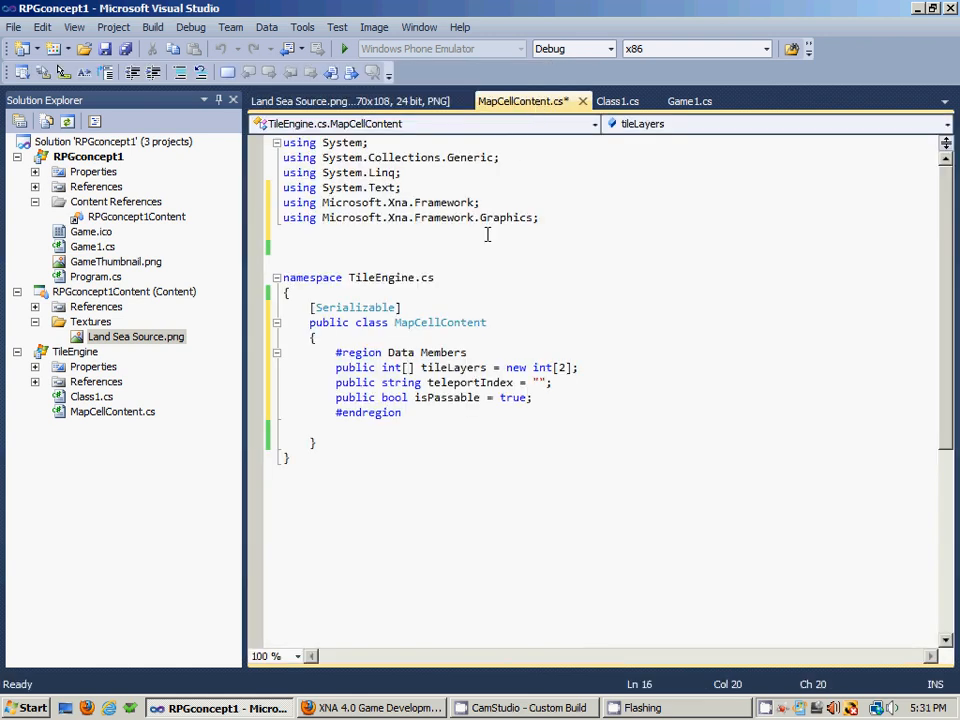
# Below the #endregion line, begin a new public member declaration
pyautogui.click(417, 412)
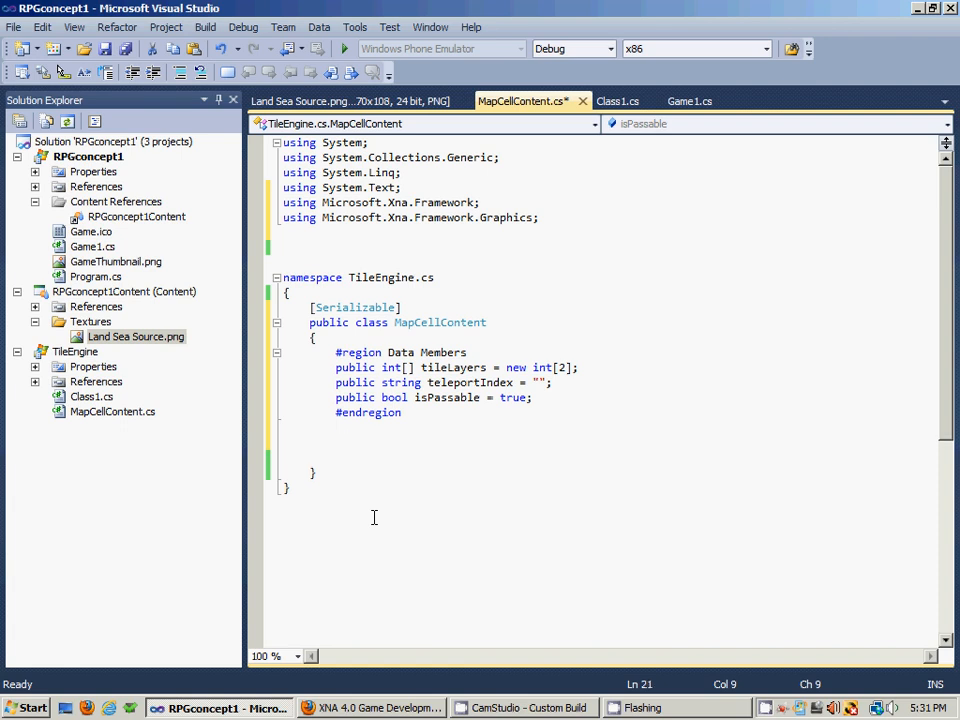
pyautogui.write('public')
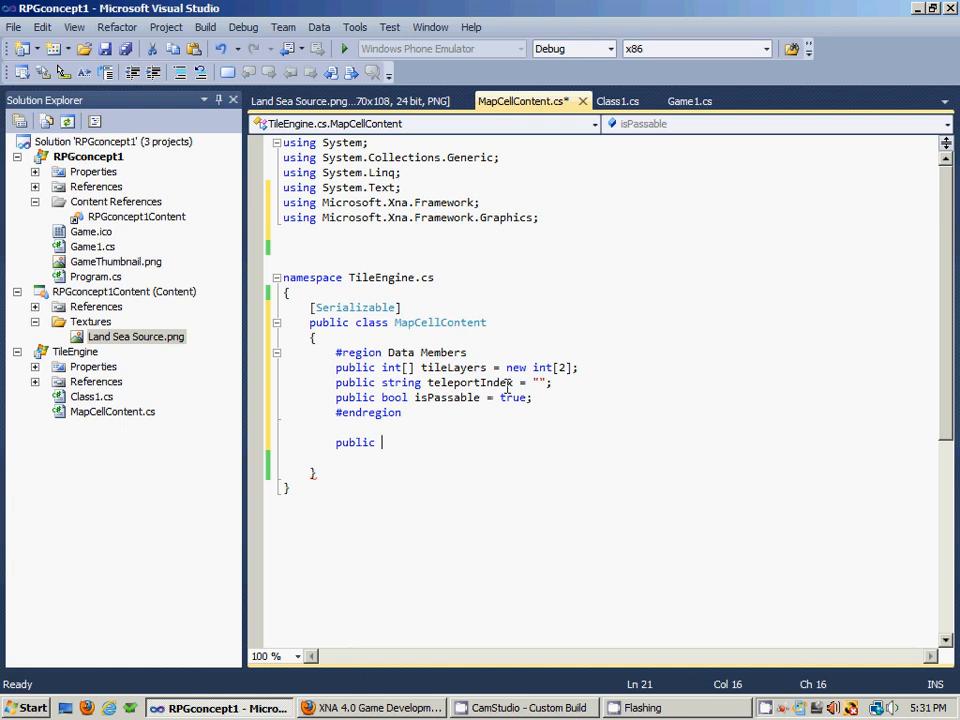
# Start the MapCellContent constructor with an int baseTileIndex parameter
pyautogui.write('MapC')
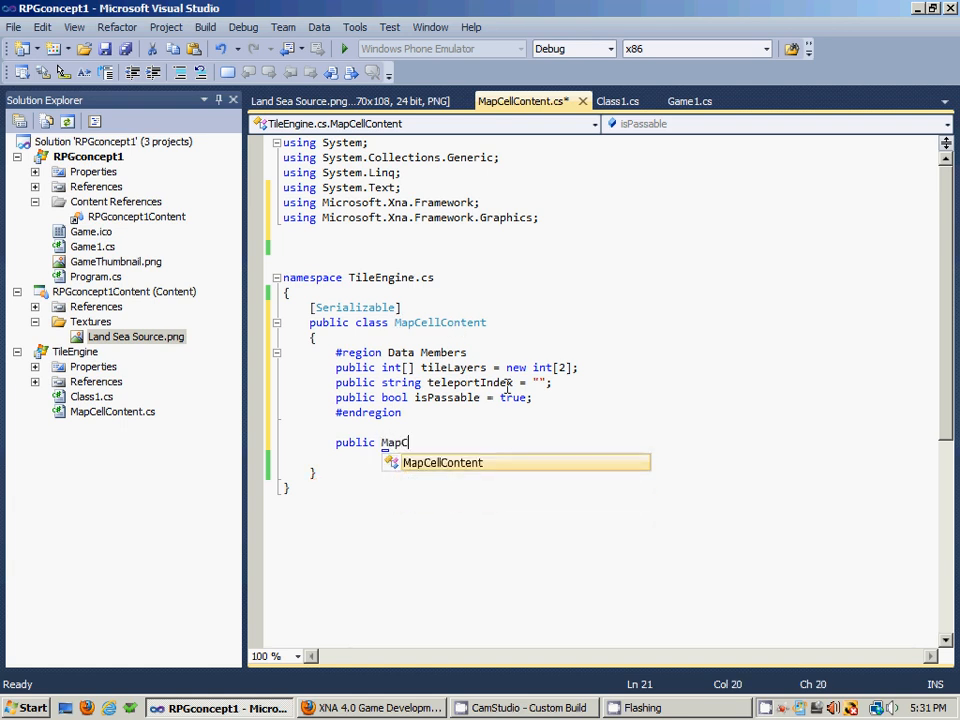
pyautogui.write('ellContent')
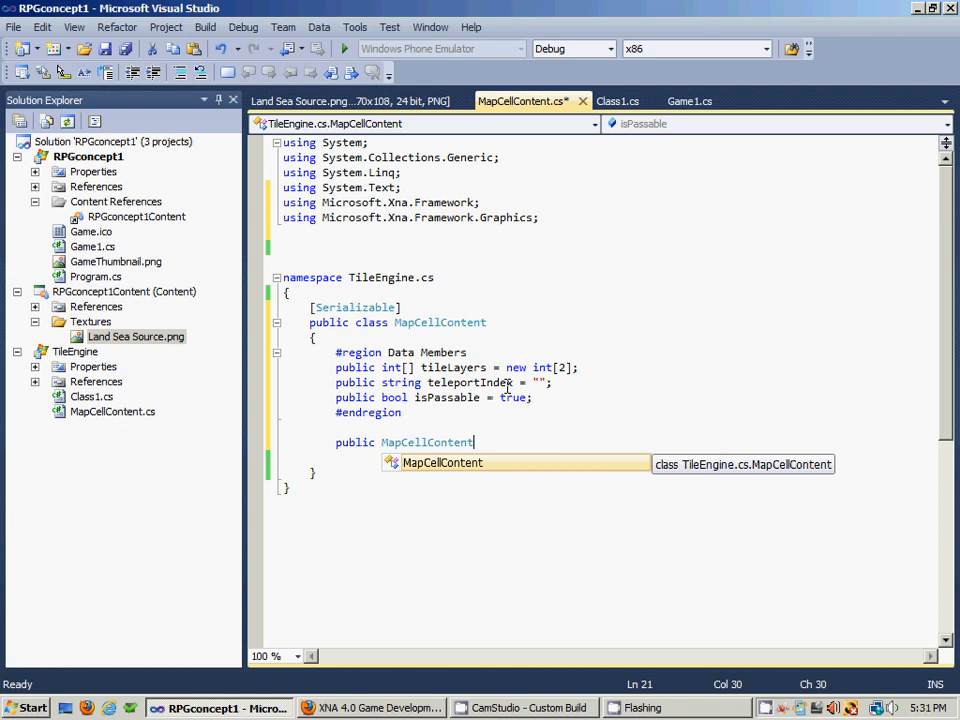
pyautogui.write('(')
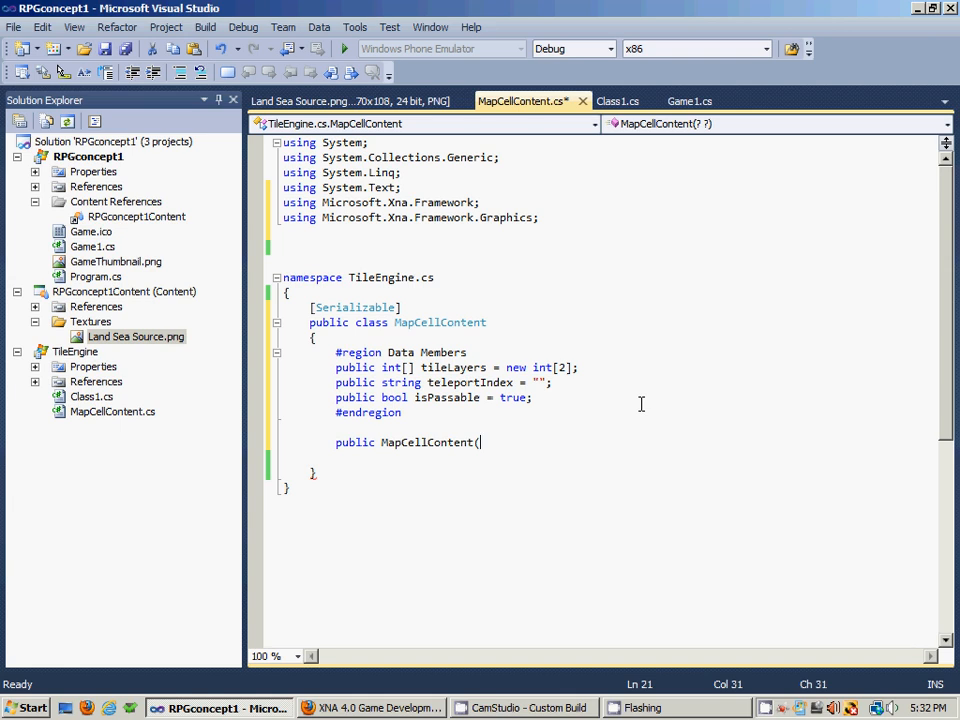
pyautogui.write('int')
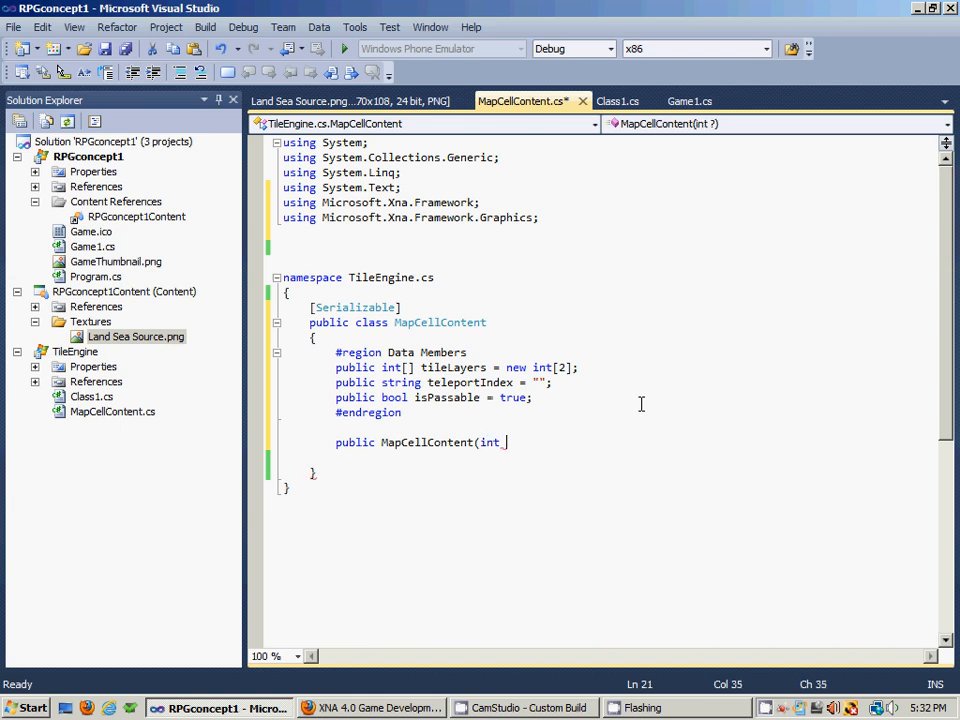
pyautogui.write('base')
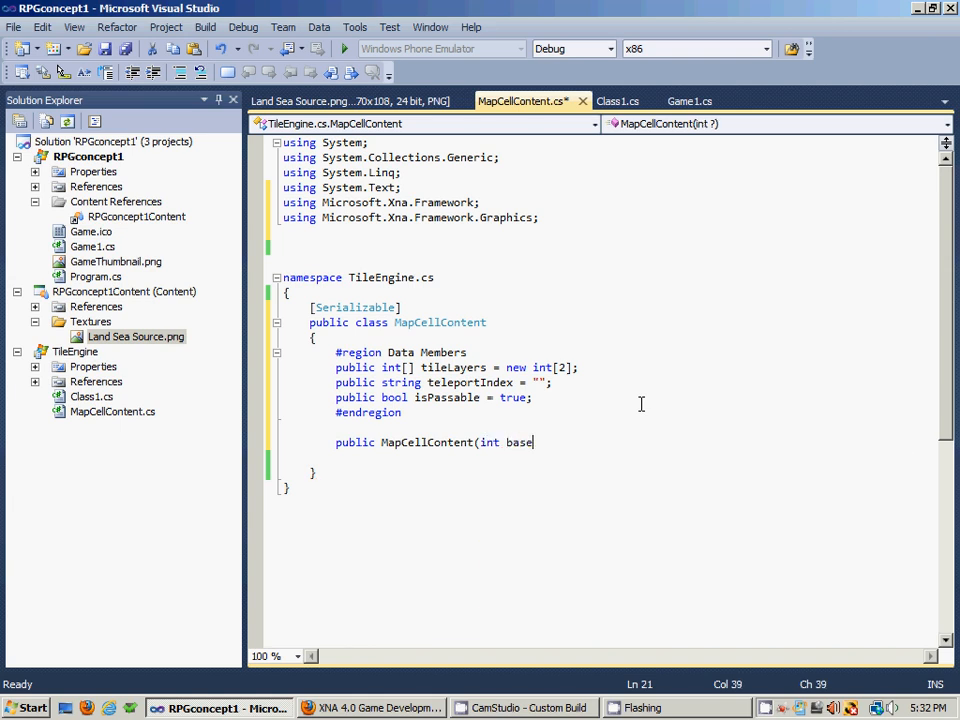
pyautogui.write('TileIndex')
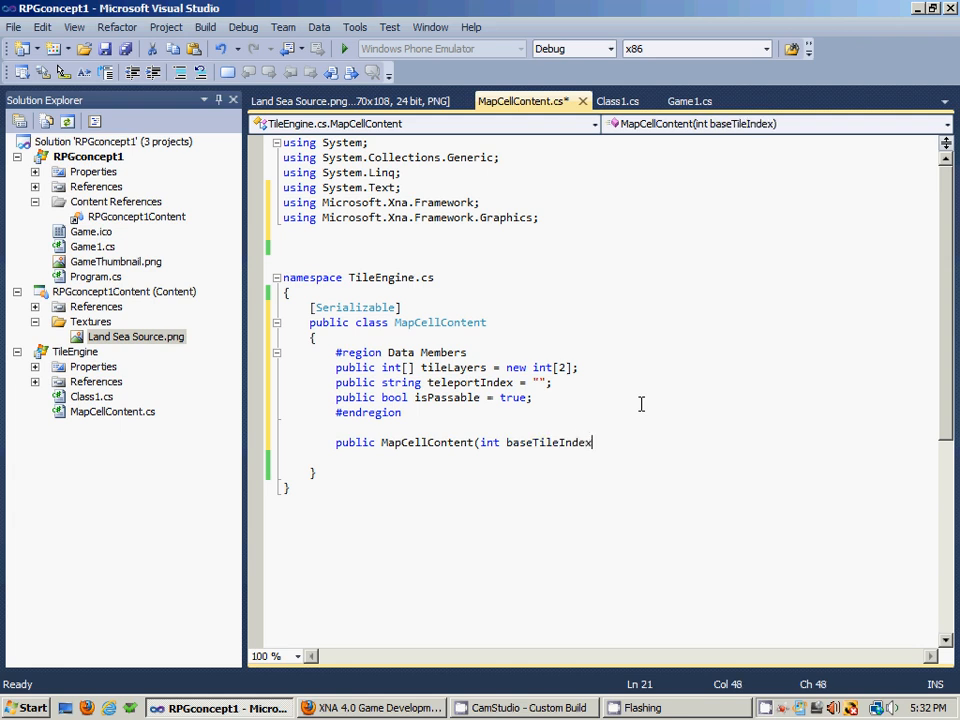
pyautogui.write(',')
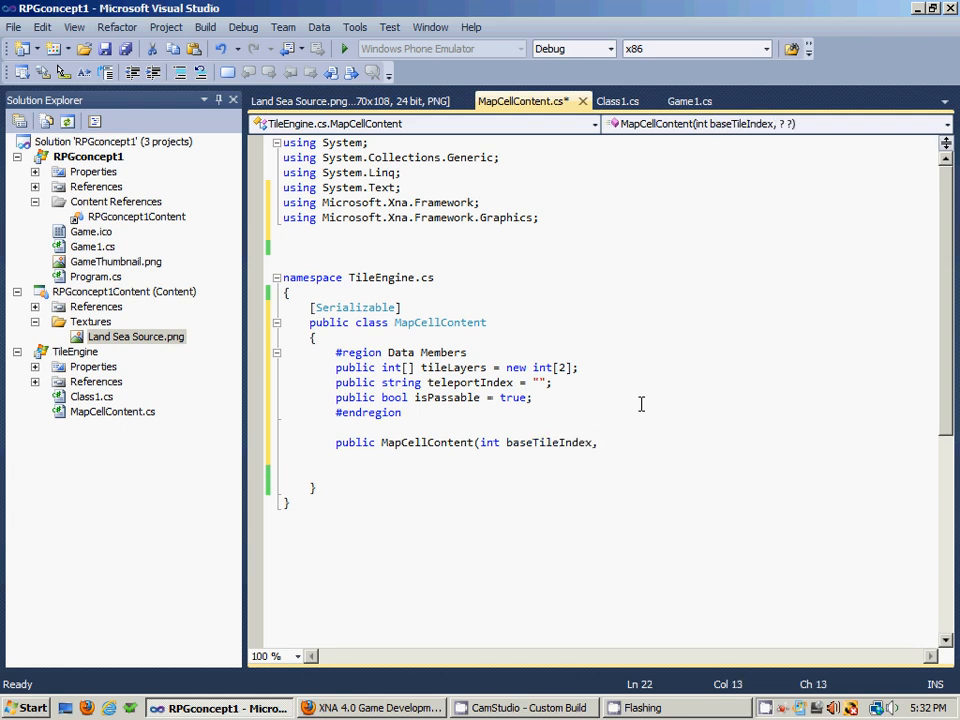
# Add int additionalTileIndex, string teleportIndex and bool isPassable parameters, closing the list
pyautogui.write('int additional')
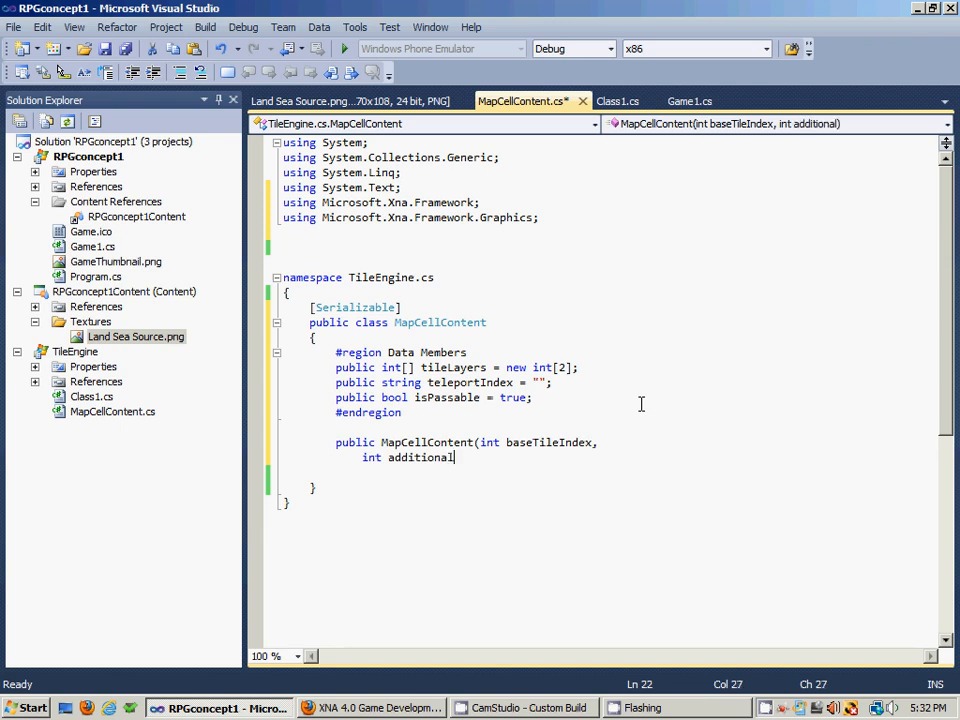
pyautogui.write('TileIndex,')
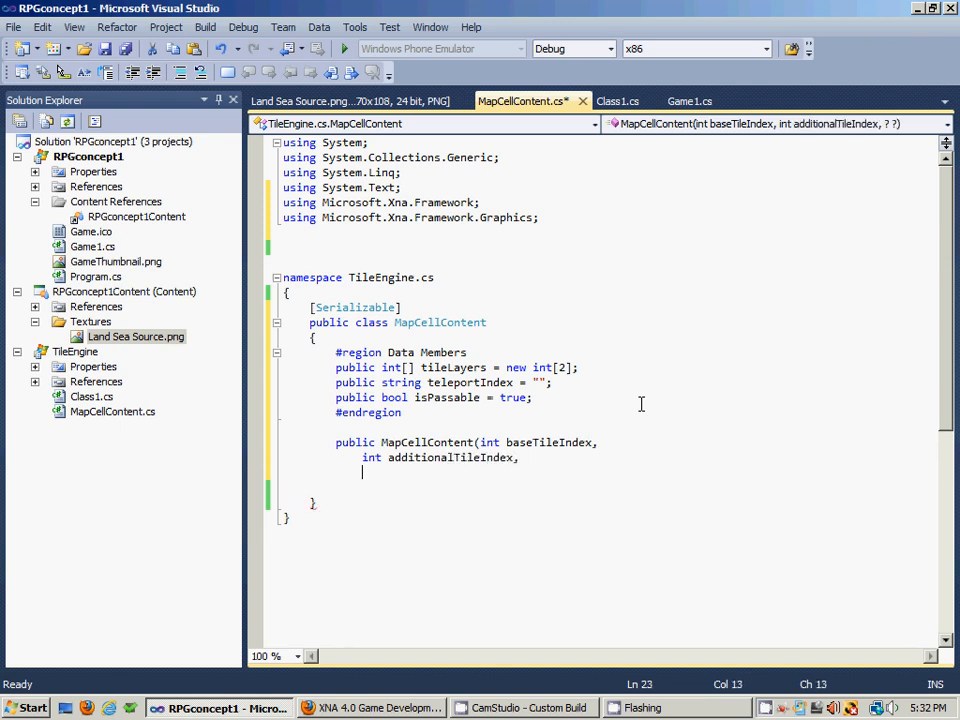
pyautogui.write('string telepor')
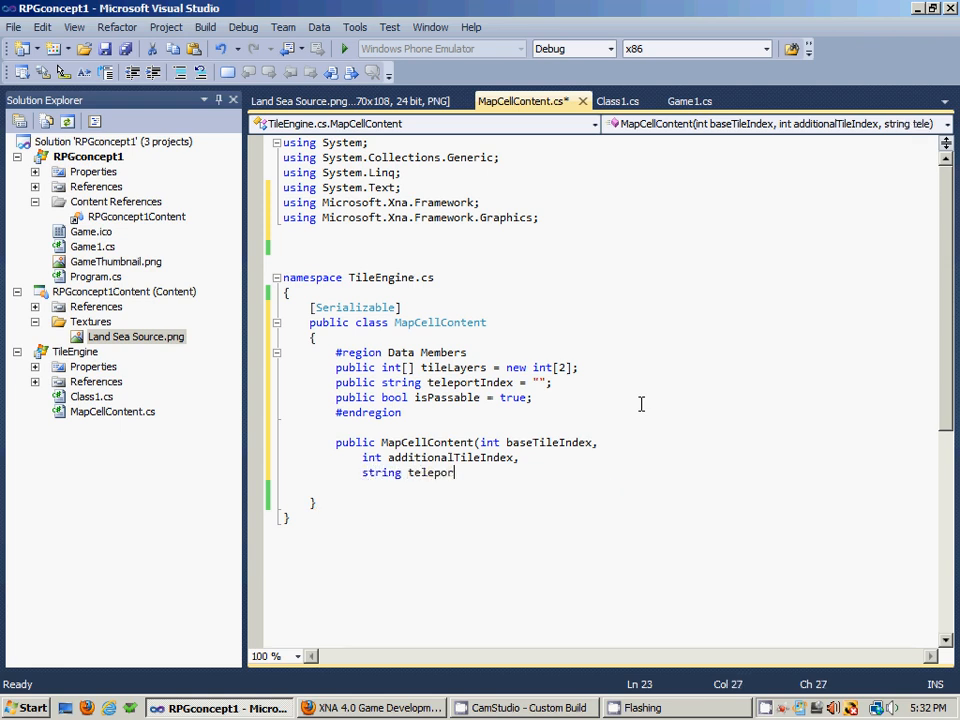
pyautogui.write('Index,')
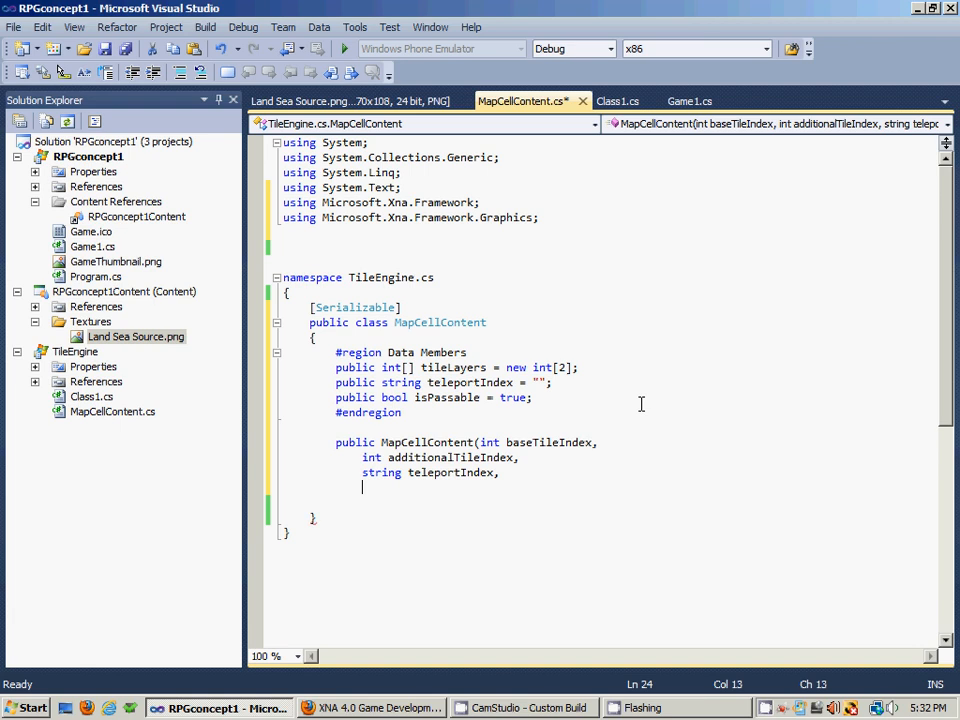
pyautogui.write('bool is')
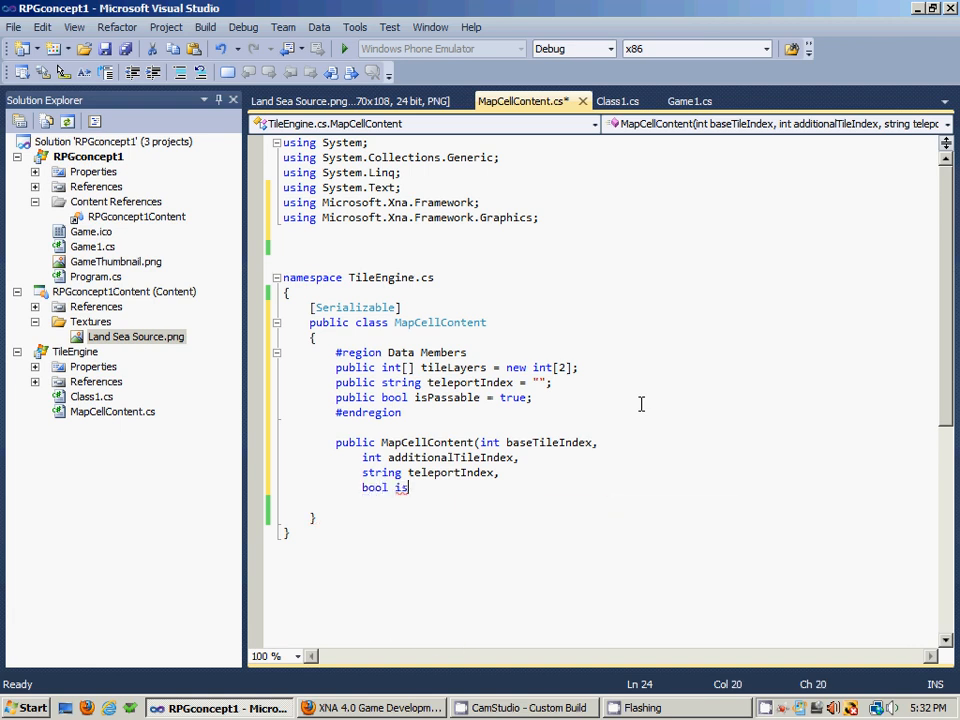
pyautogui.write('Passa')
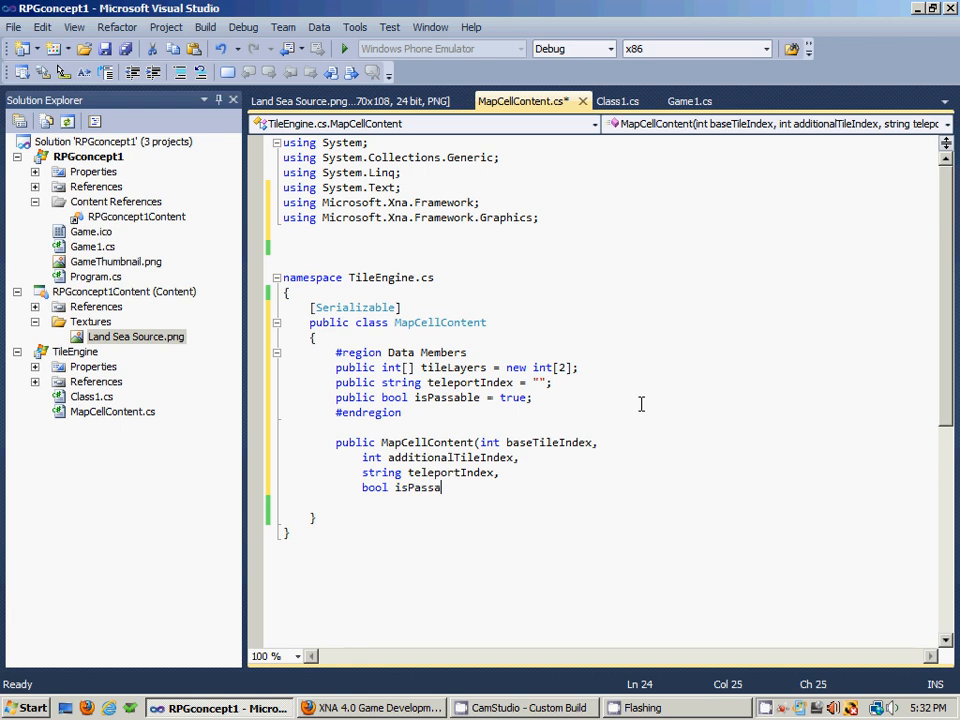
pyautogui.write('ble')
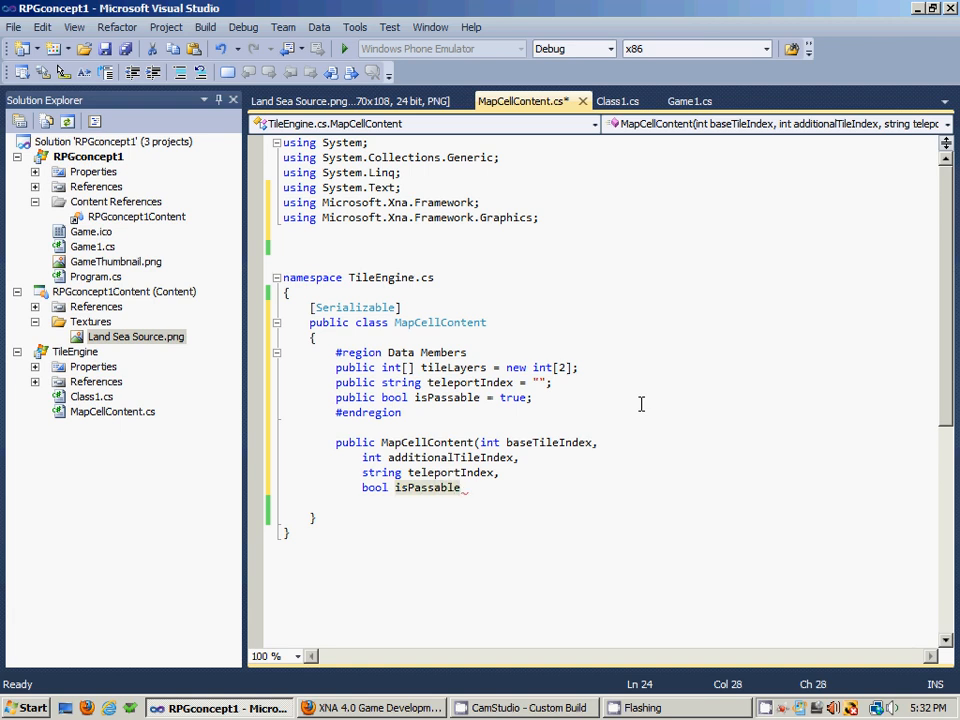
pyautogui.write(')')
pyautogui.click(635, 502)
pyautogui.write('{')
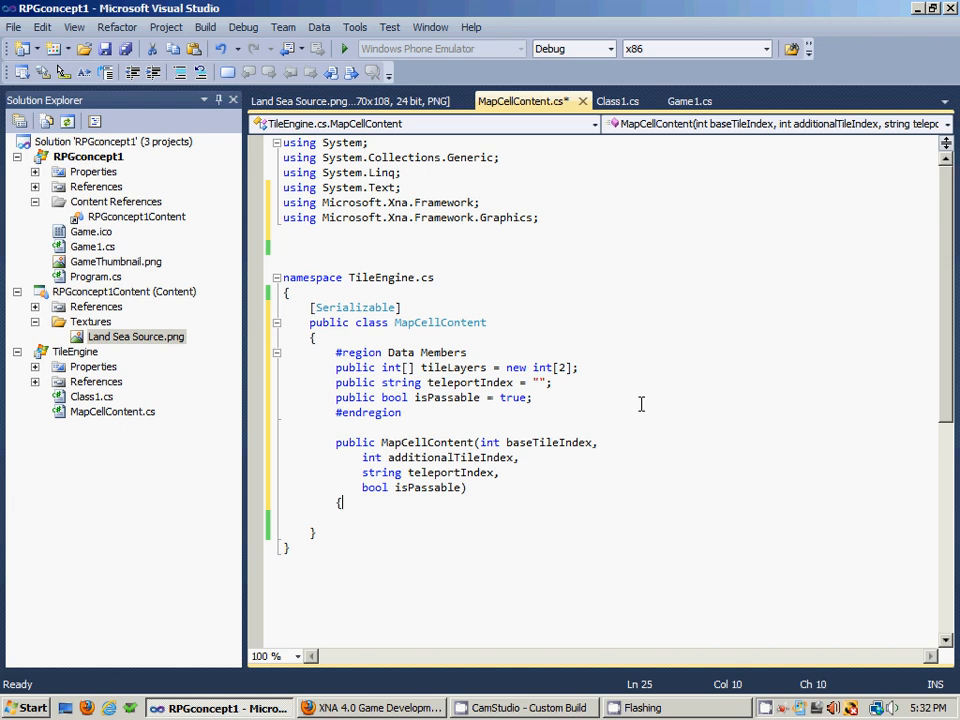
# Add 'tileLayers[0] = baseTileIndex;' as the first line of the constructor body
pyautogui.press('enter')
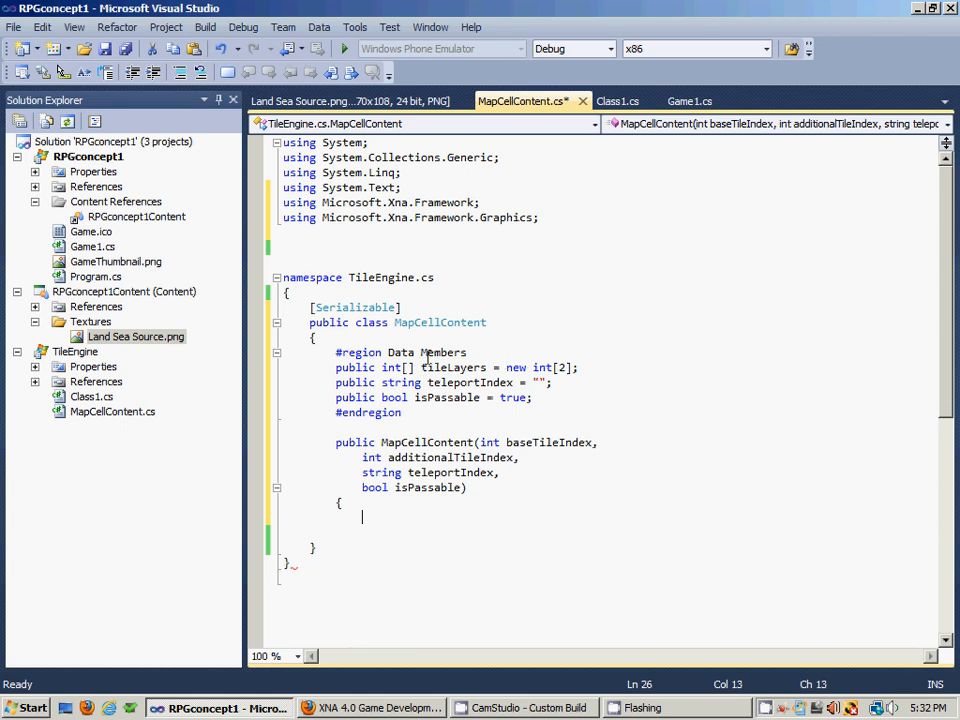
pyautogui.scroll(-3)
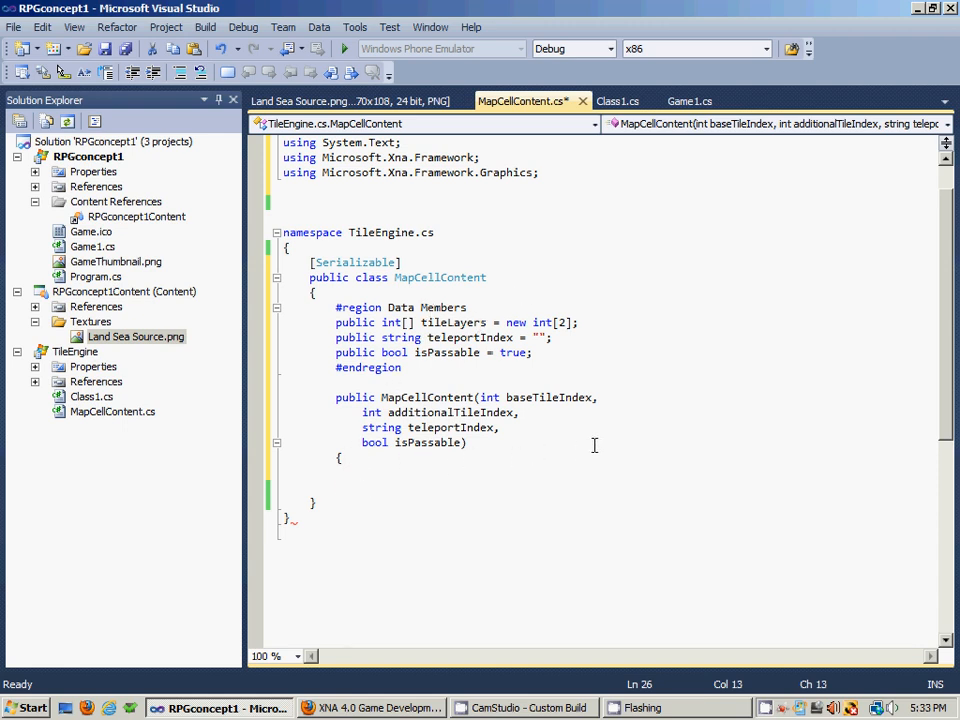
pyautogui.moveTo(597, 444)
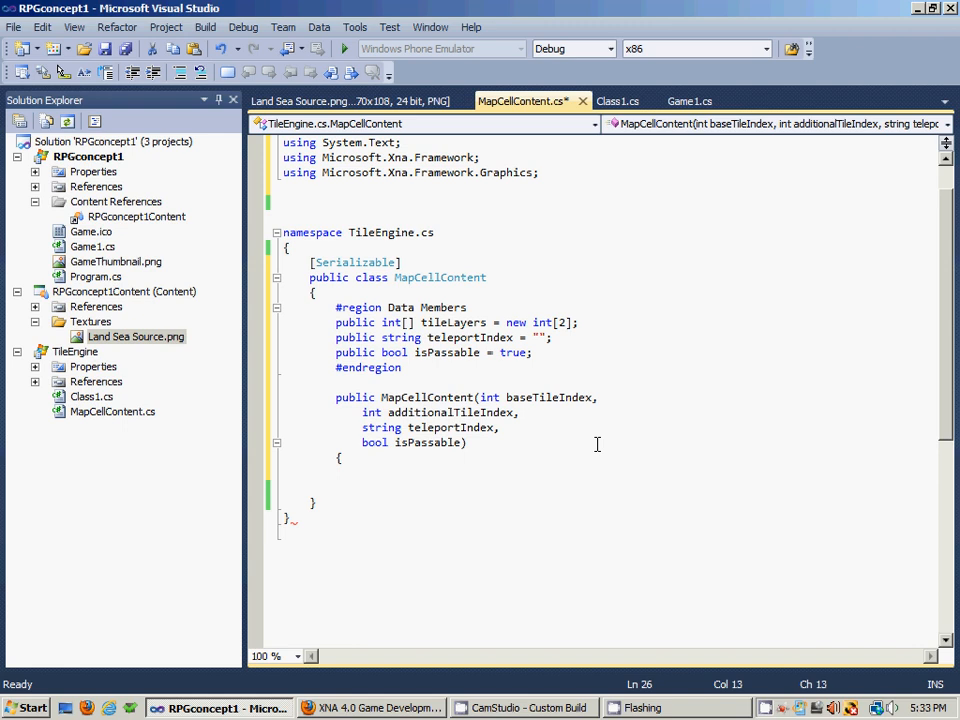
pyautogui.write('tileLayer')
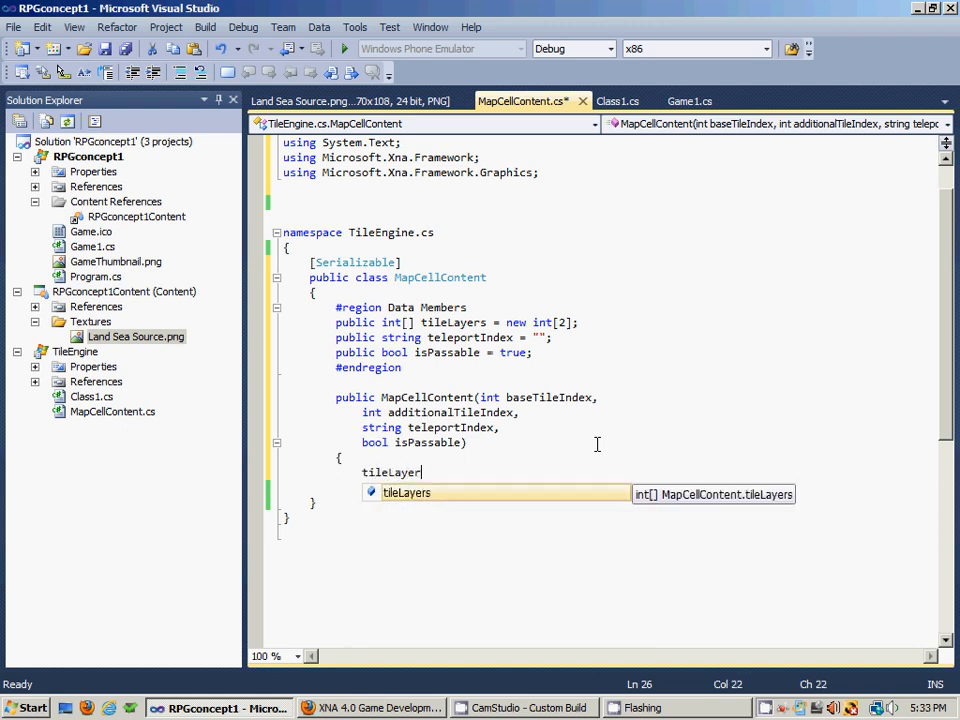
pyautogui.write('s[')
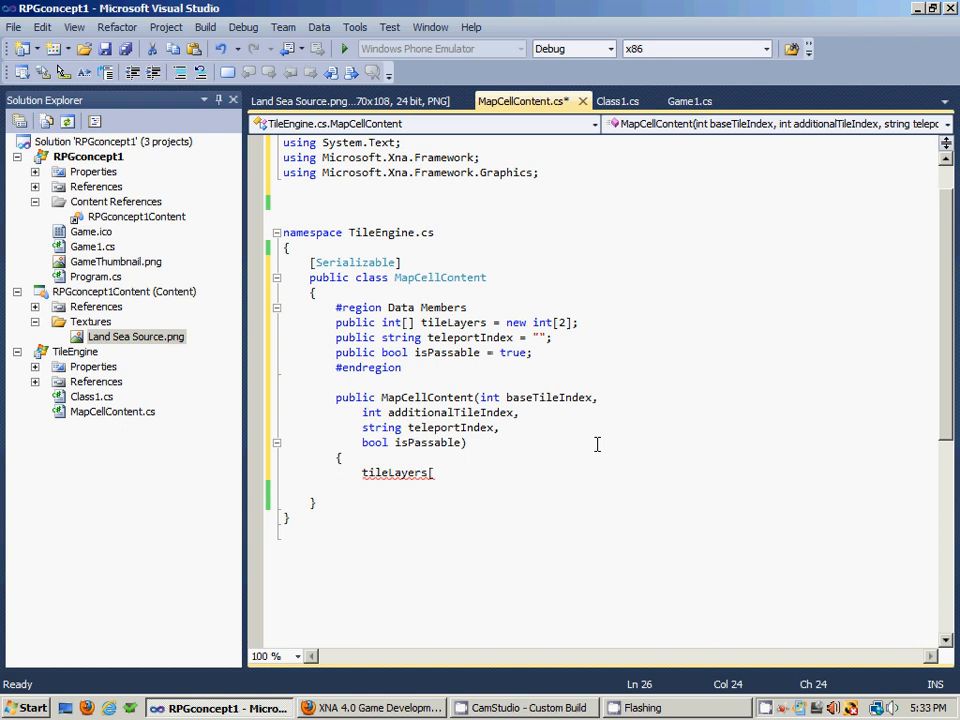
pyautogui.write('0]')
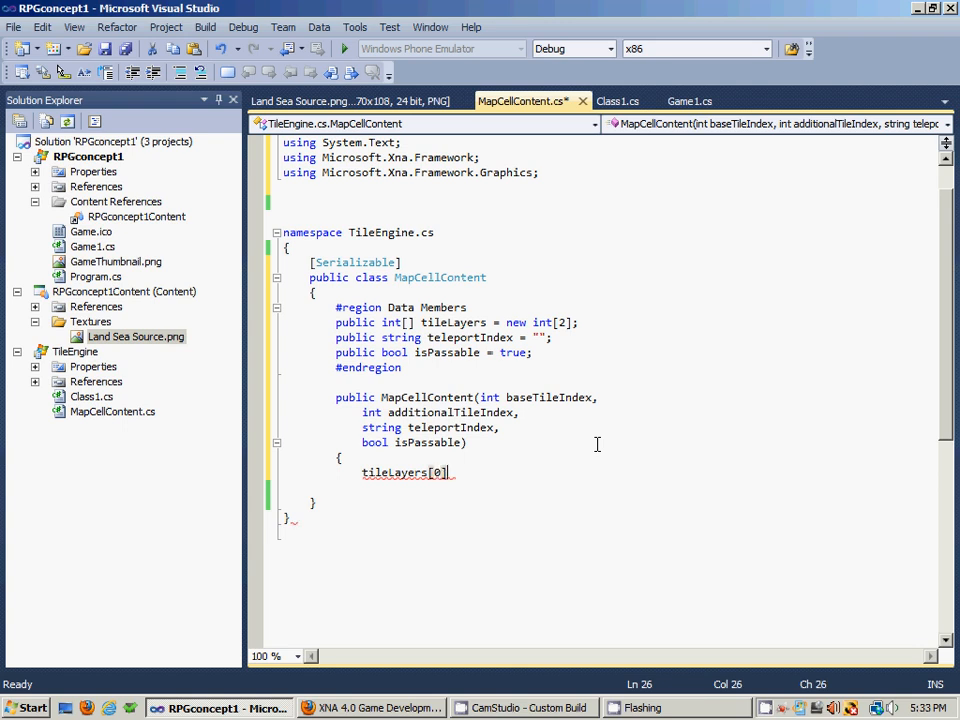
pyautogui.write('=')
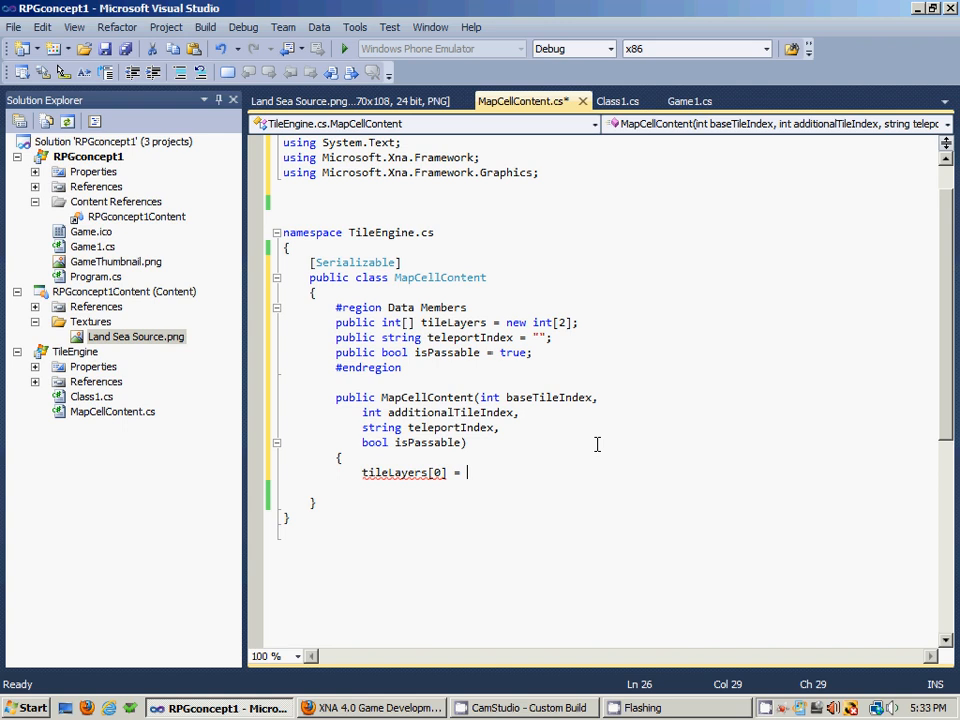
pyautogui.write('basr')
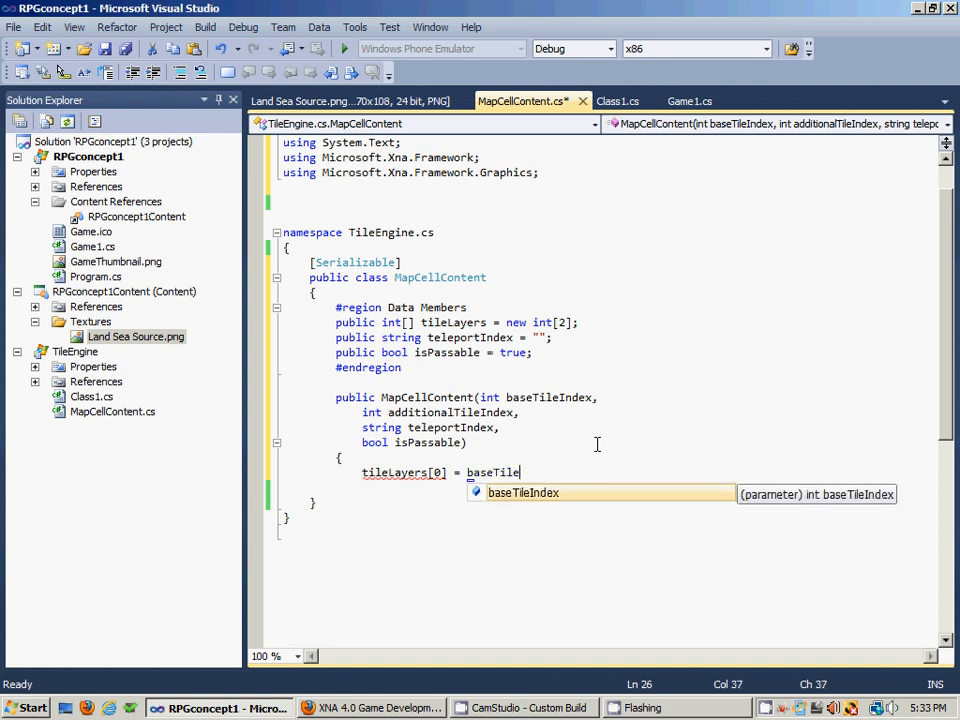
pyautogui.write('Index;')
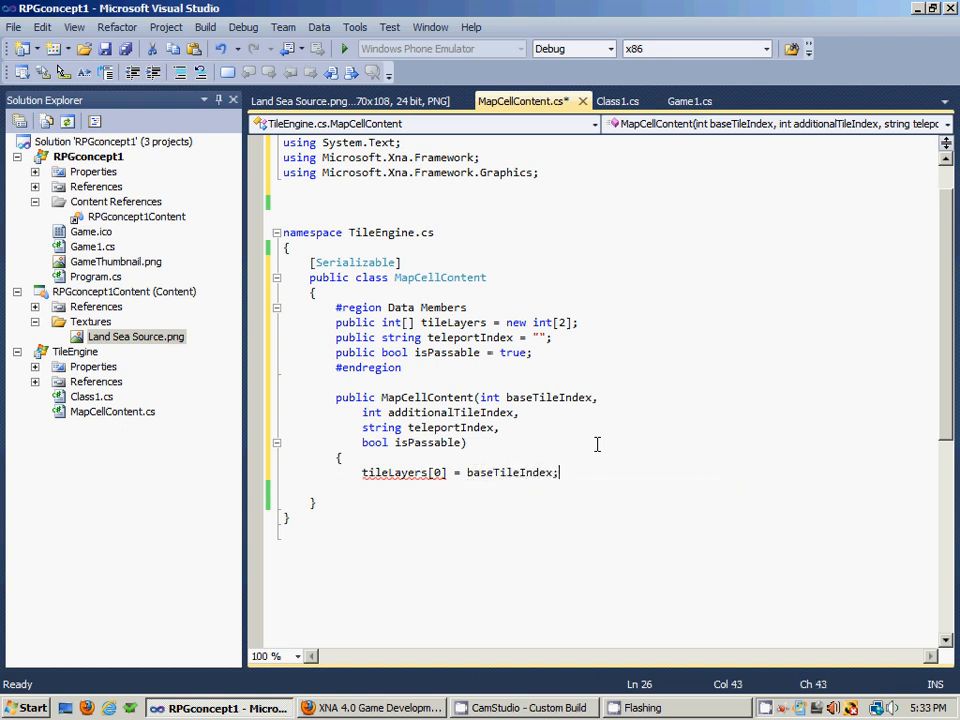
# Add 'tileLayers[1] = additionalTileIndex' on the next line
pyautogui.press('enter')
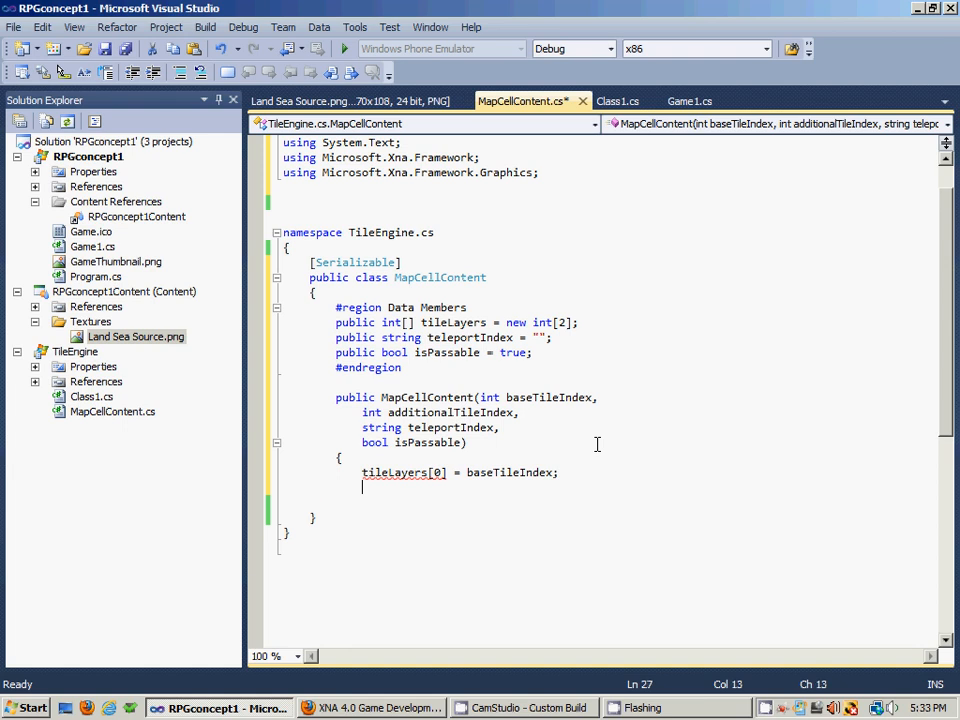
pyautogui.write('tileLayers')
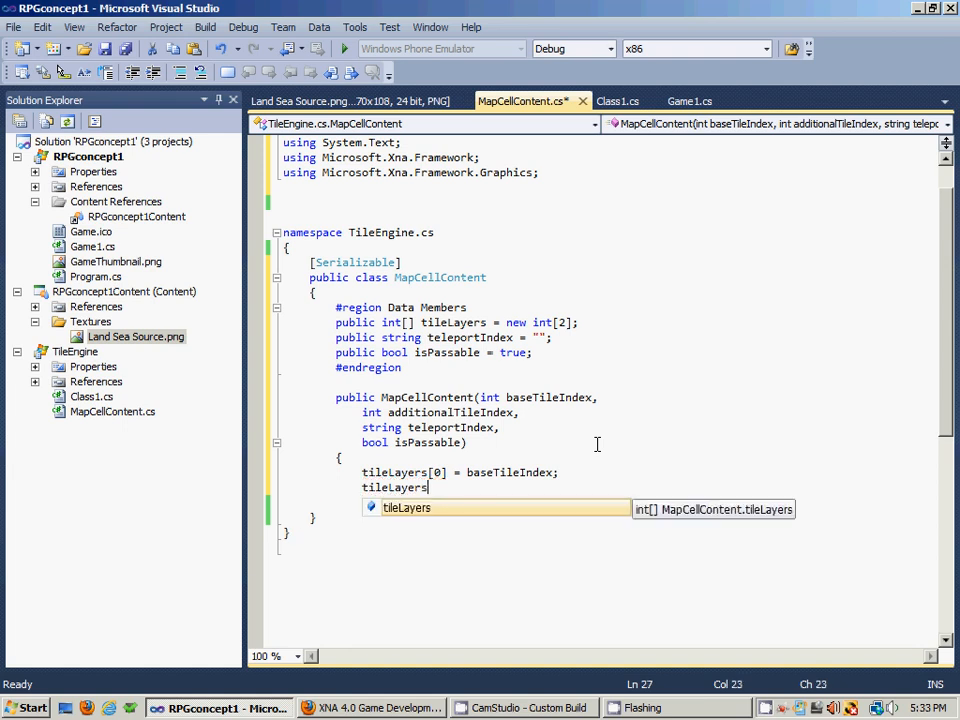
pyautogui.write('[1] =')
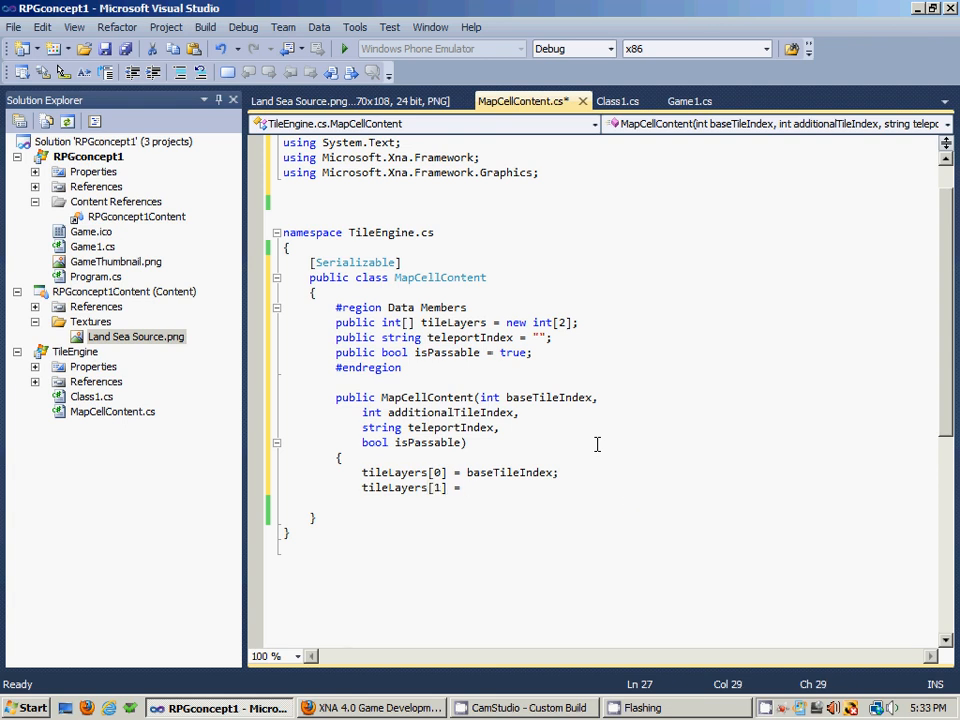
pyautogui.write('additionalTileIndex;')
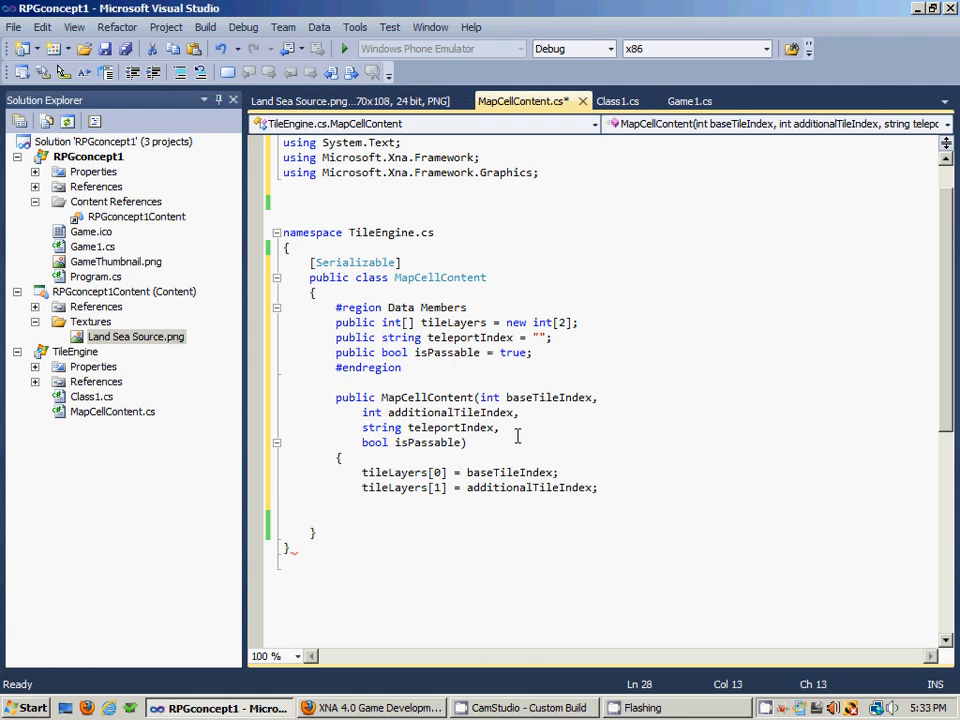
# Add 'this.teleportIndex = teleportIndex;' to the constructor body
pyautogui.write('this')
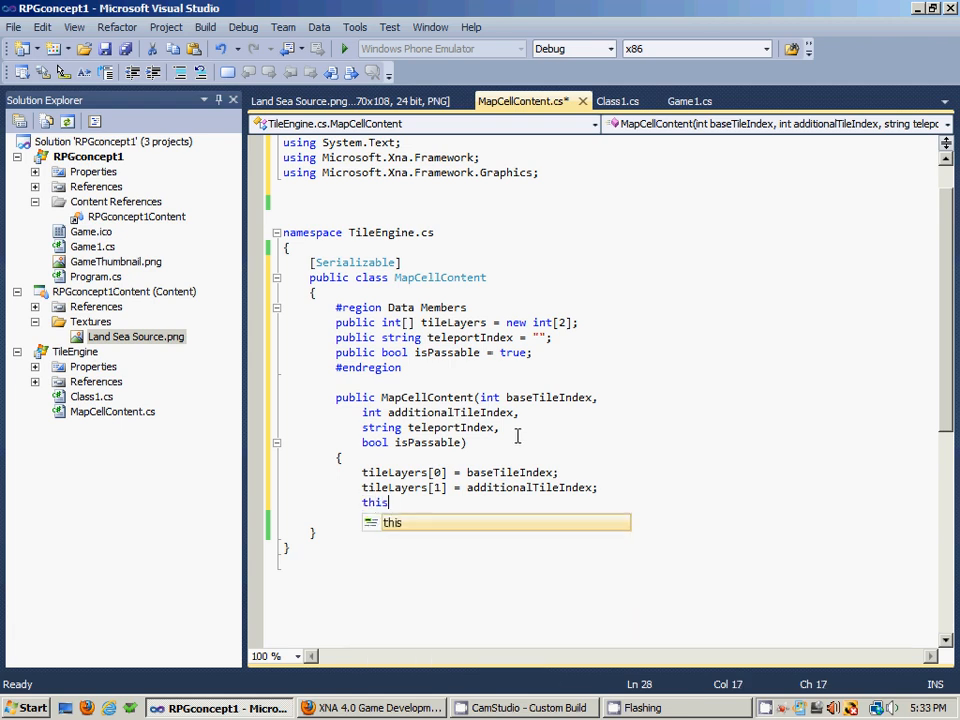
pyautogui.write('.tileL')
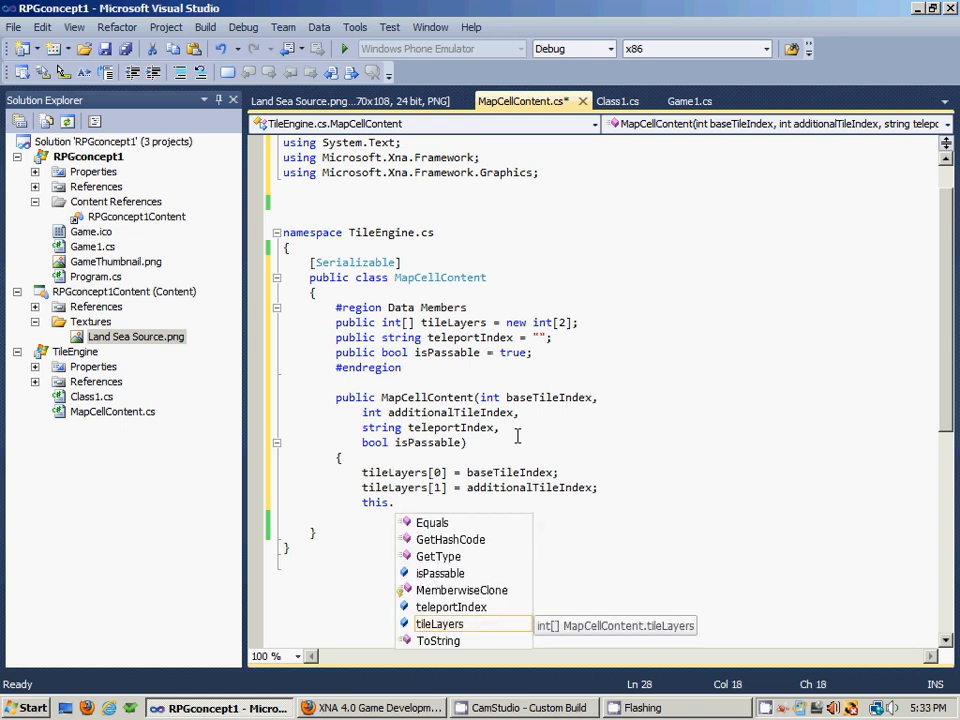
pyautogui.write('teleportI')
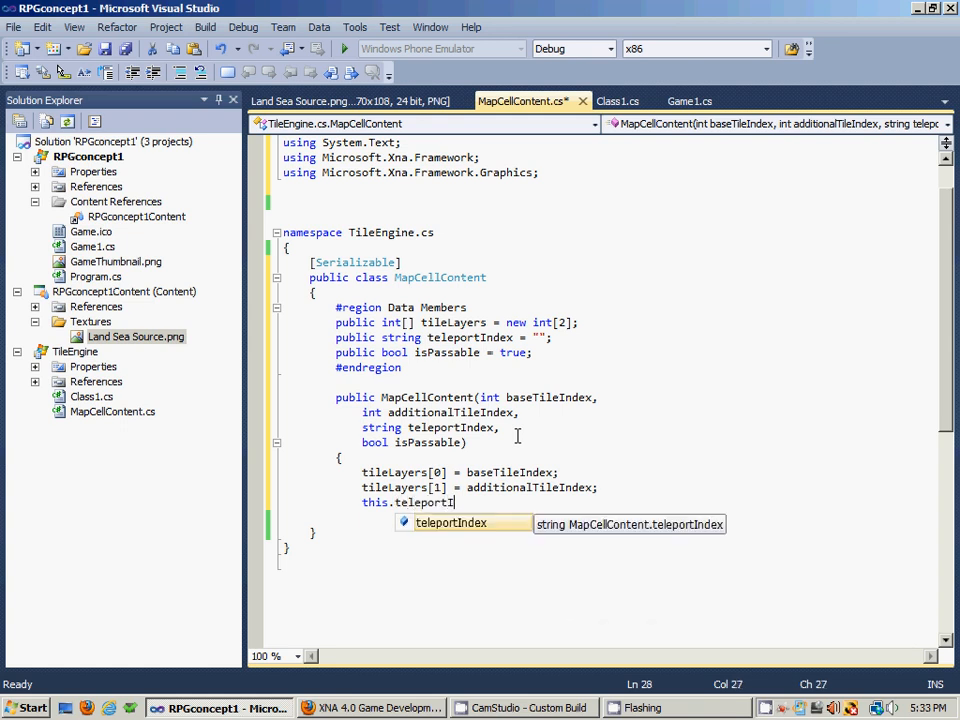
pyautogui.write('ndex')
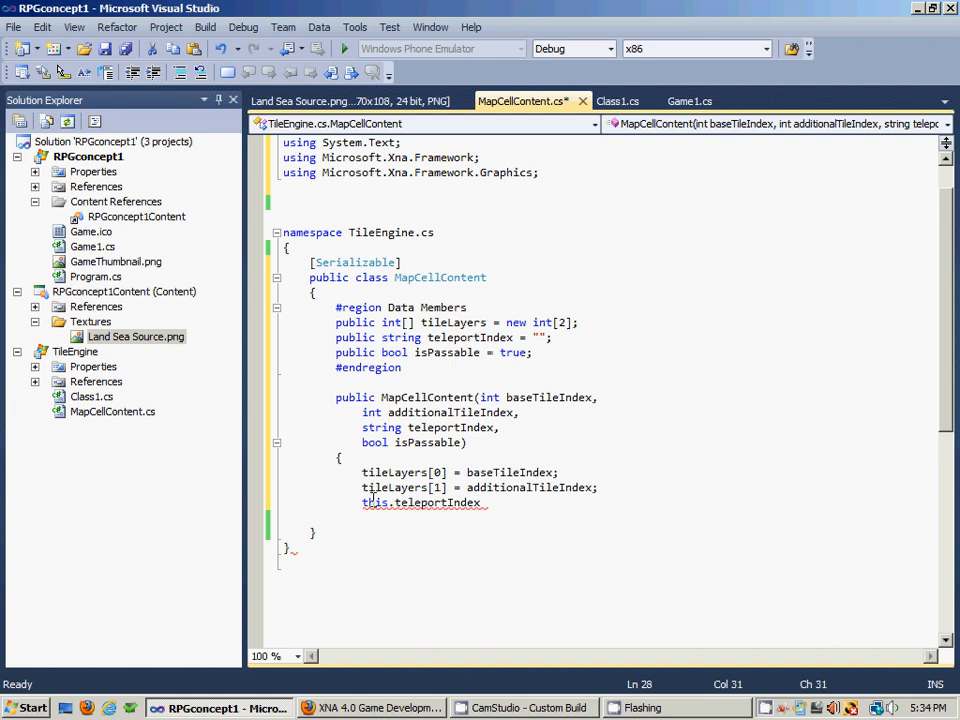
pyautogui.write('=')
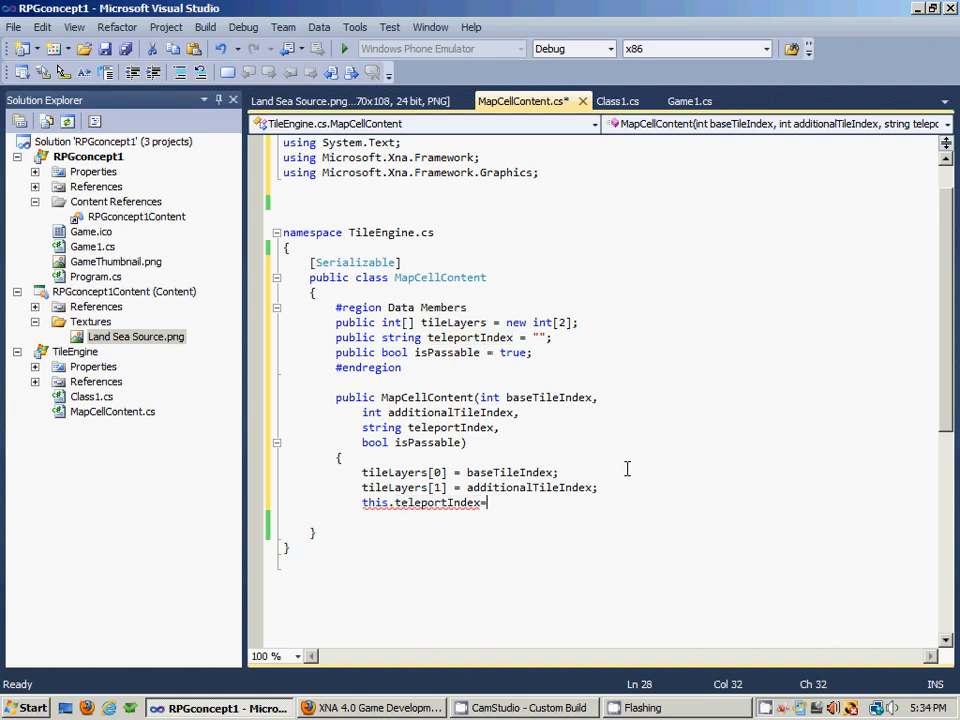
pyautogui.write('" "')
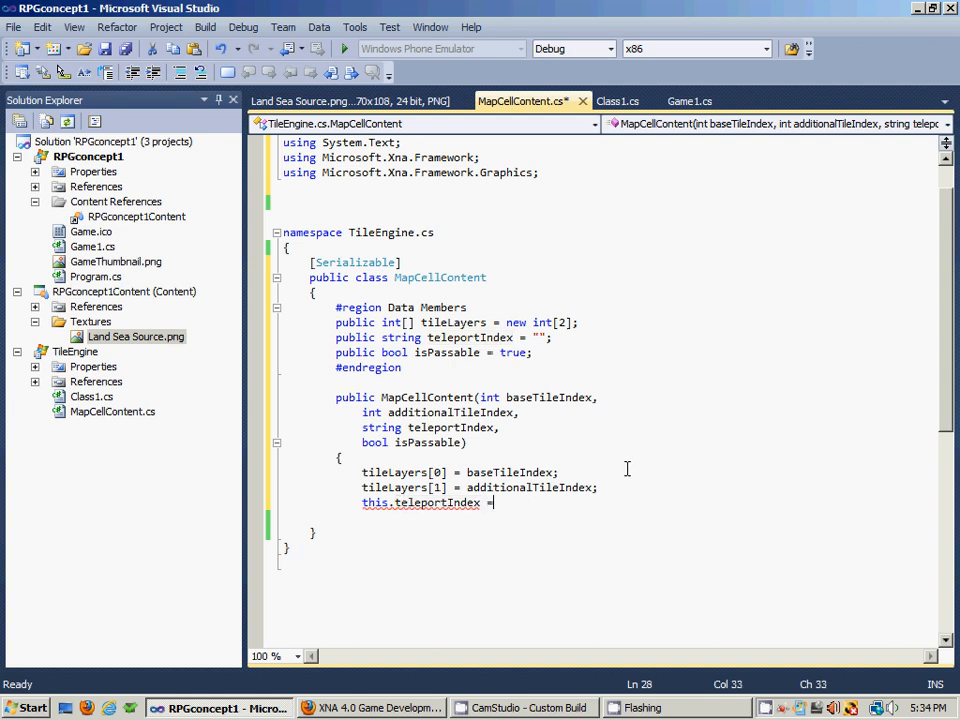
pyautogui.write('teleport')
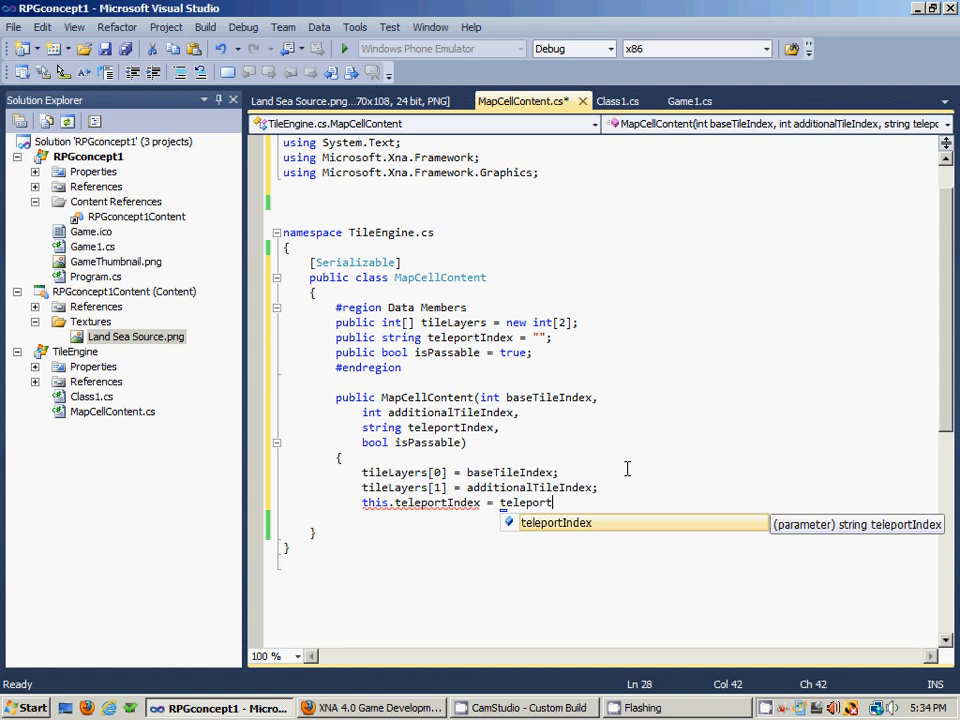
pyautogui.write('Index')
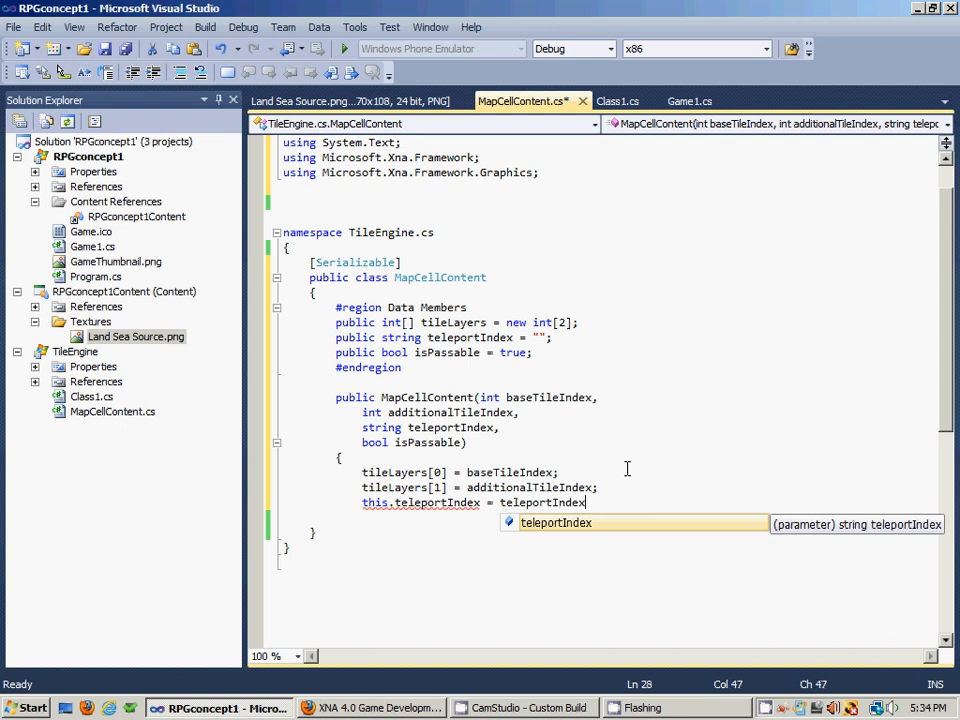
# Begin the 'this.isPassable = isPassable' assignment below it
pyautogui.write('this.')
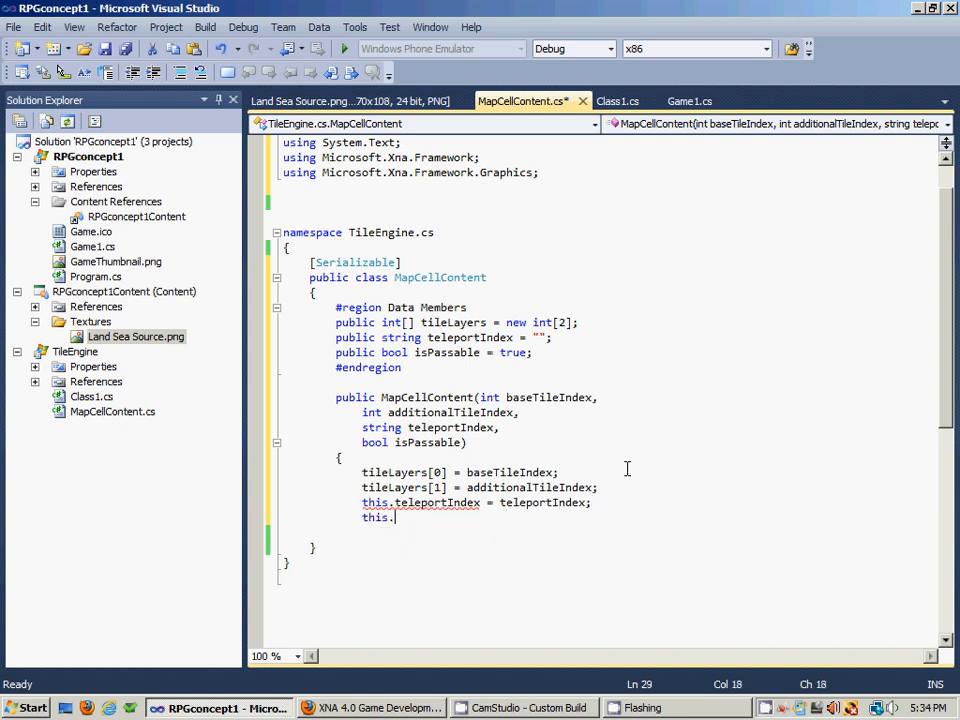
pyautogui.write('isPassable')
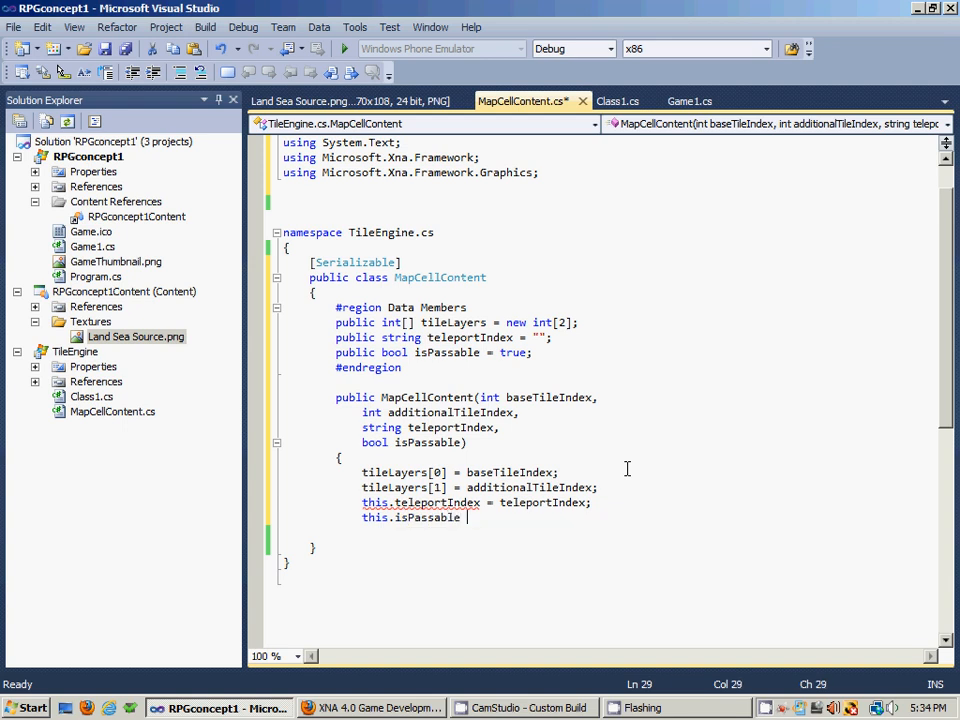
pyautogui.write('=')
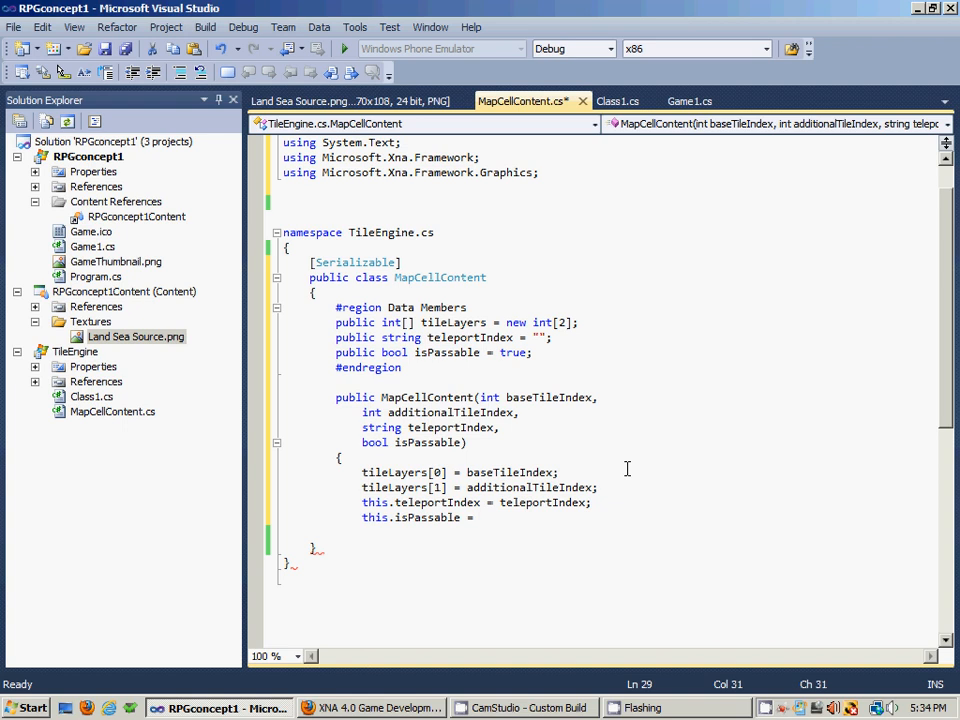
pyautogui.write('isPas')
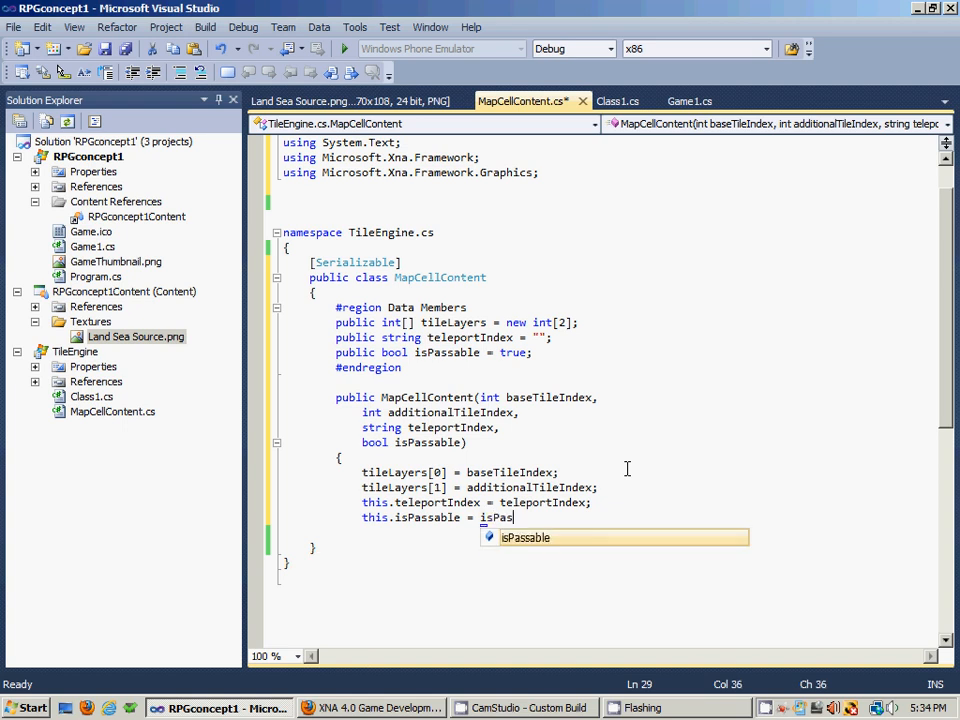